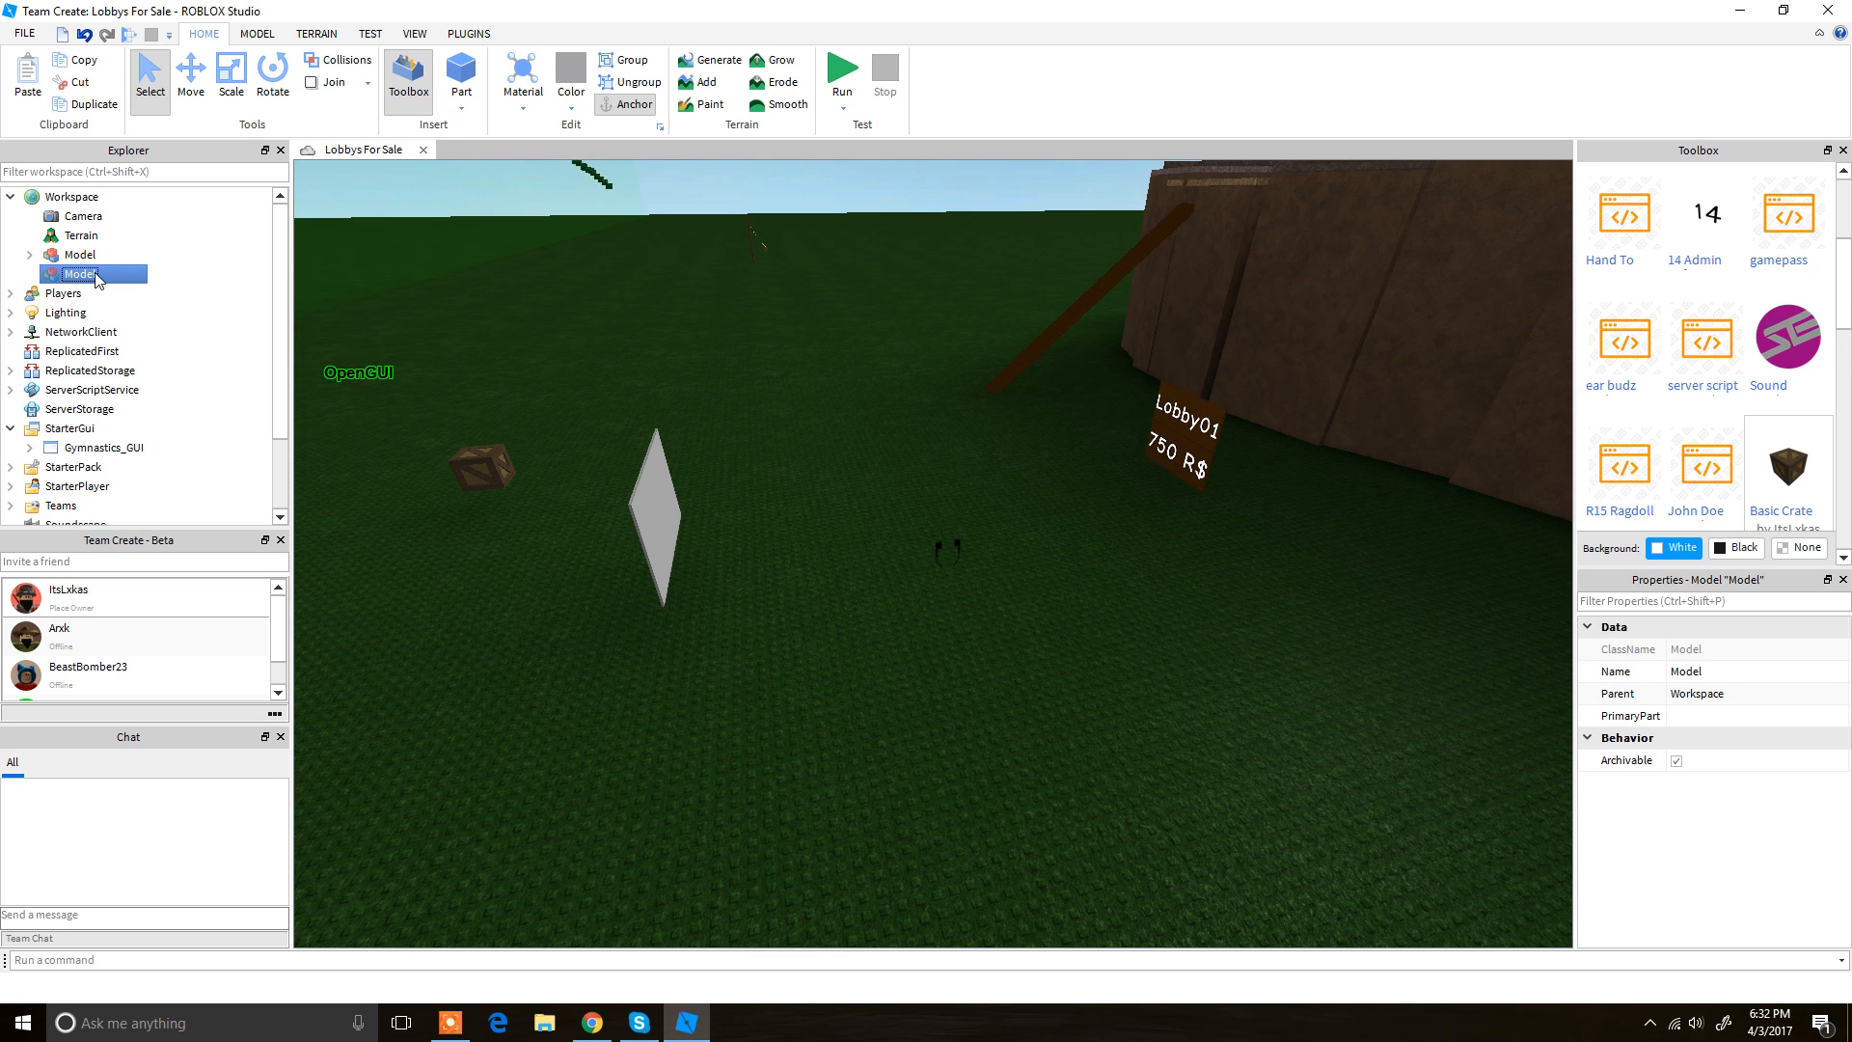
- Insert a new Script into the second Model in Workspace through Insert Object
right_click(79, 273)
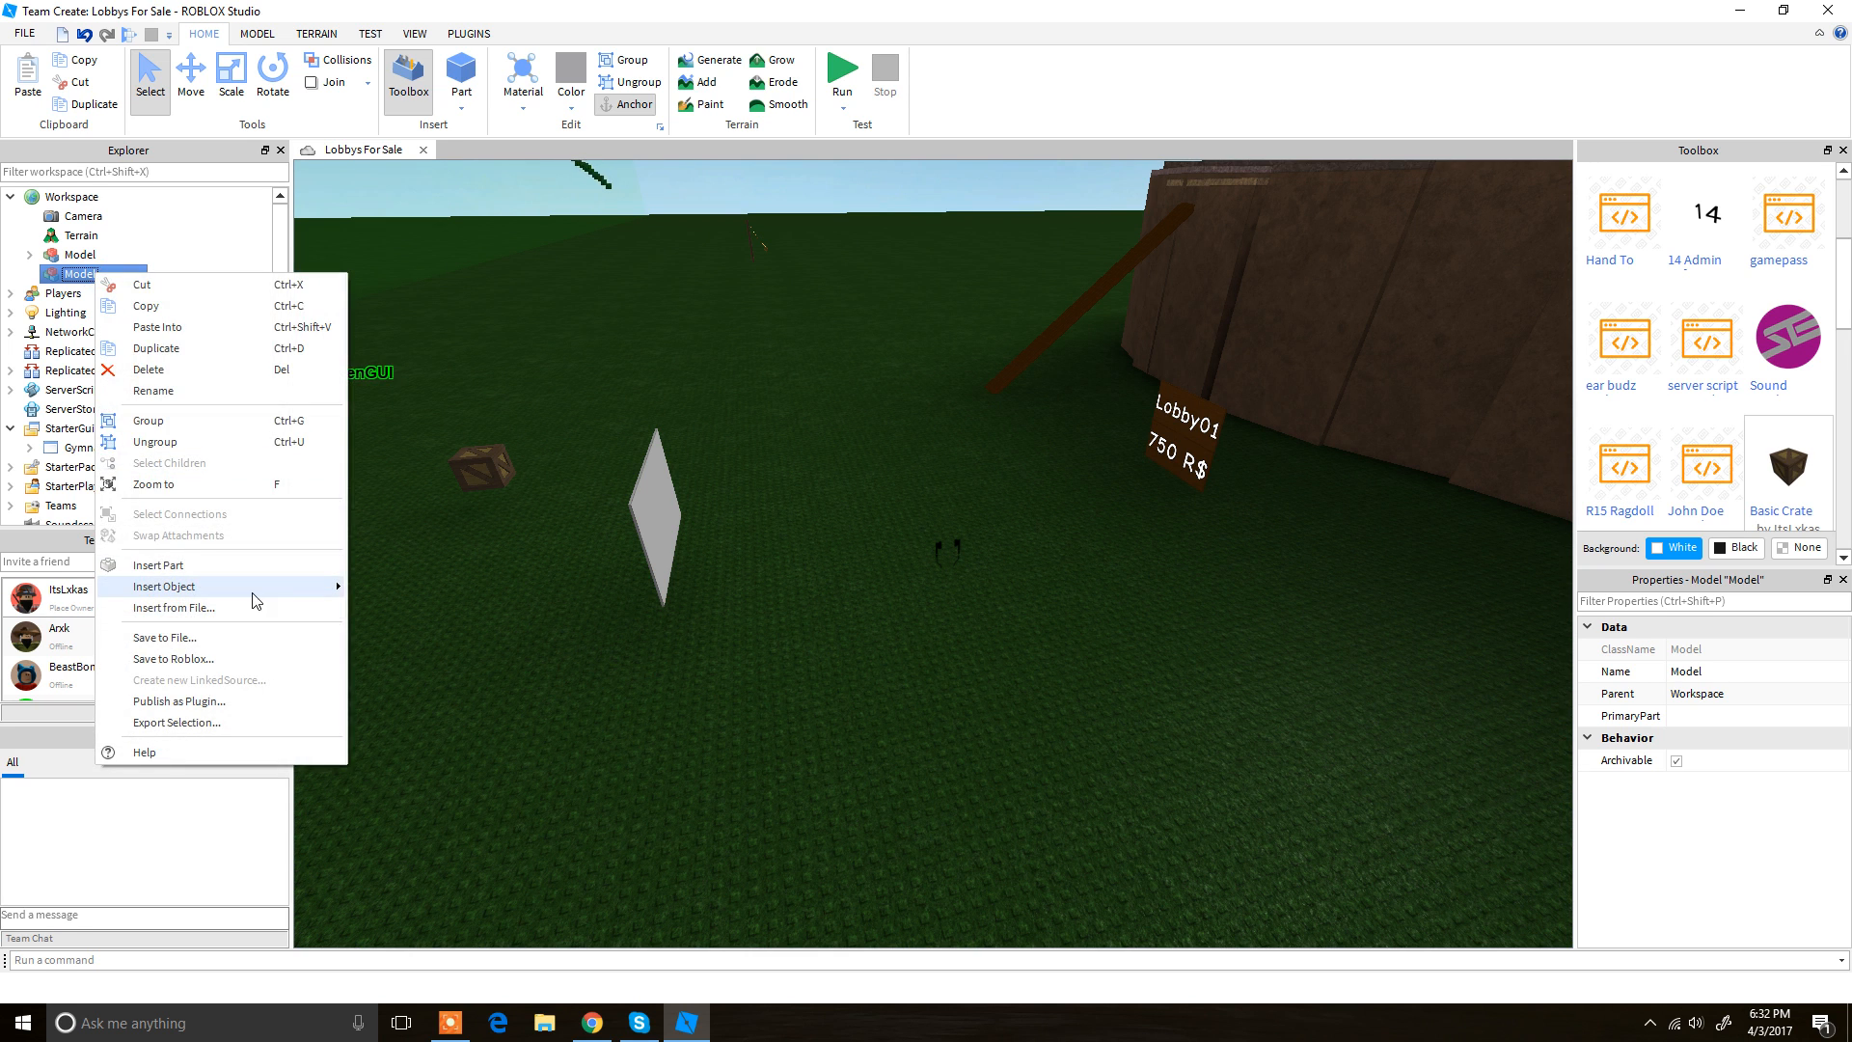
left_click(165, 585)
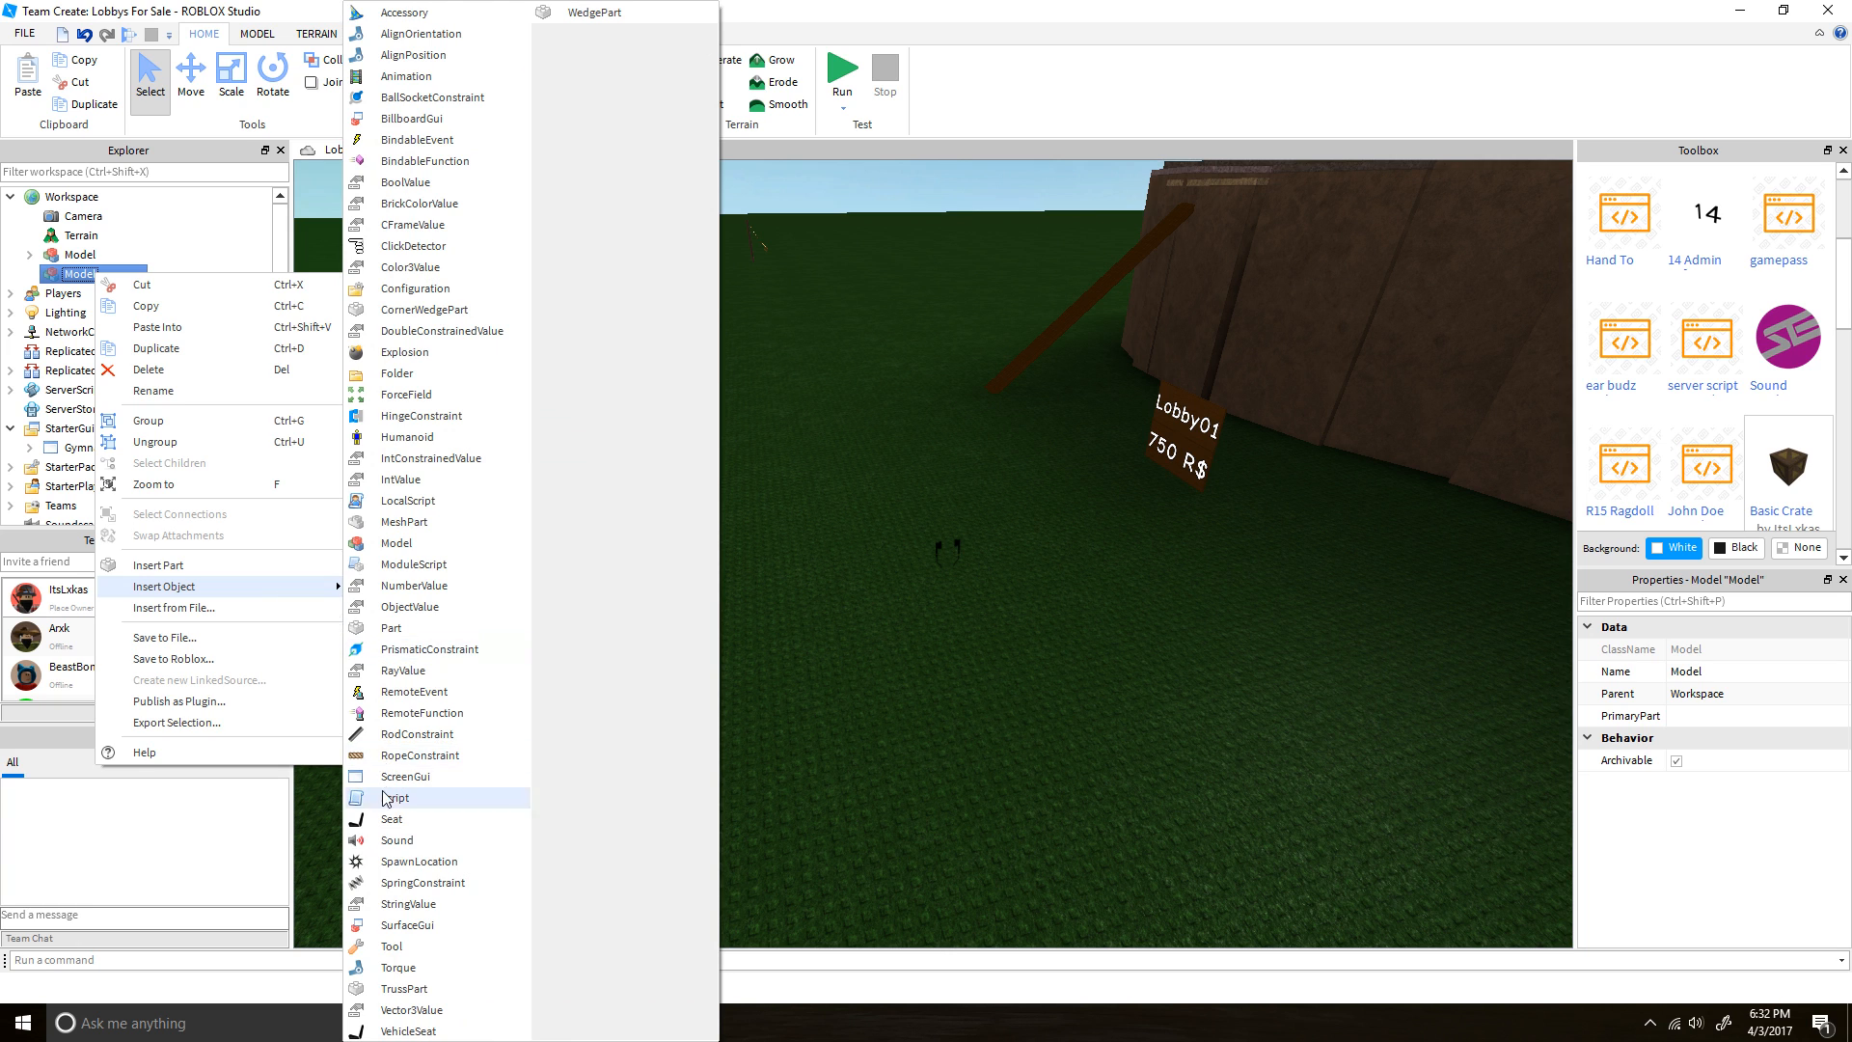
left_click(395, 798)
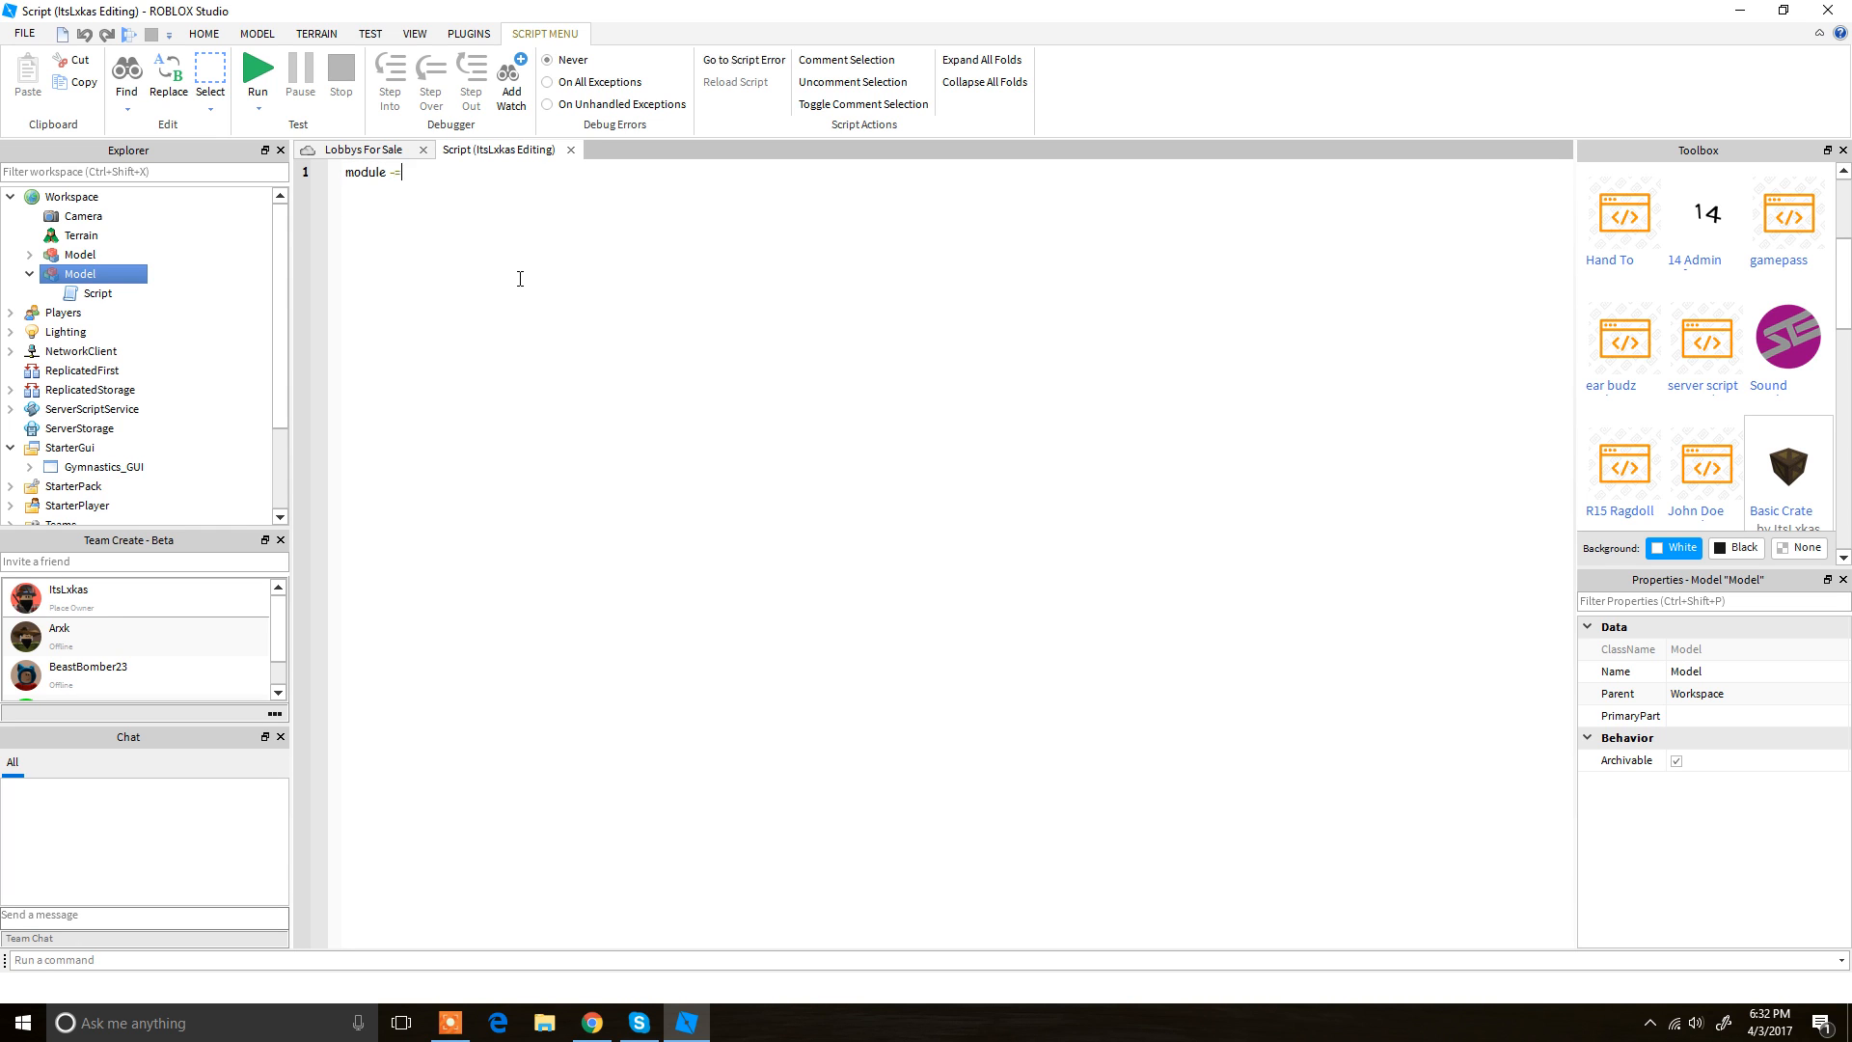
- Write 'module = require()' and 'module.ReturnTheThing(12345).Parent = game.Workspace' in the Script
type("require(")
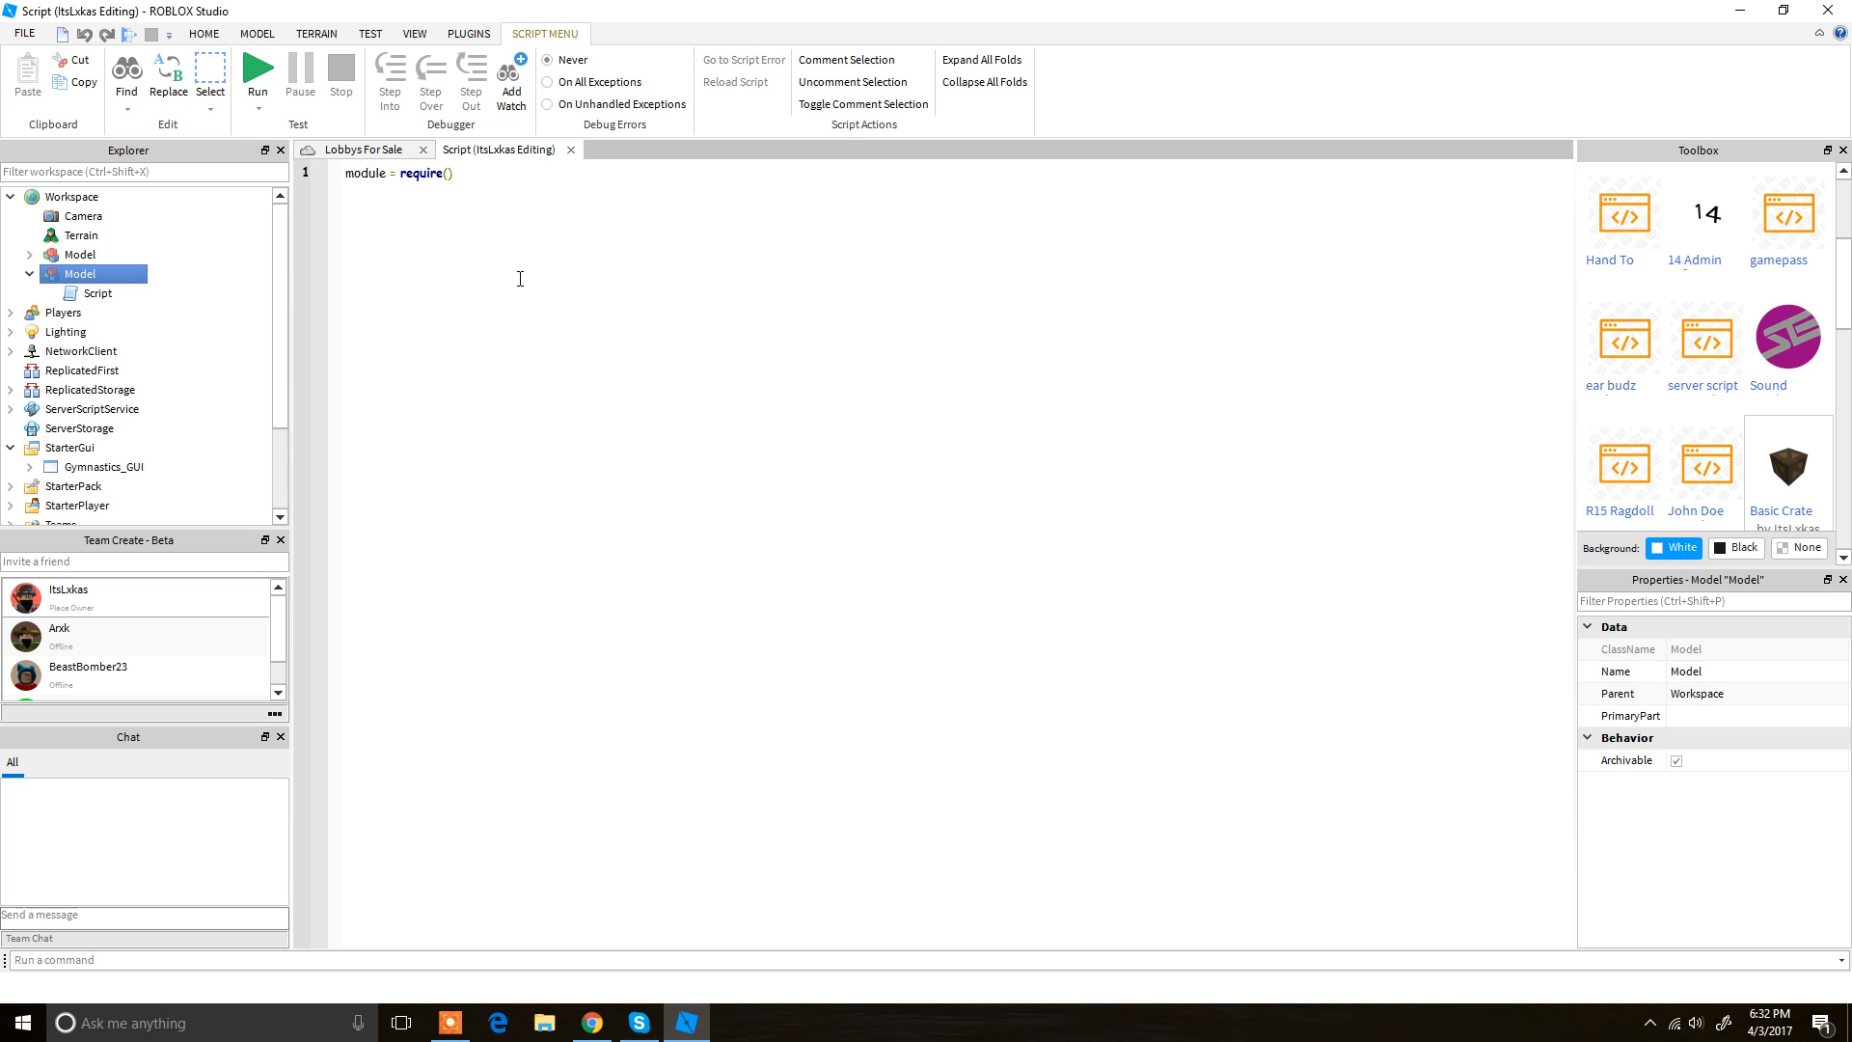
type("module")
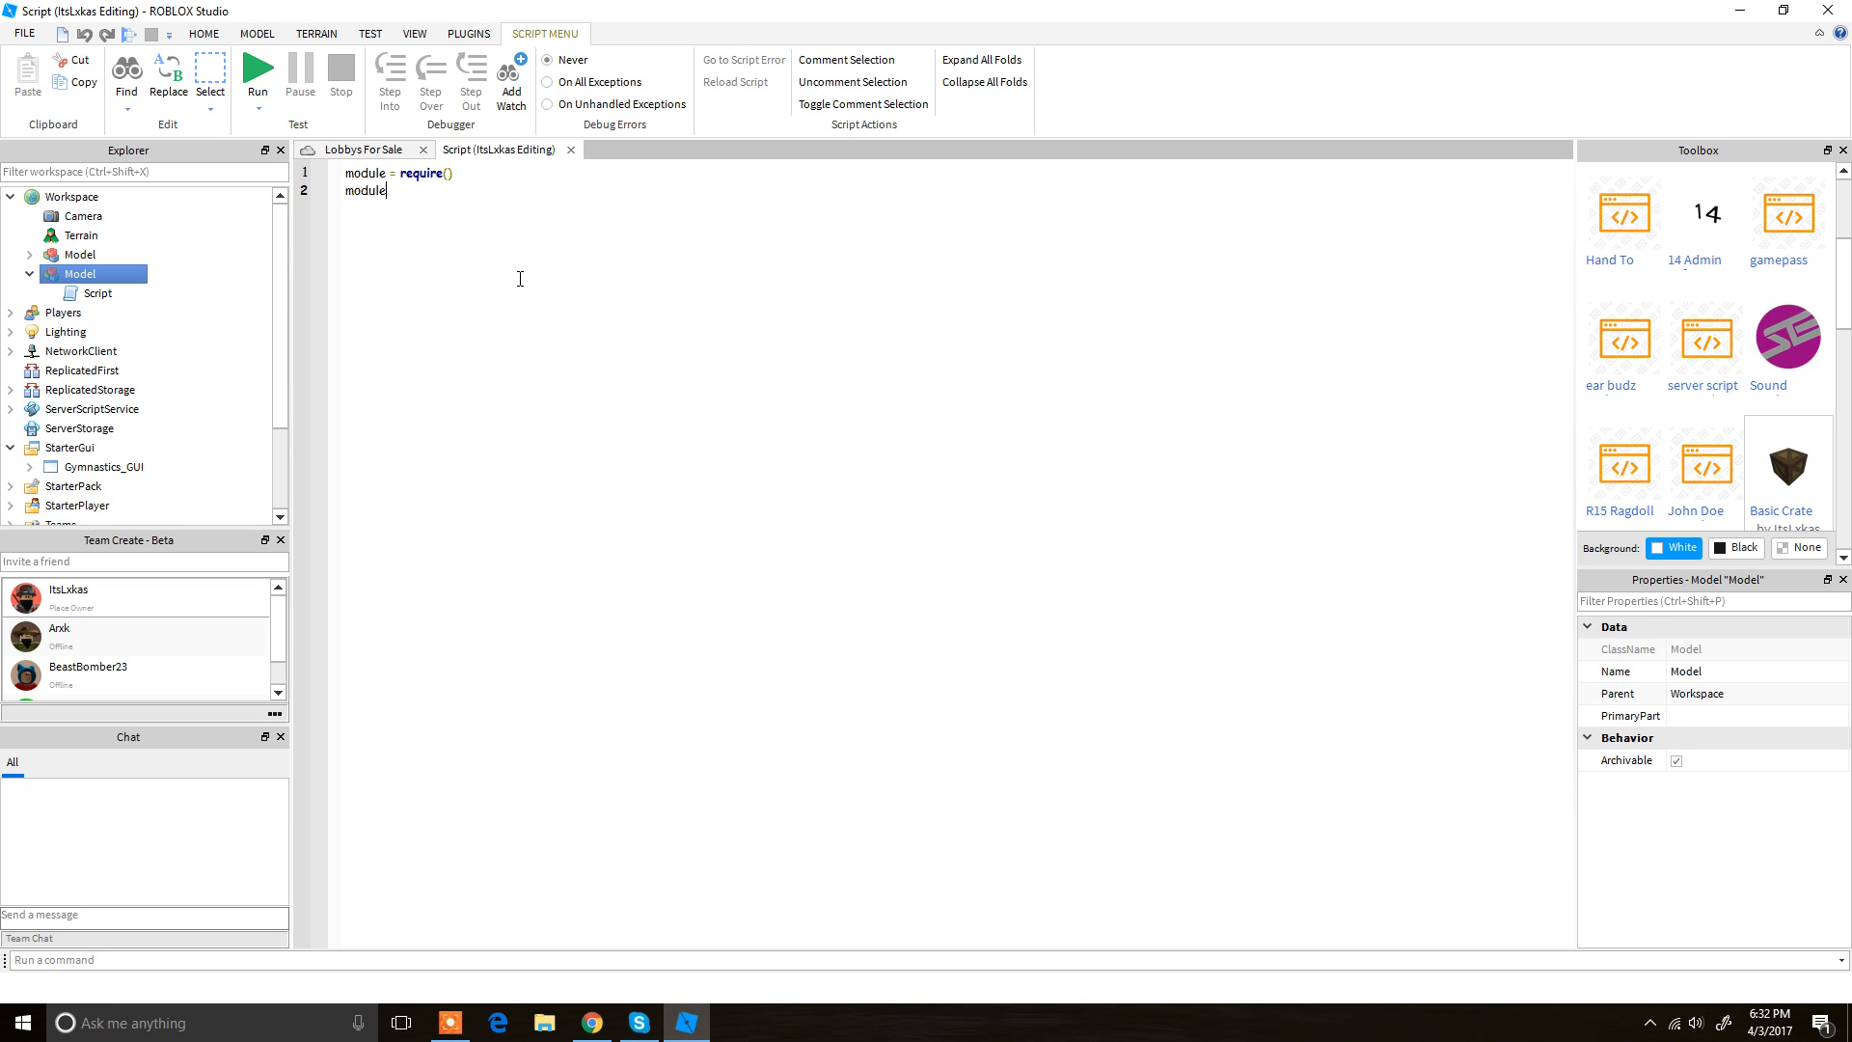
type(".Ret")
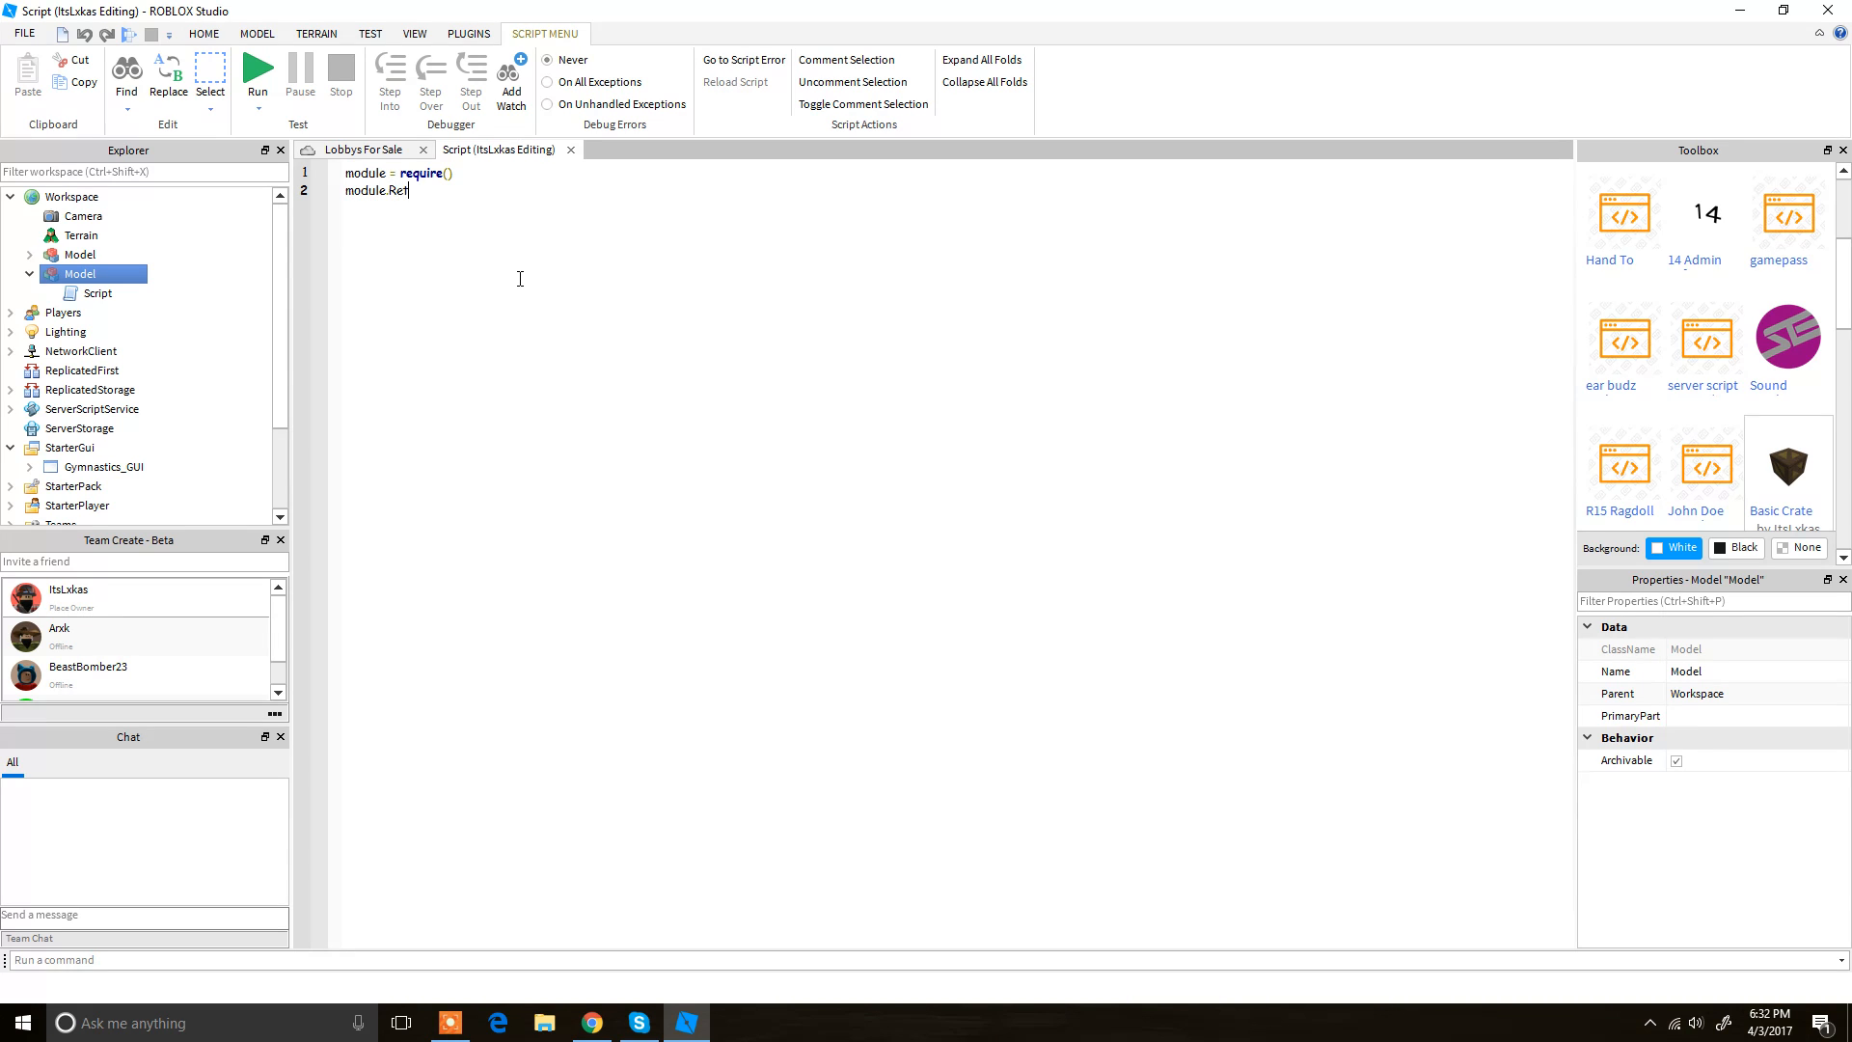
type("urn")
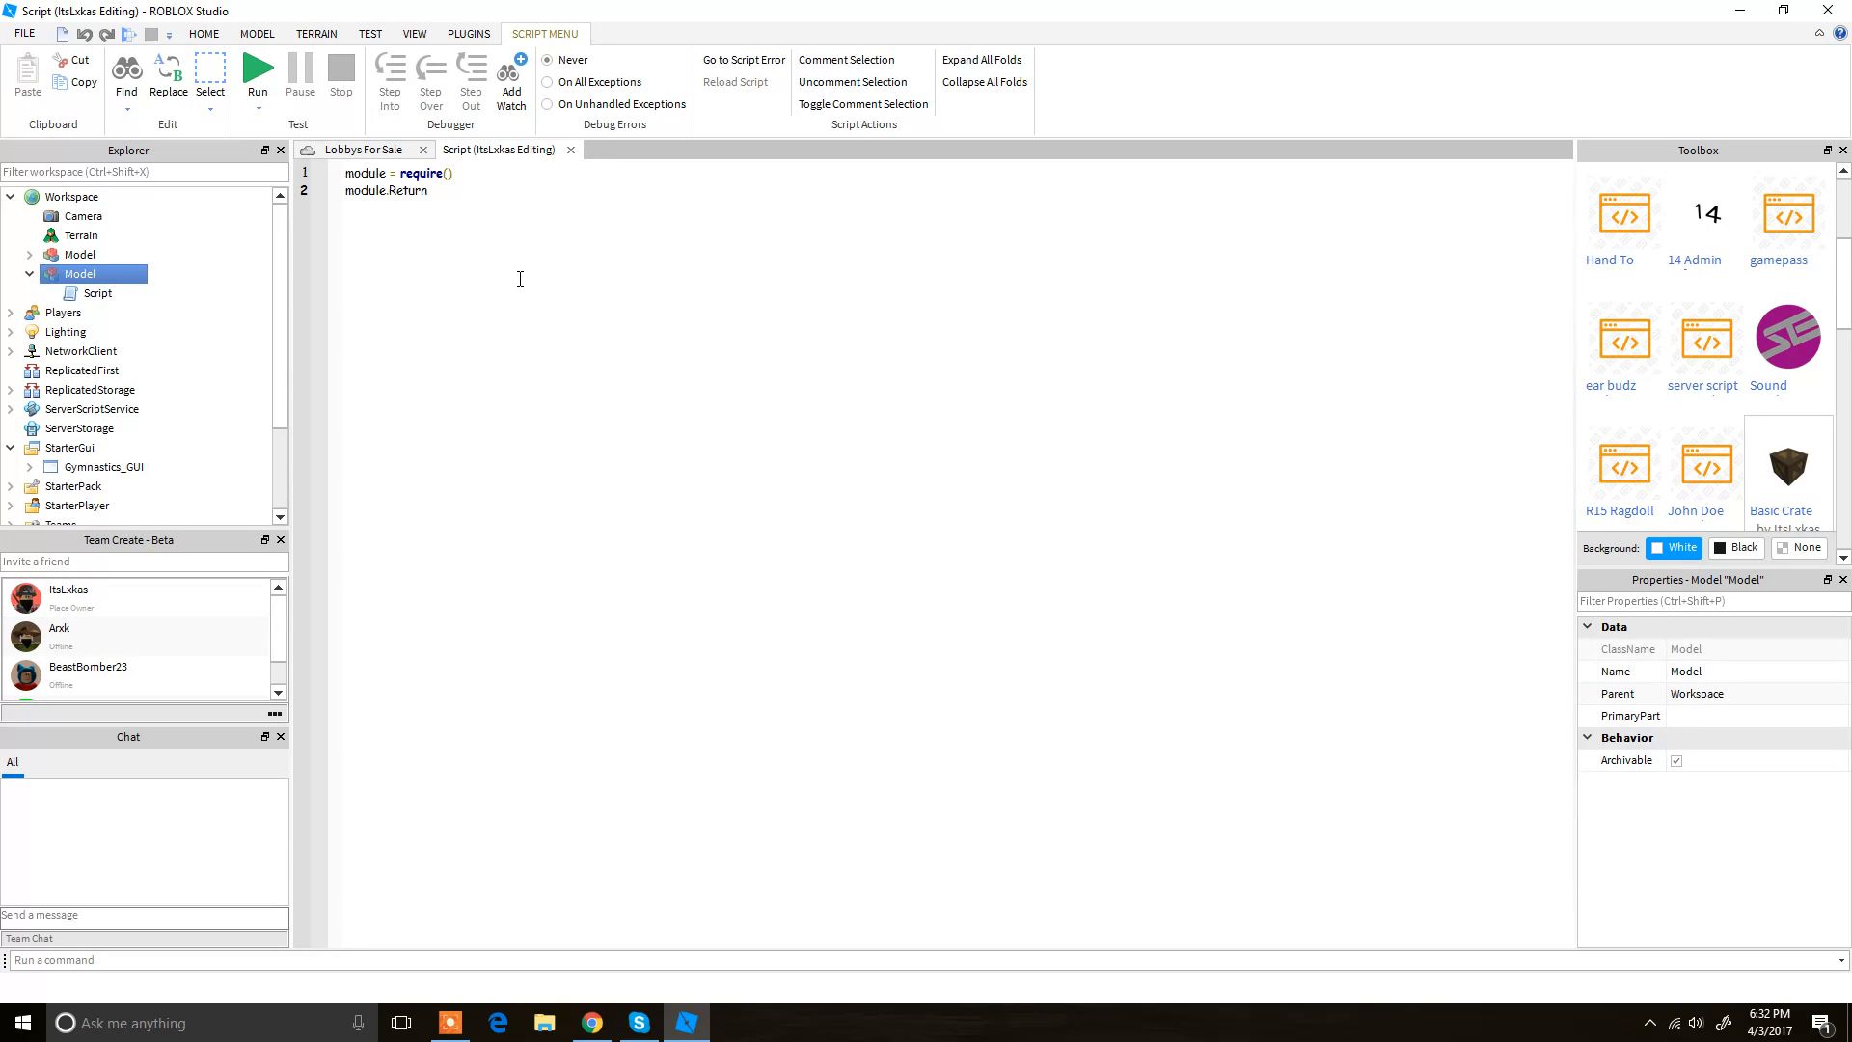
type("Obje")
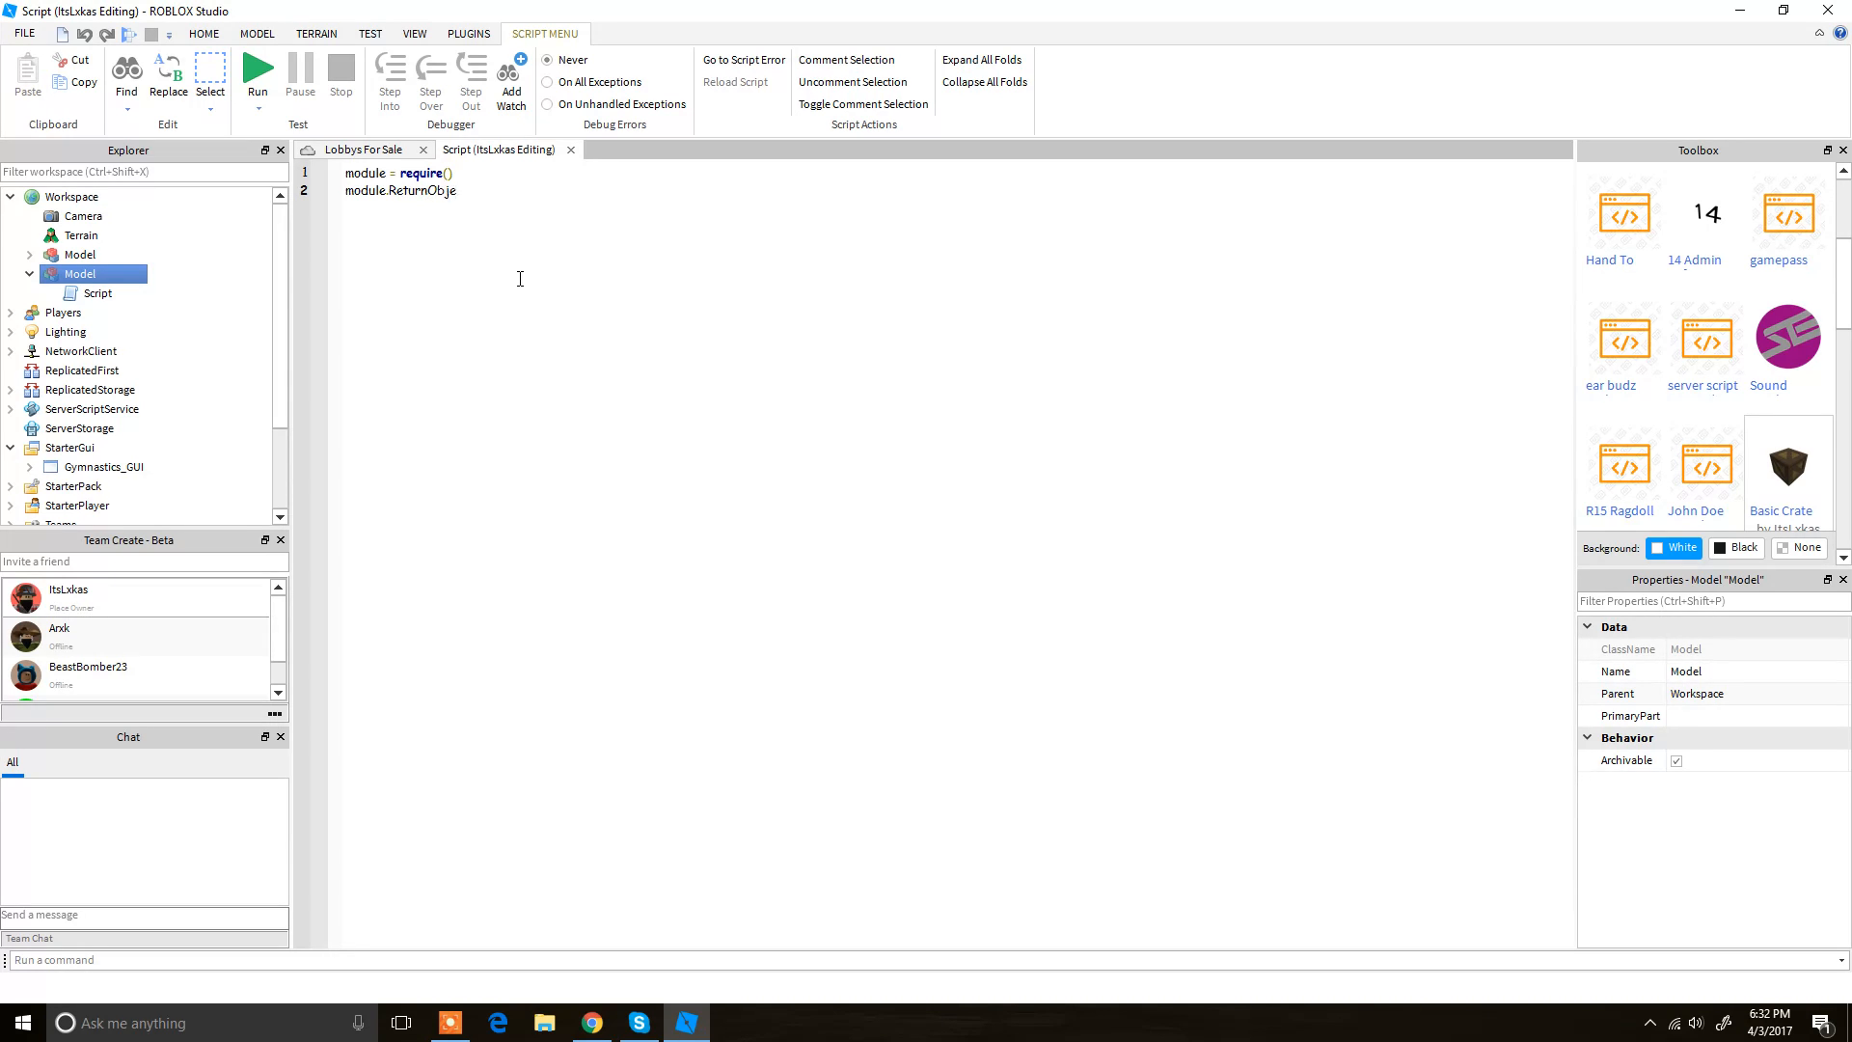
key("Backspace")
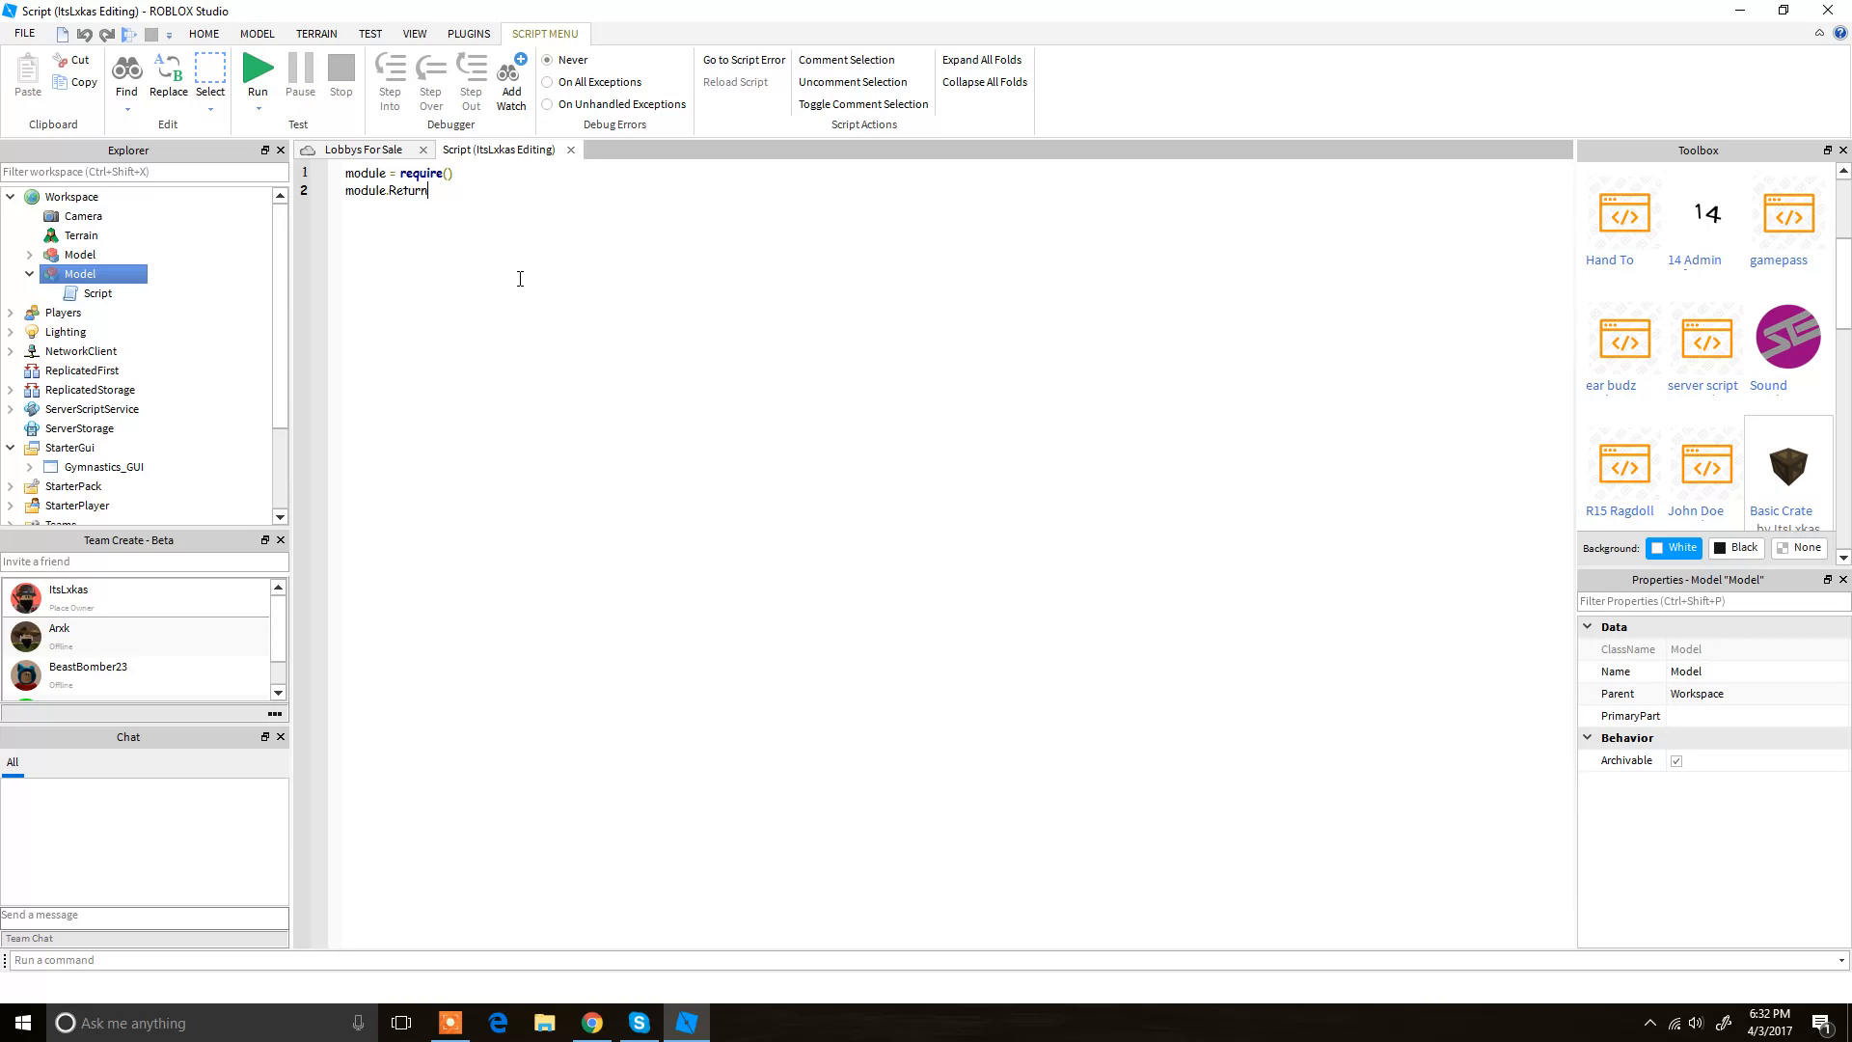
type("TheThing")
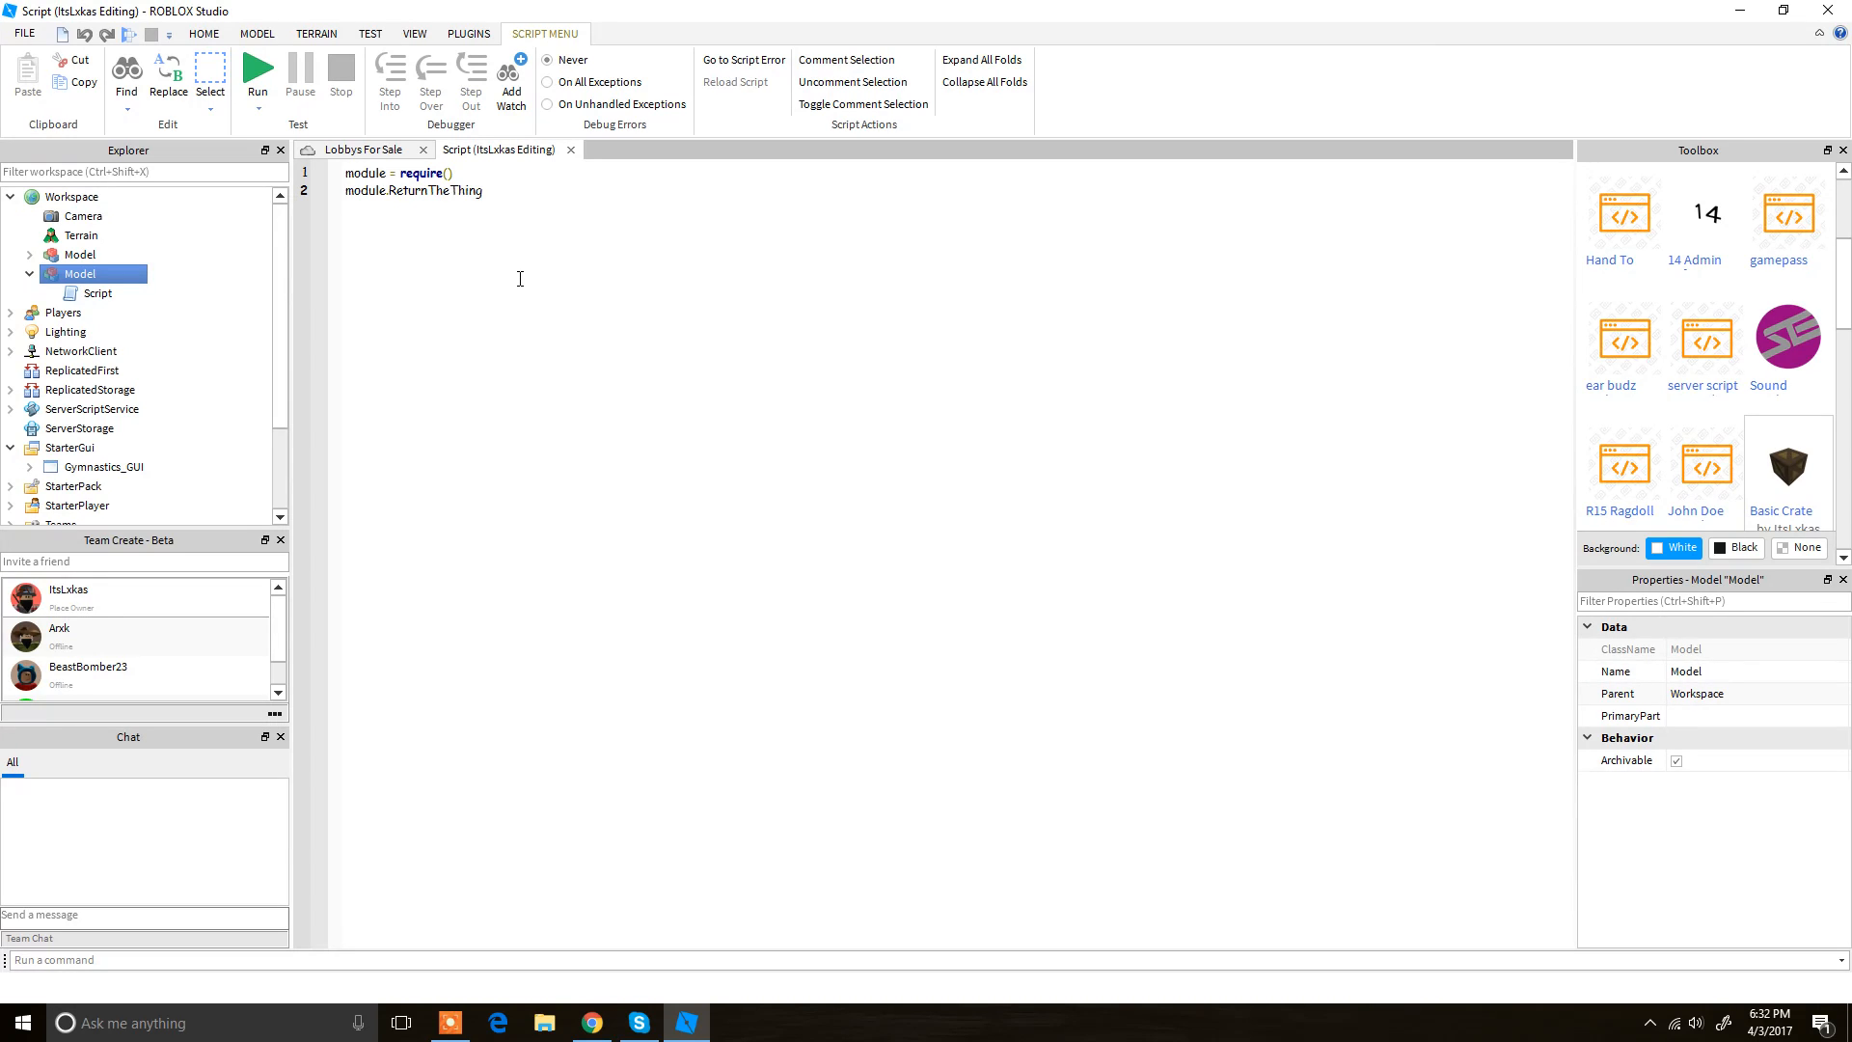
type("(12")
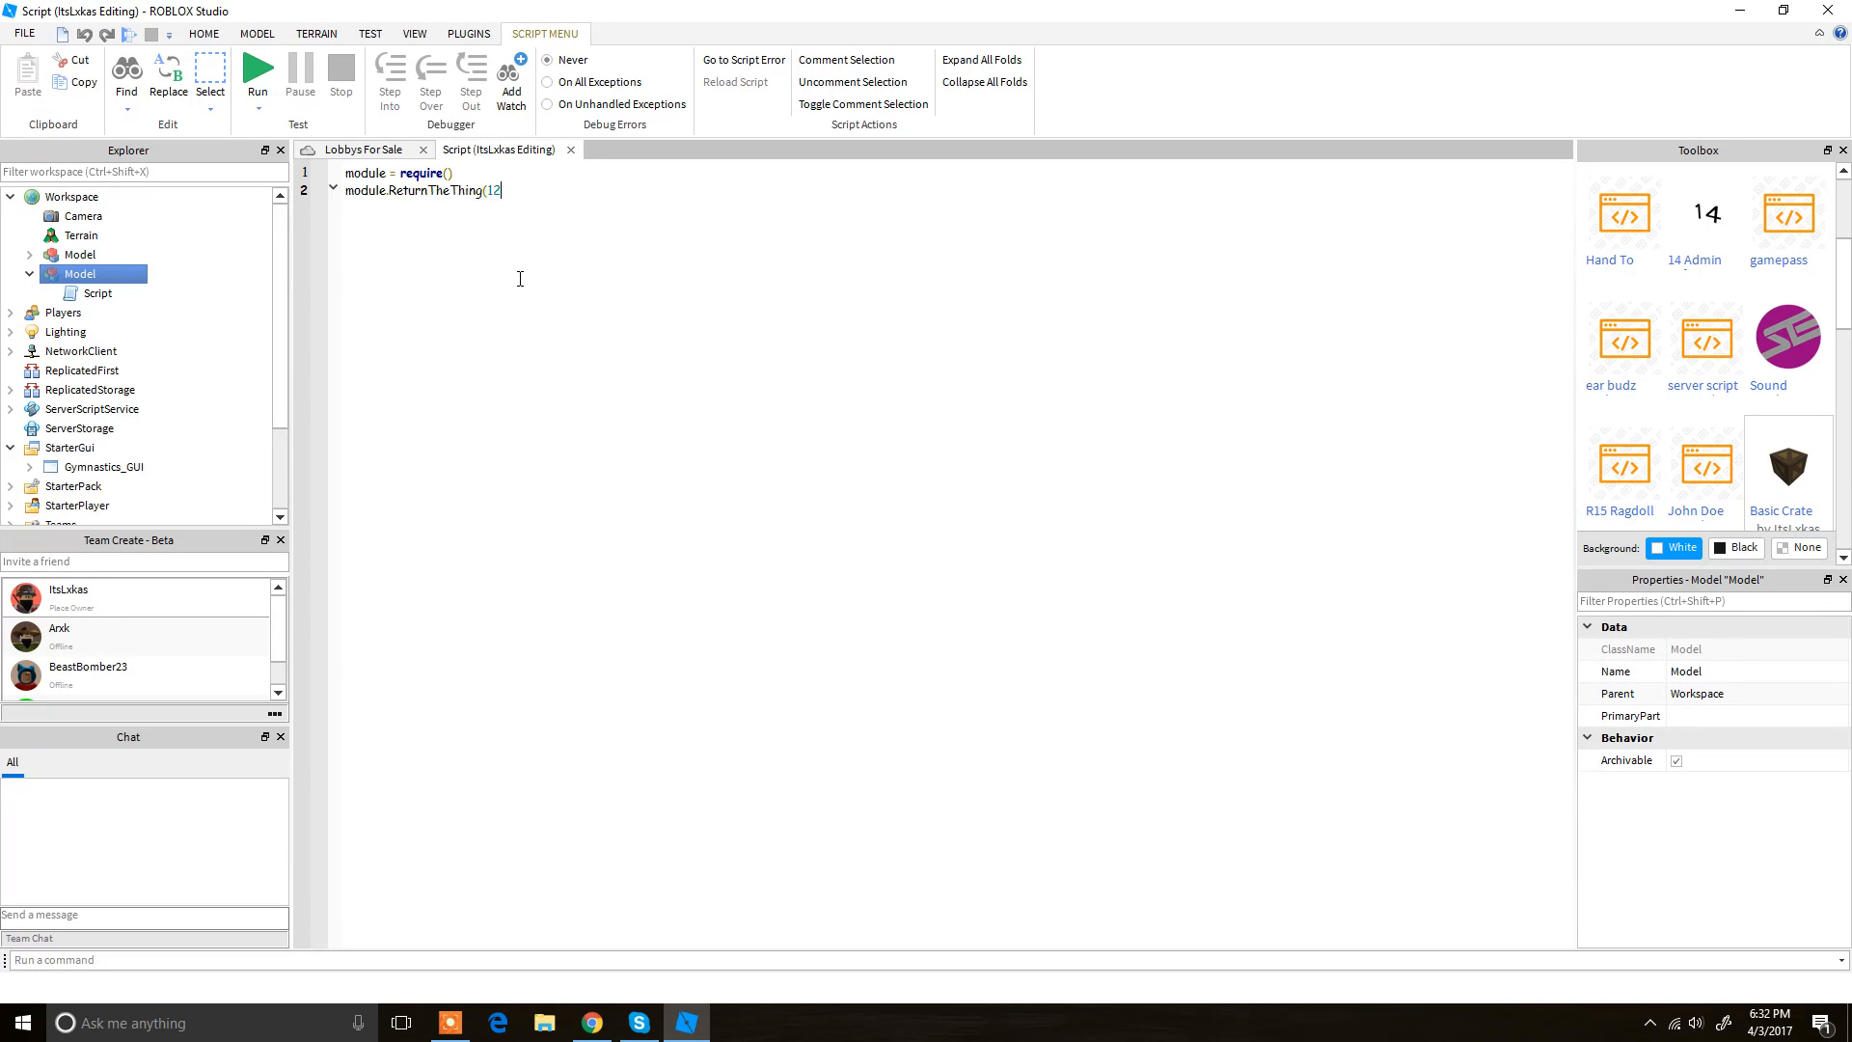
type("345)")
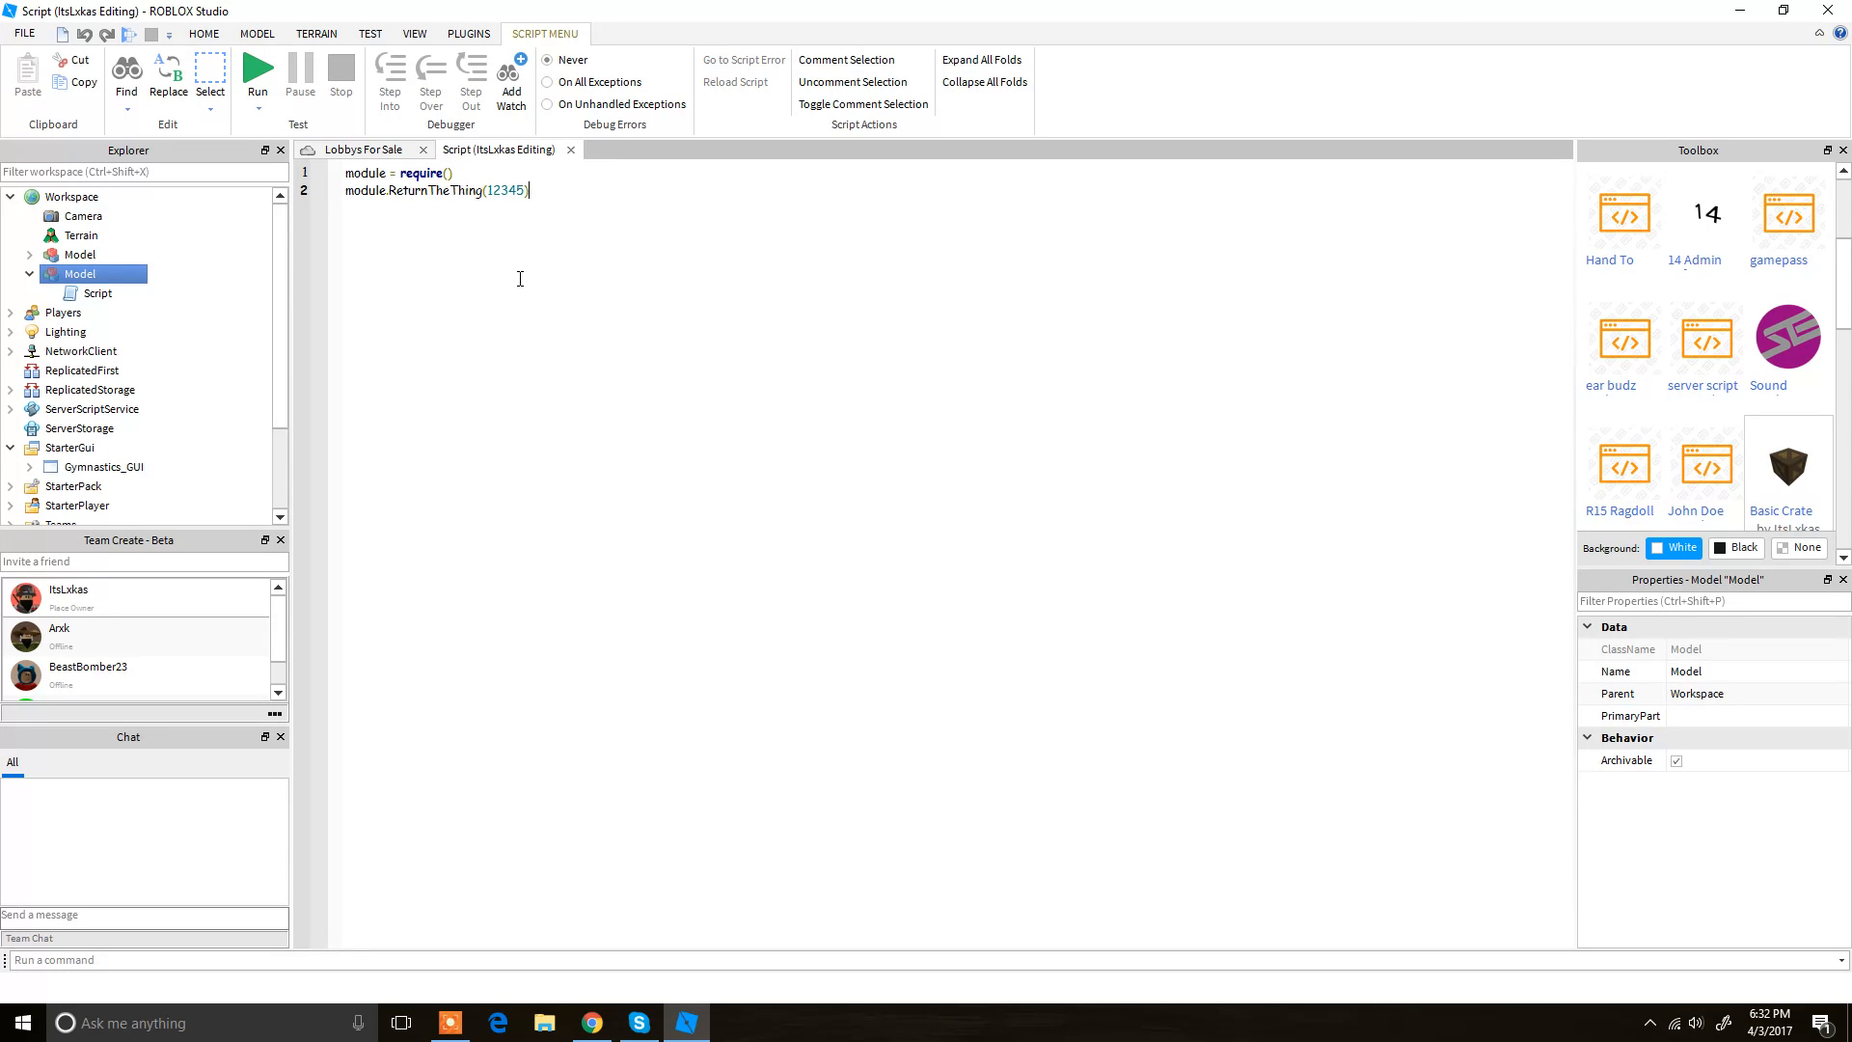
type(".Parent")
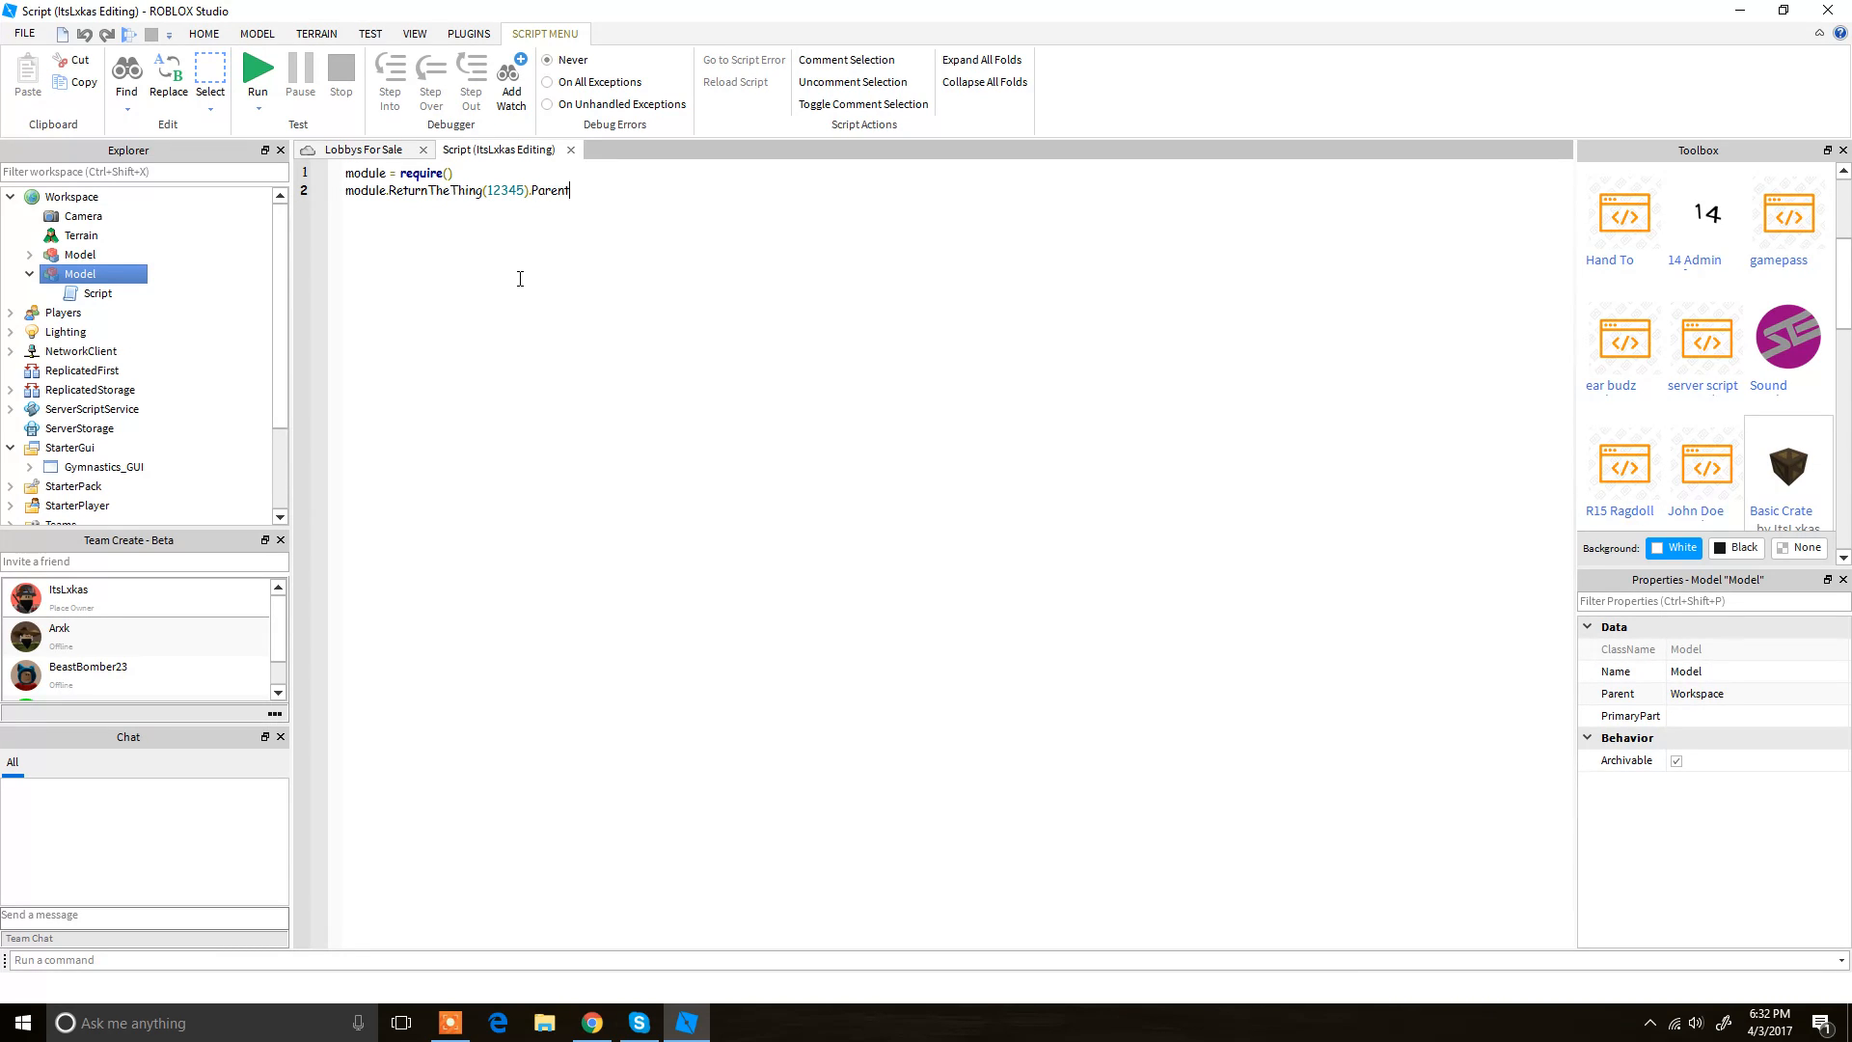
type("= gam")
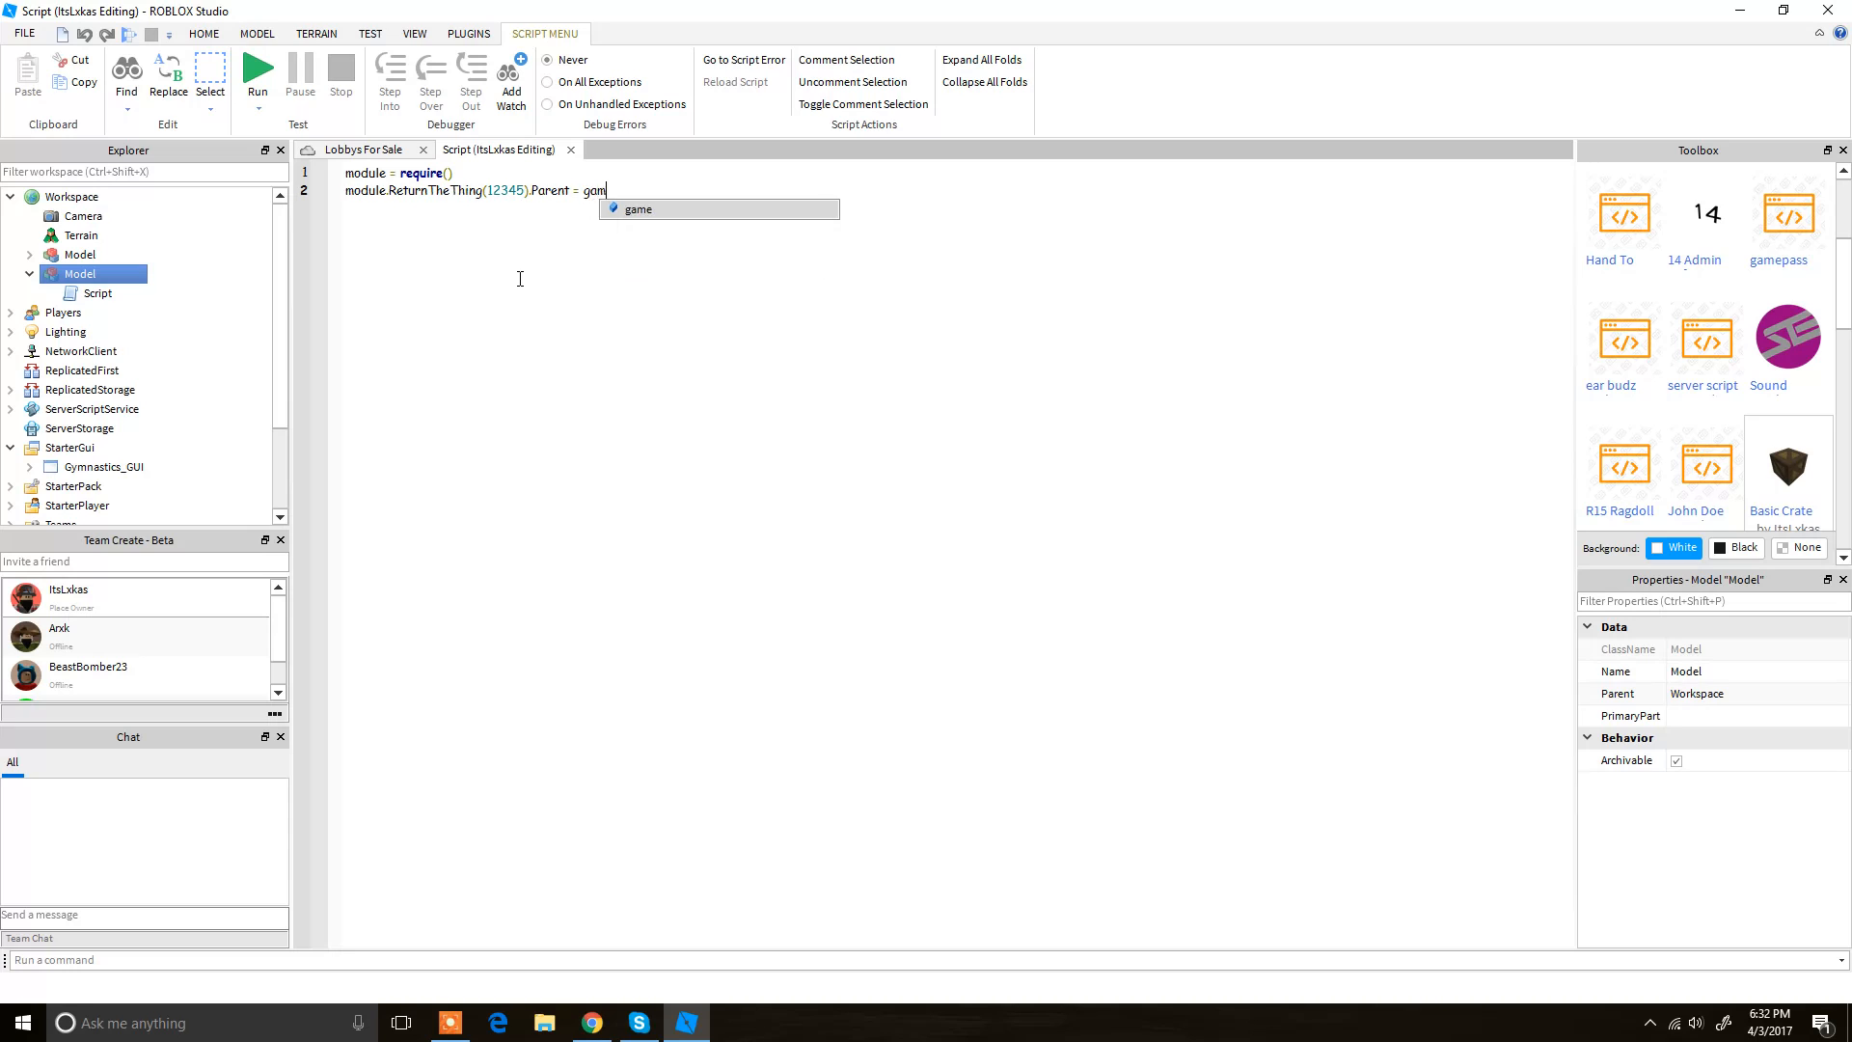
type("e.Workspace")
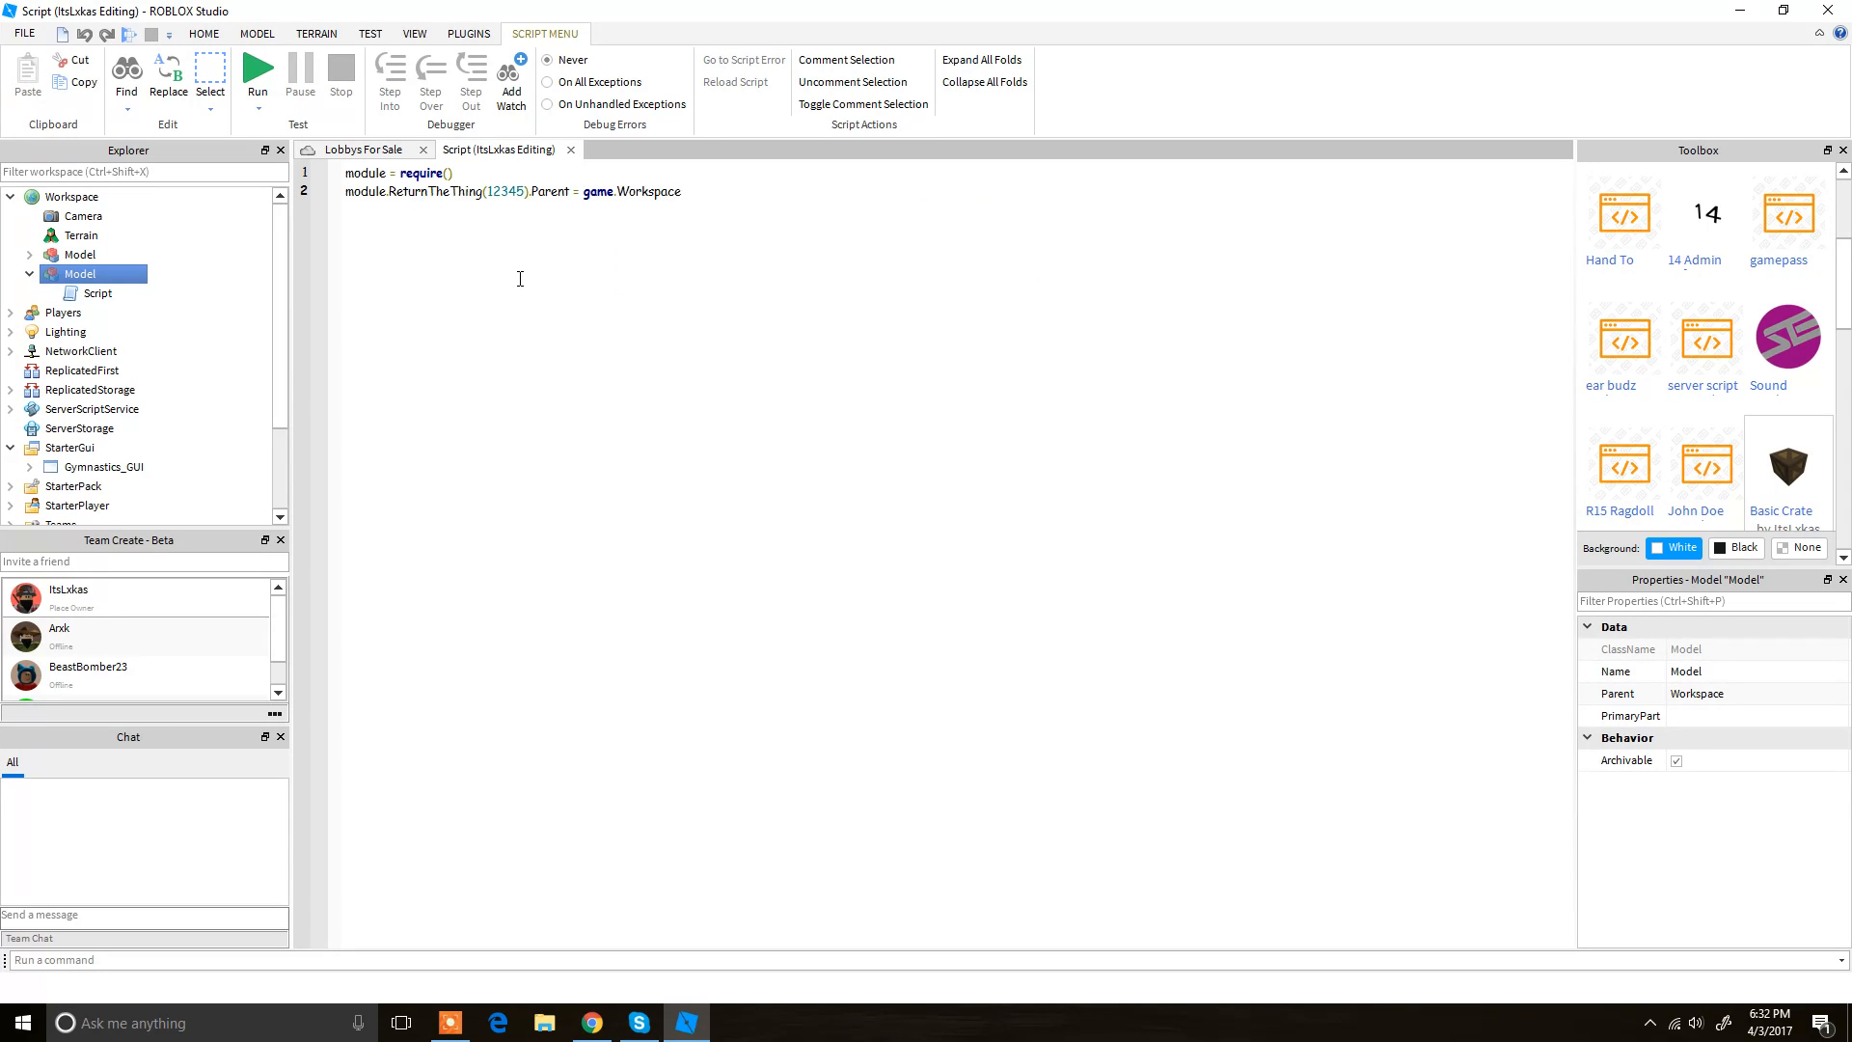
mouse_move(598, 163)
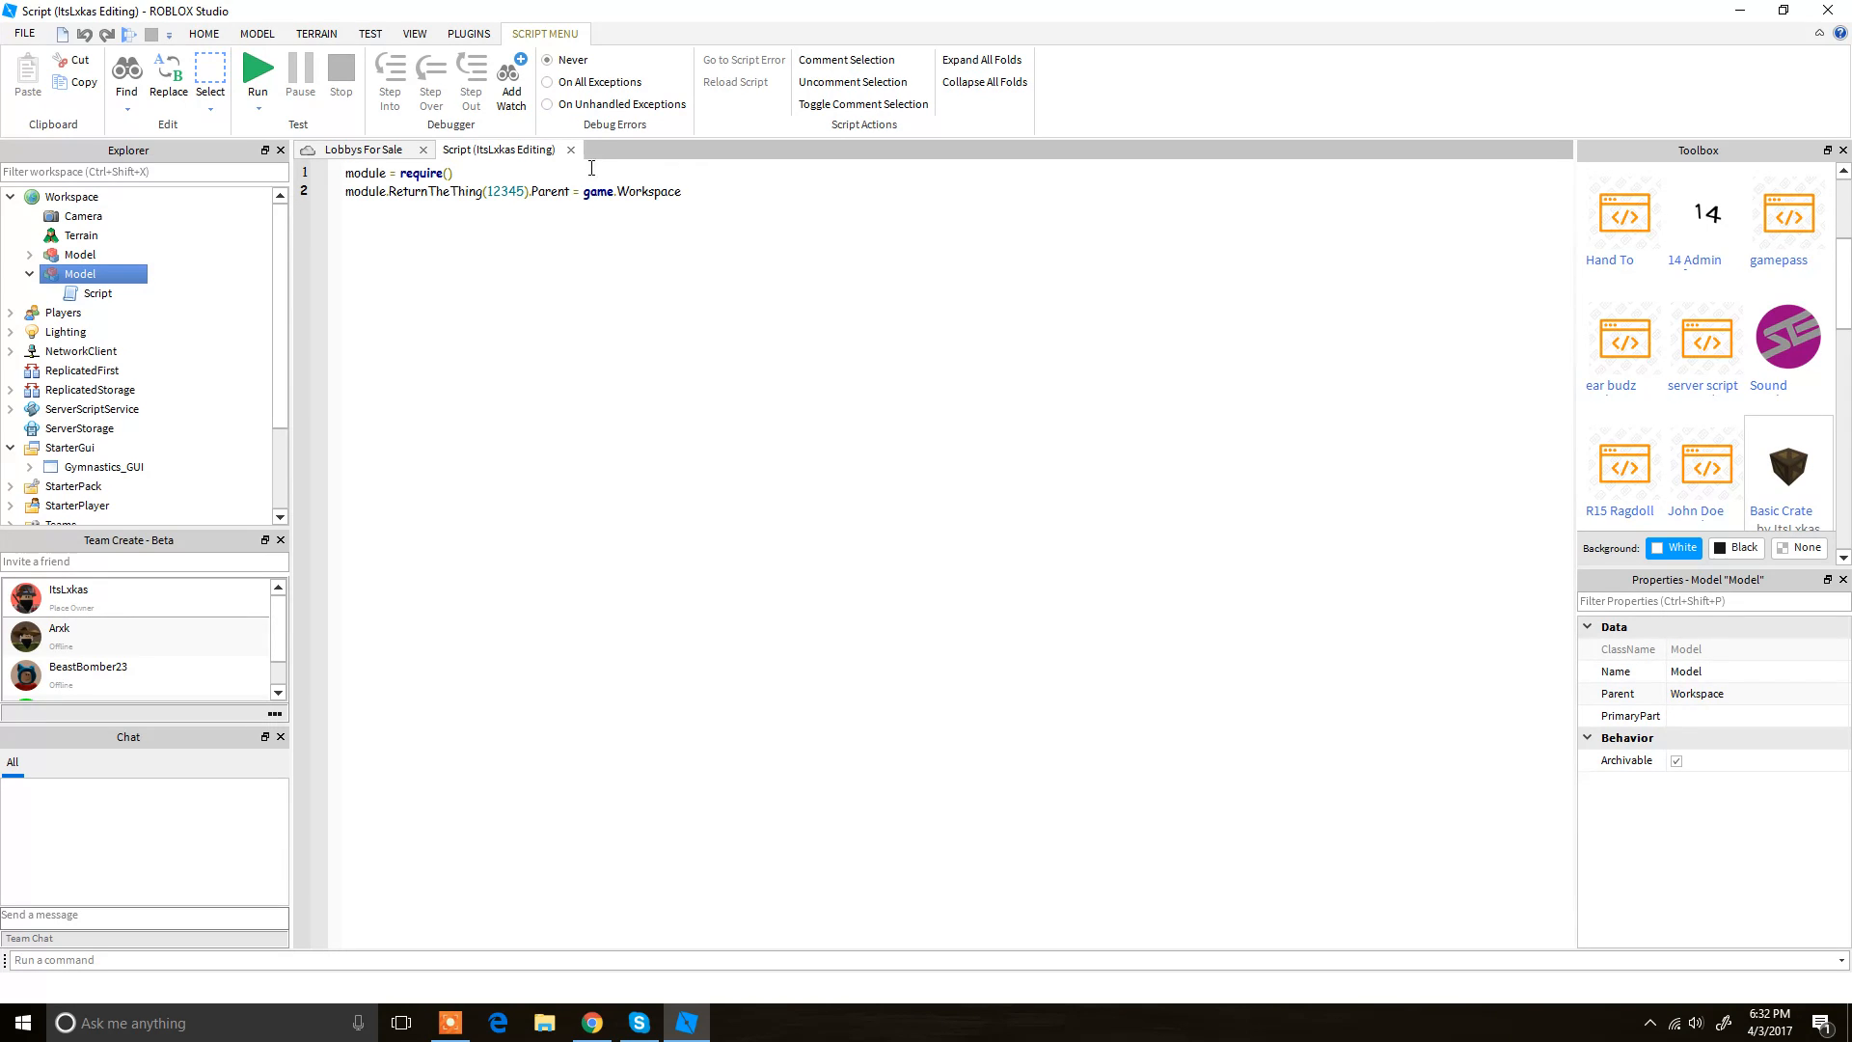
mouse_move(570, 151)
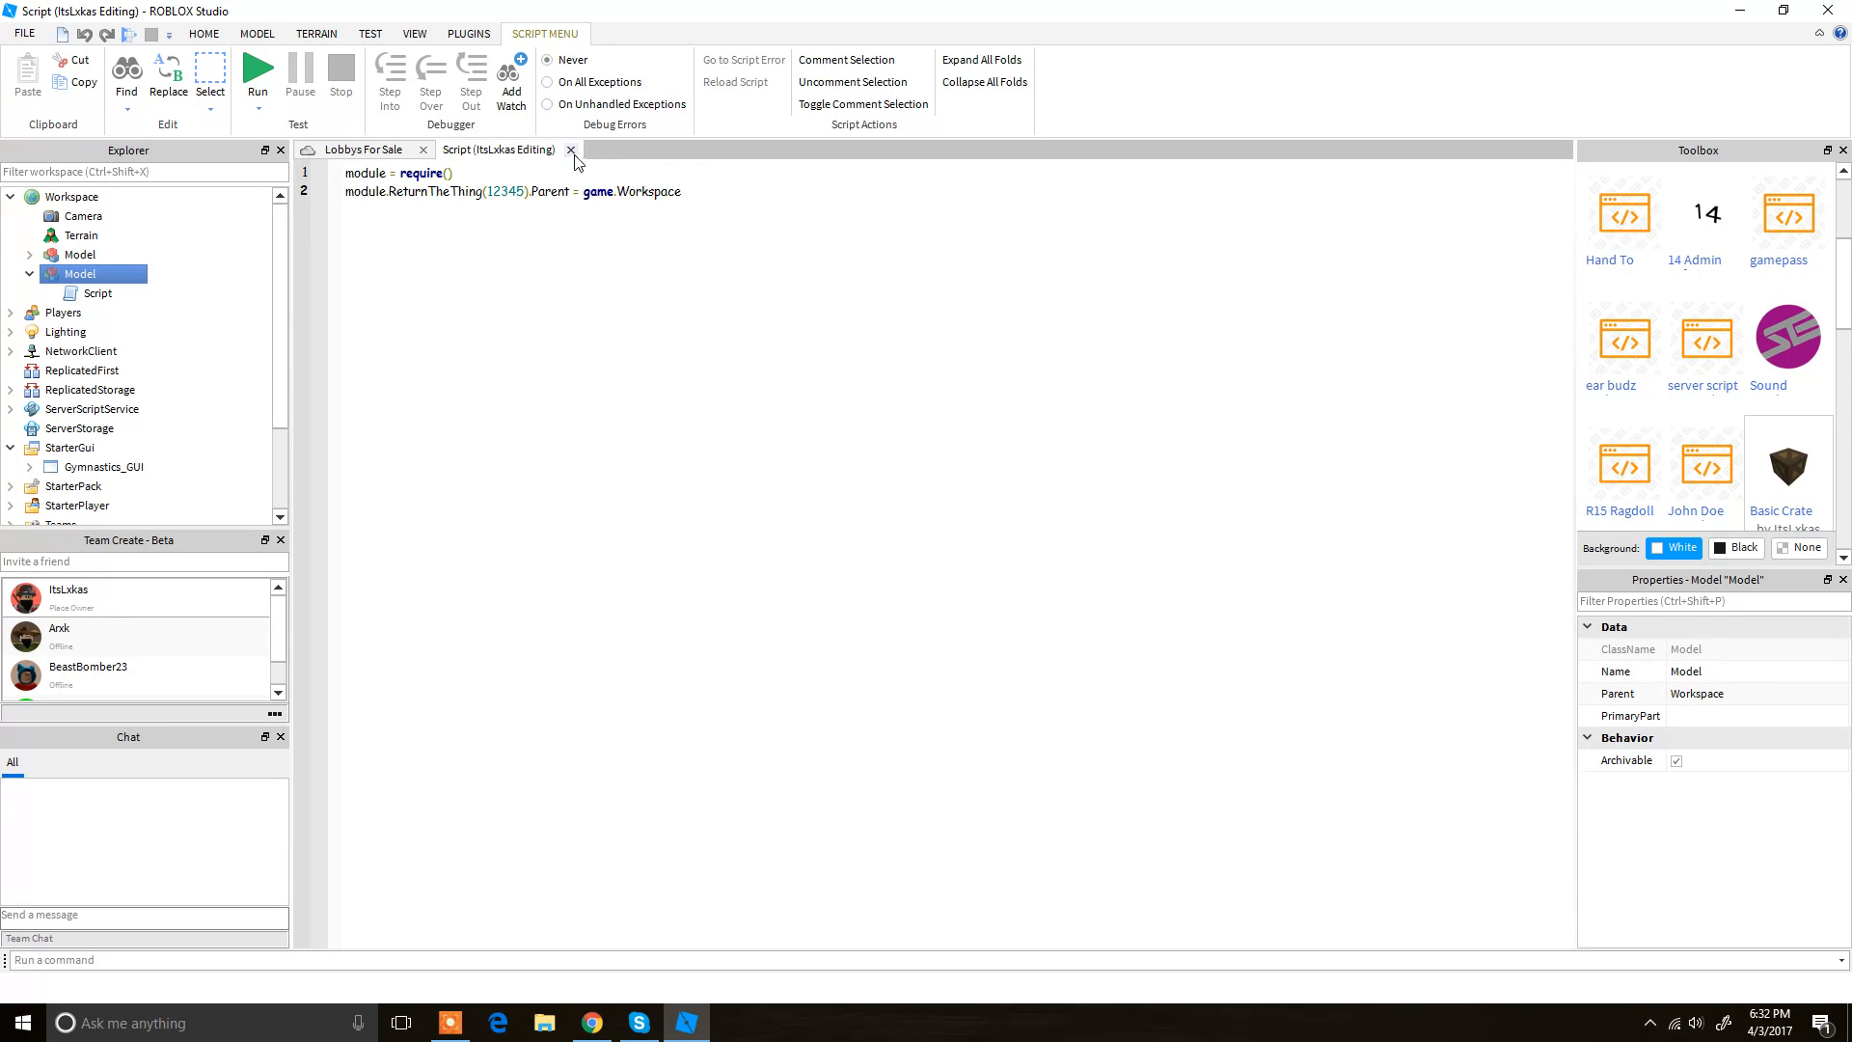
- Close the loader Script and bring up the Model's actions menu in Explorer
left_click(570, 151)
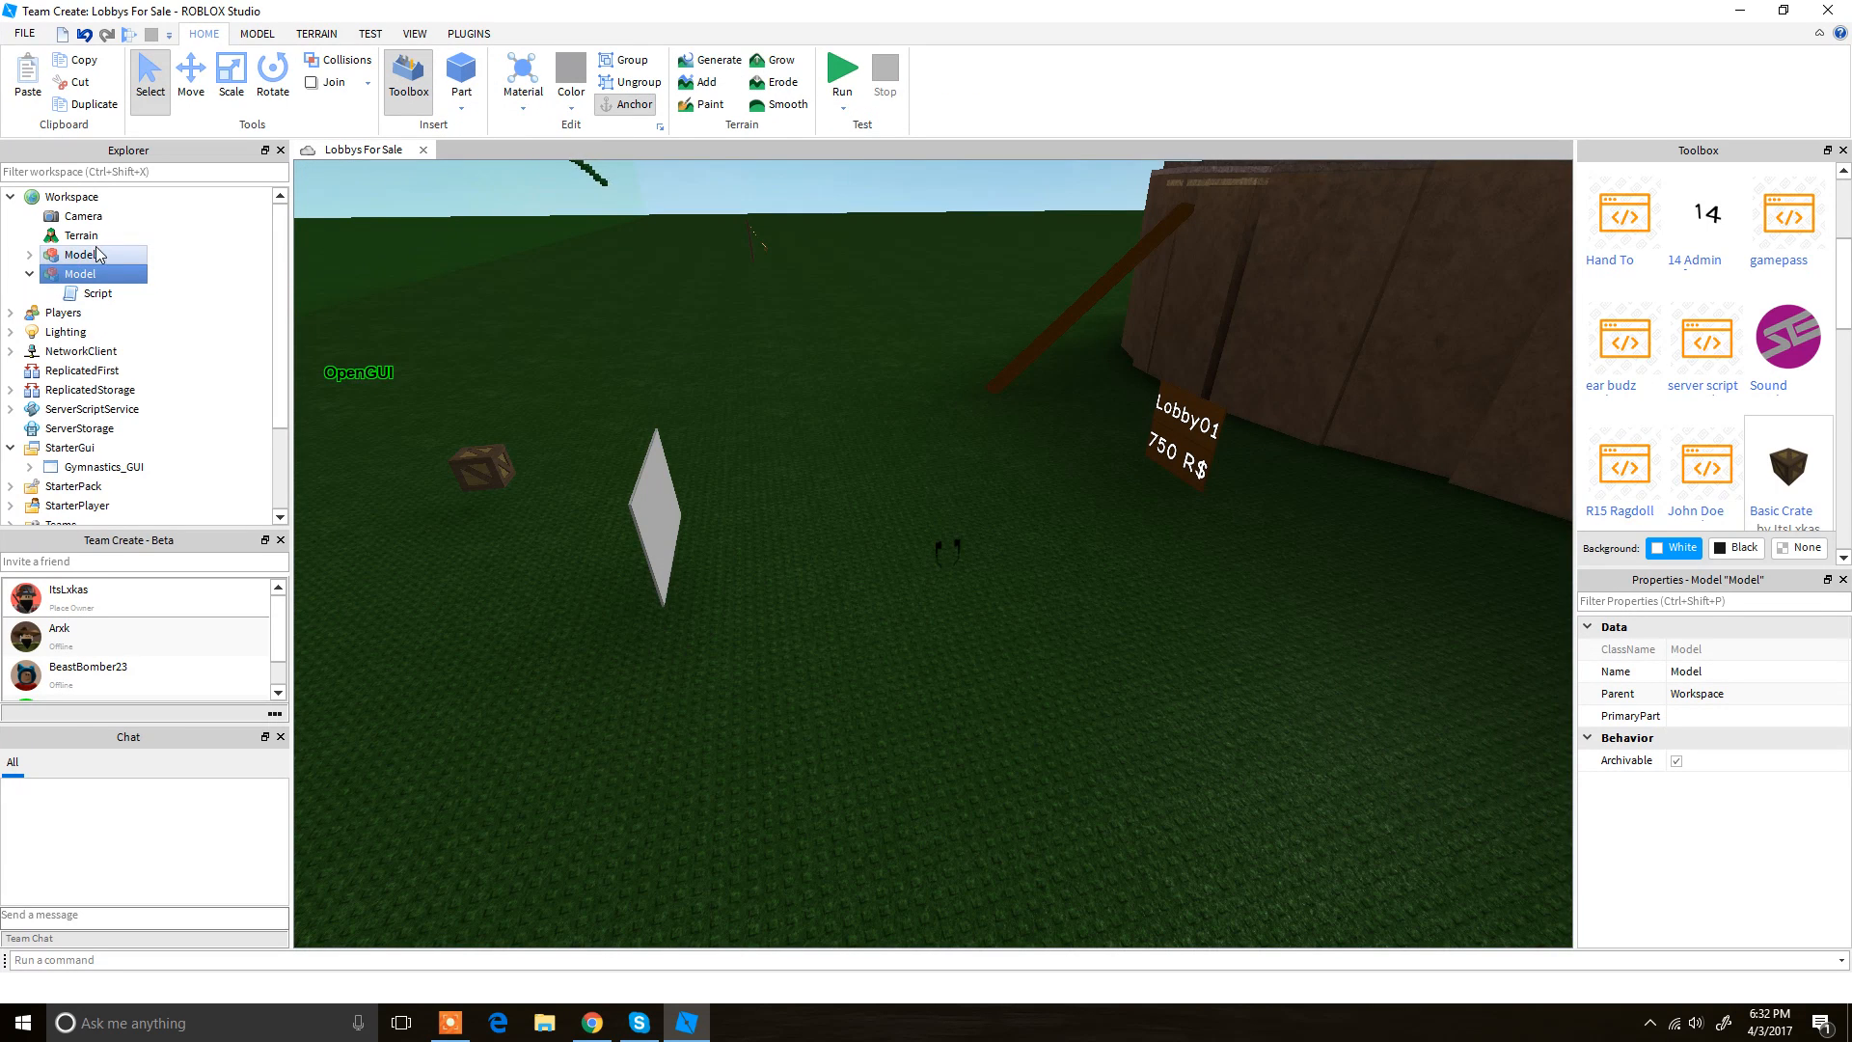
right_click(79, 273)
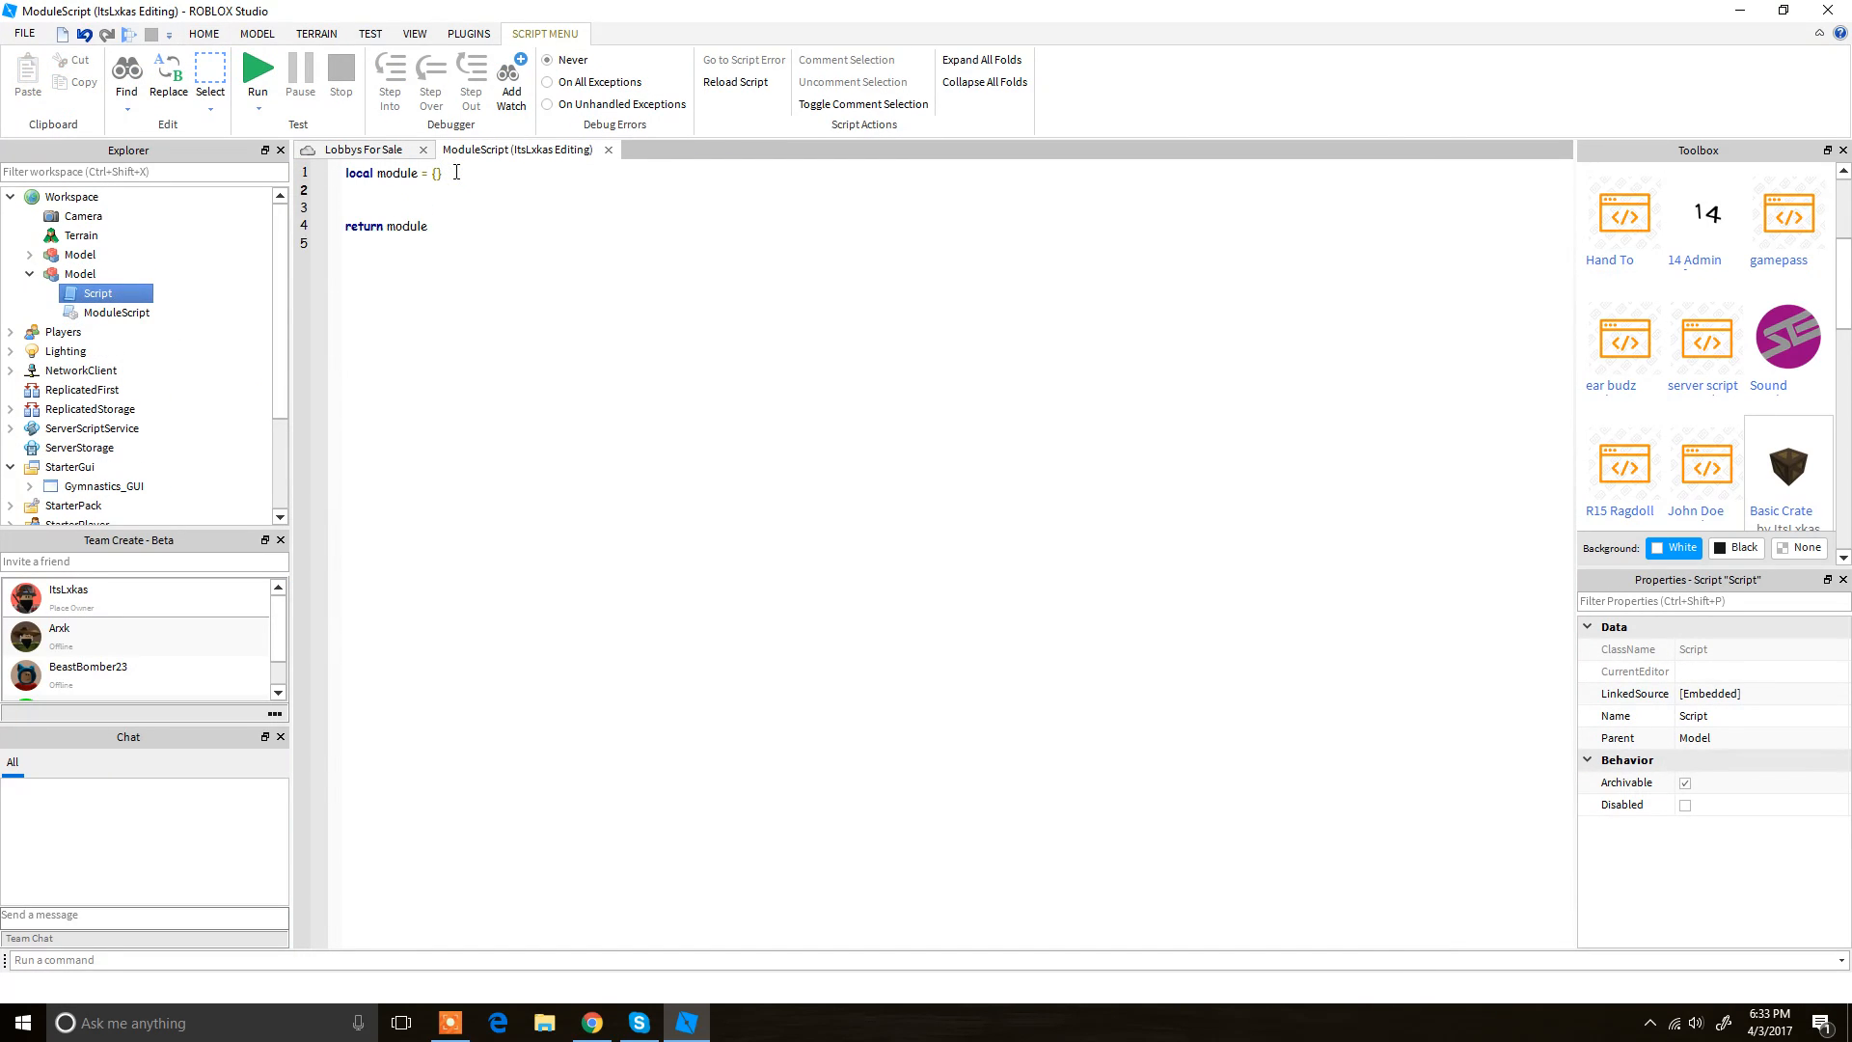
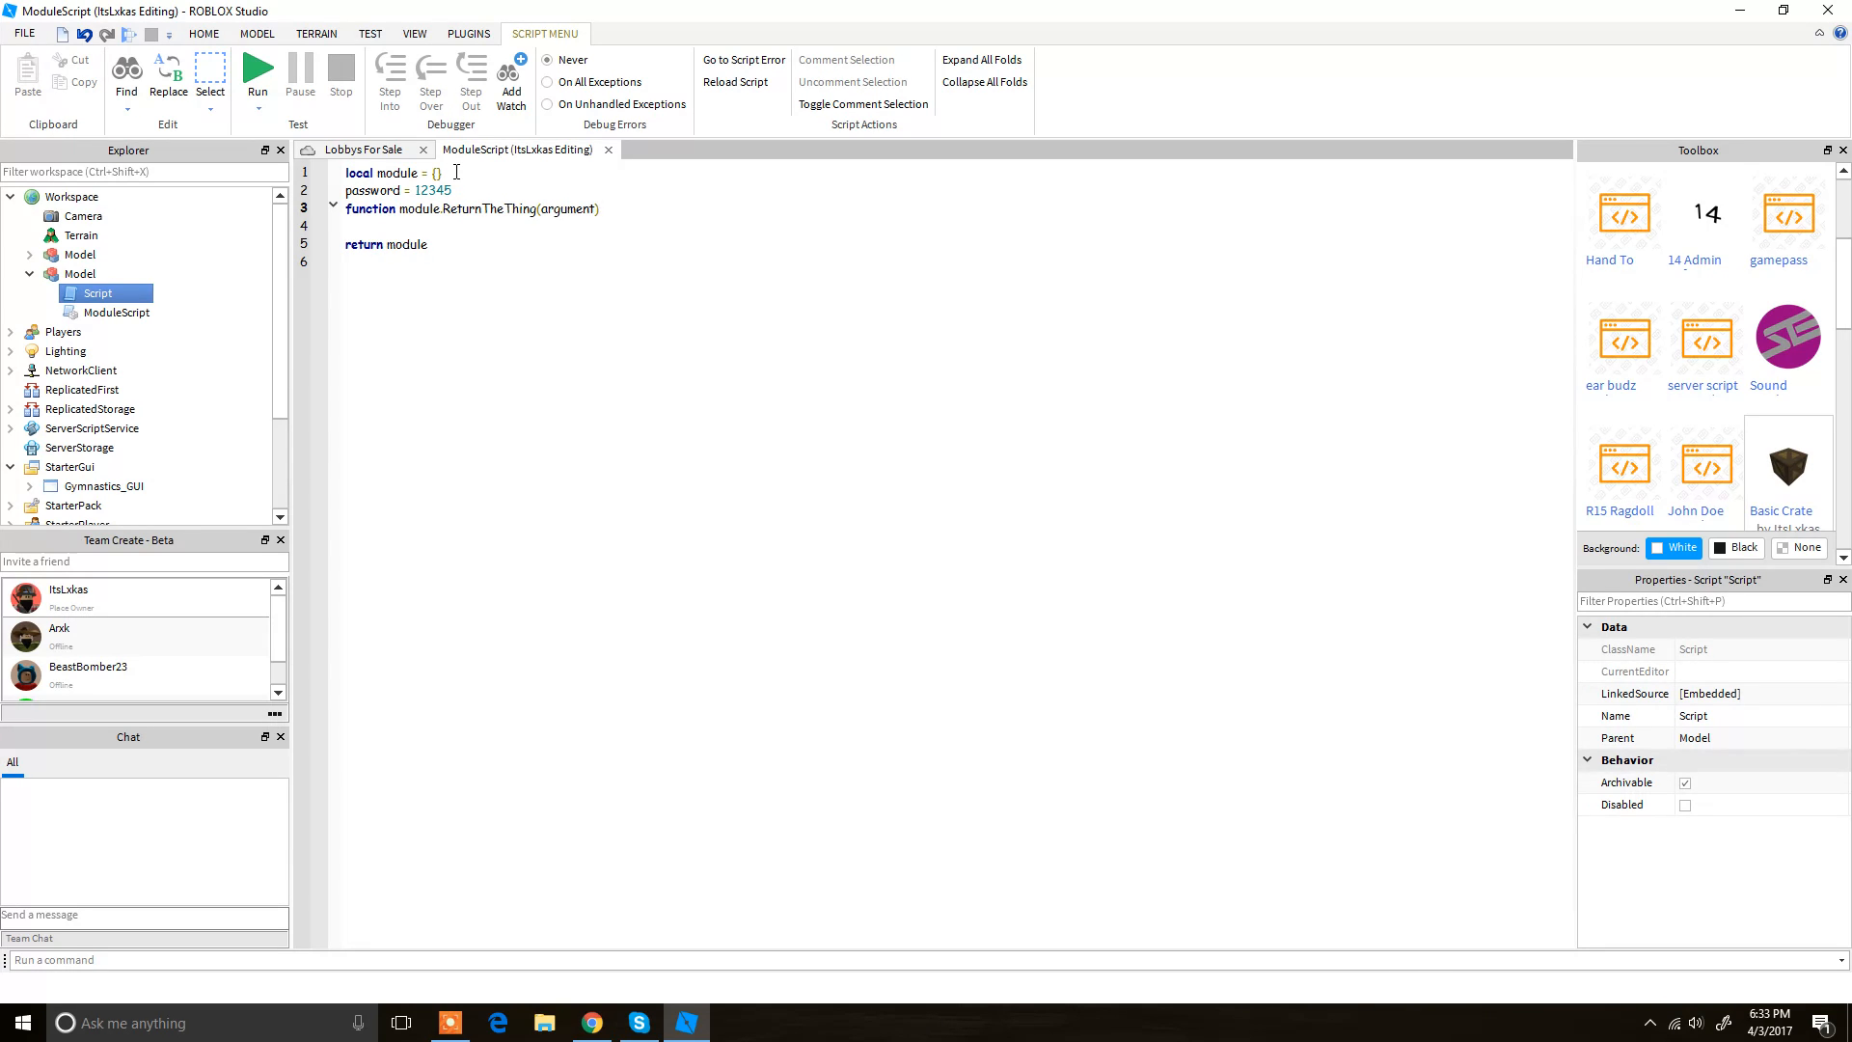
- Add 'if argument == password then return script.Script:Clone() end' inside ReturnTheThing
type("if ar")
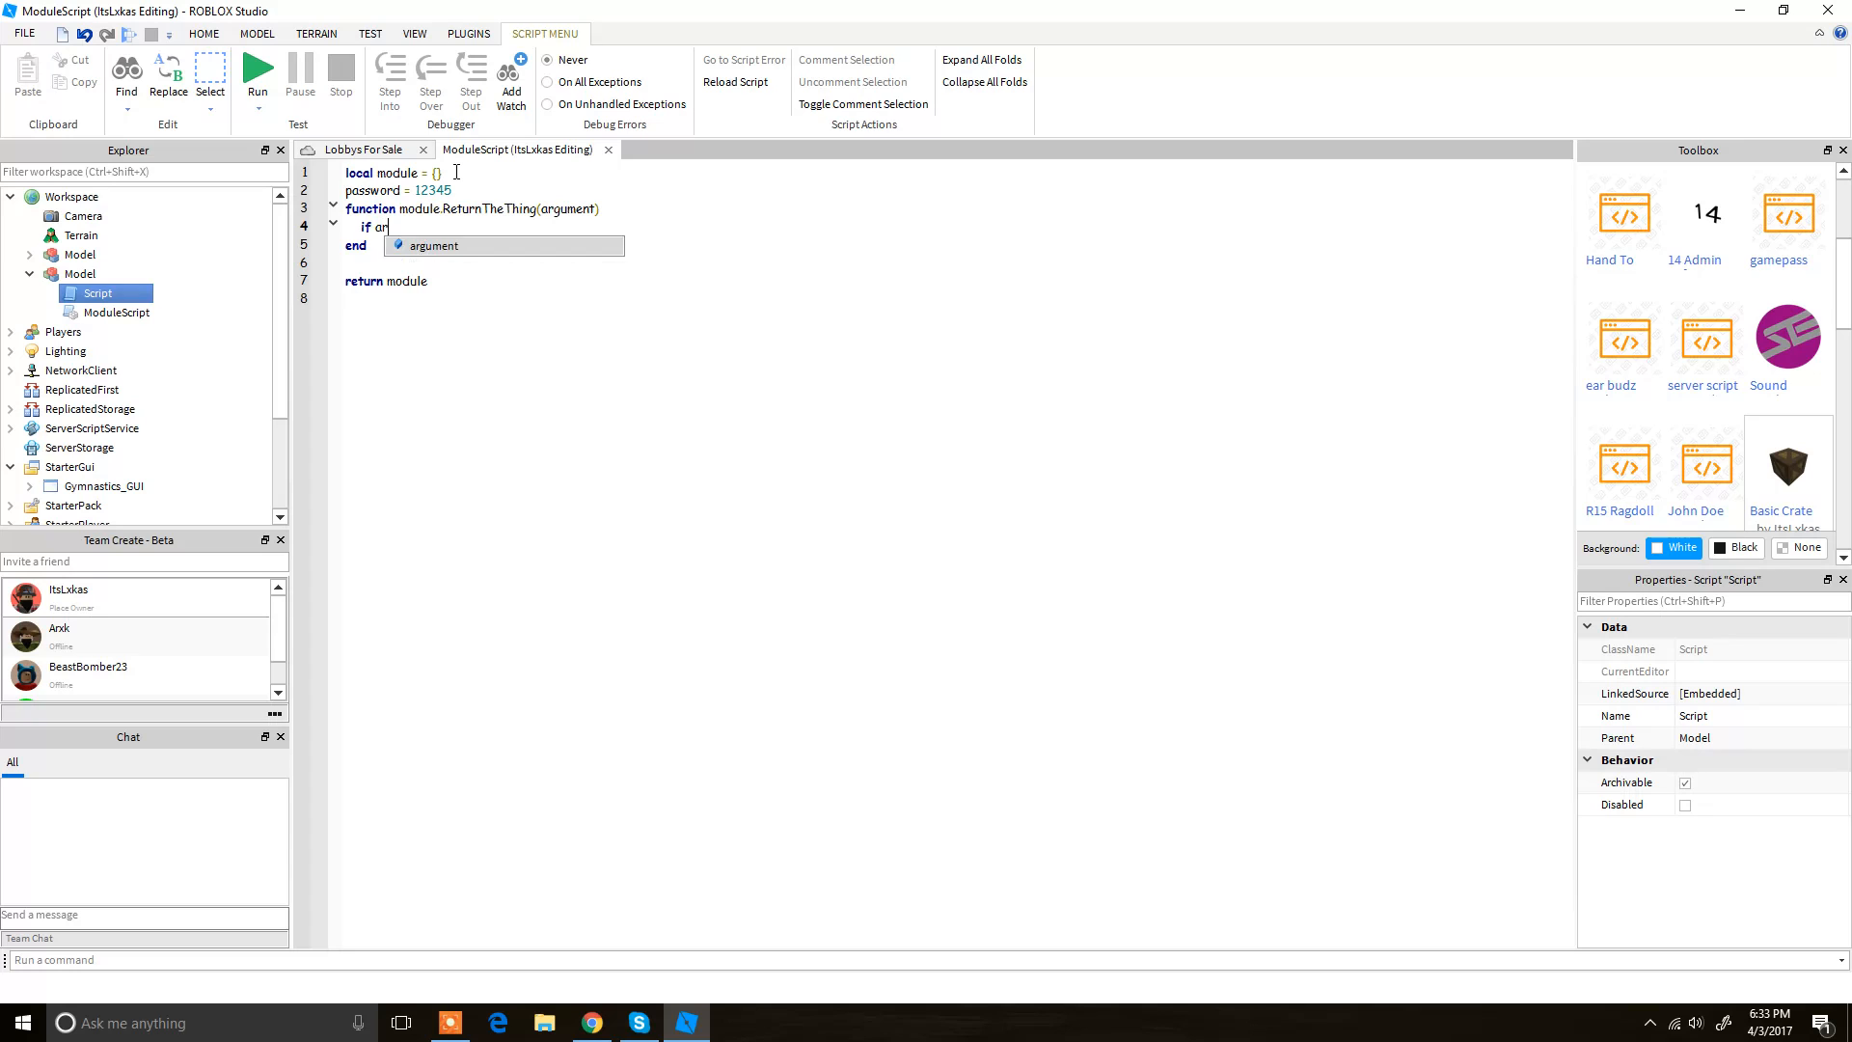
type("gument")
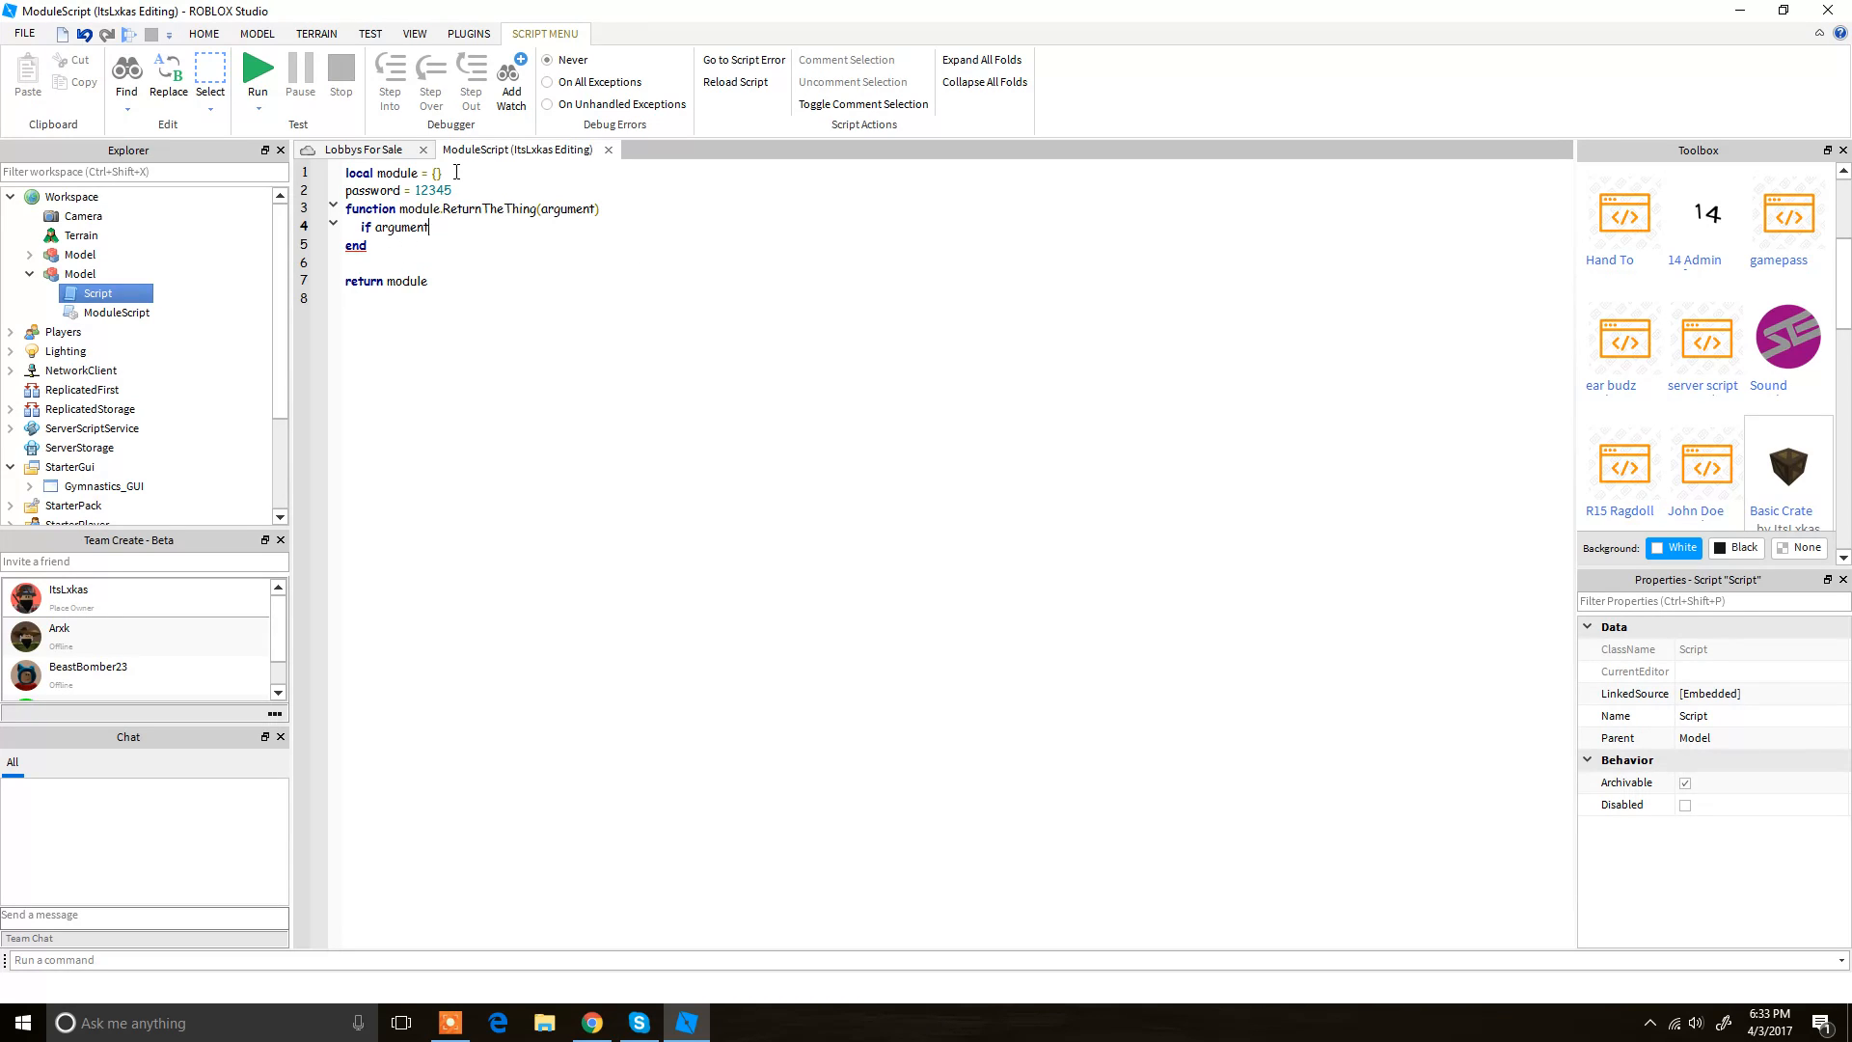
type("== password th")
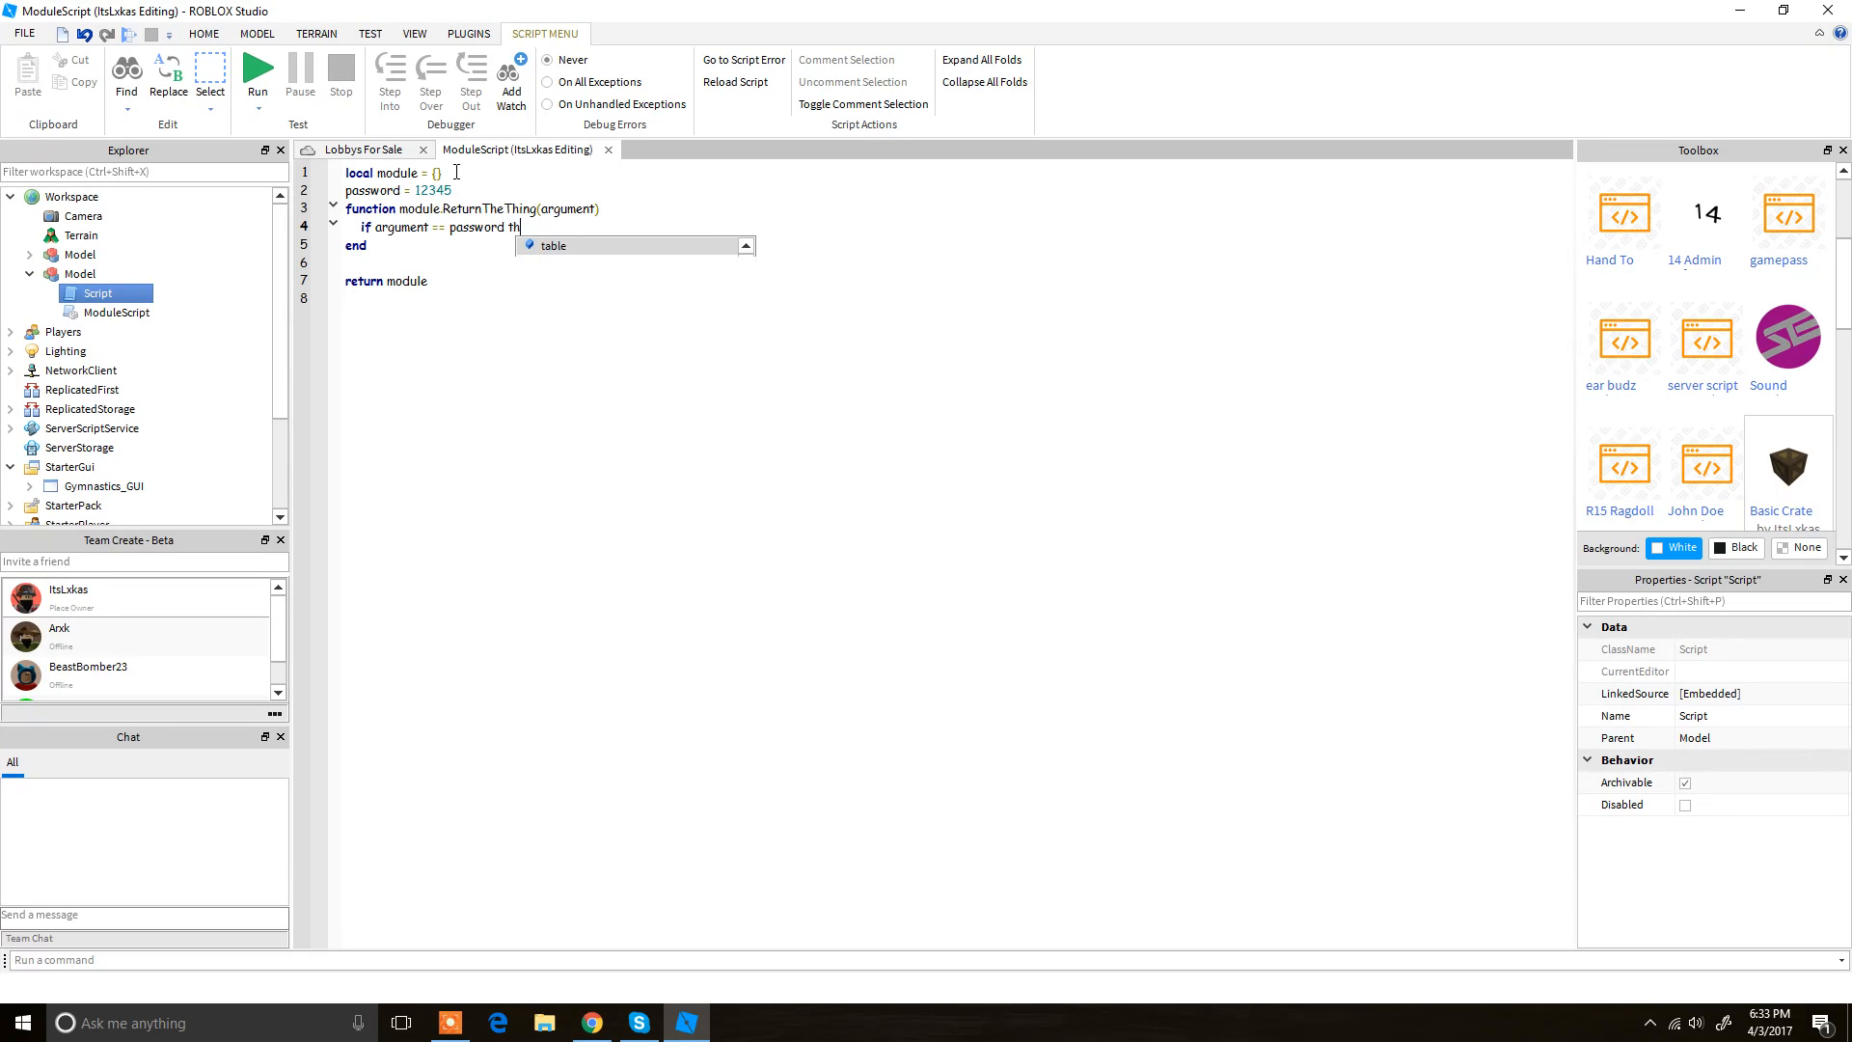
type("en")
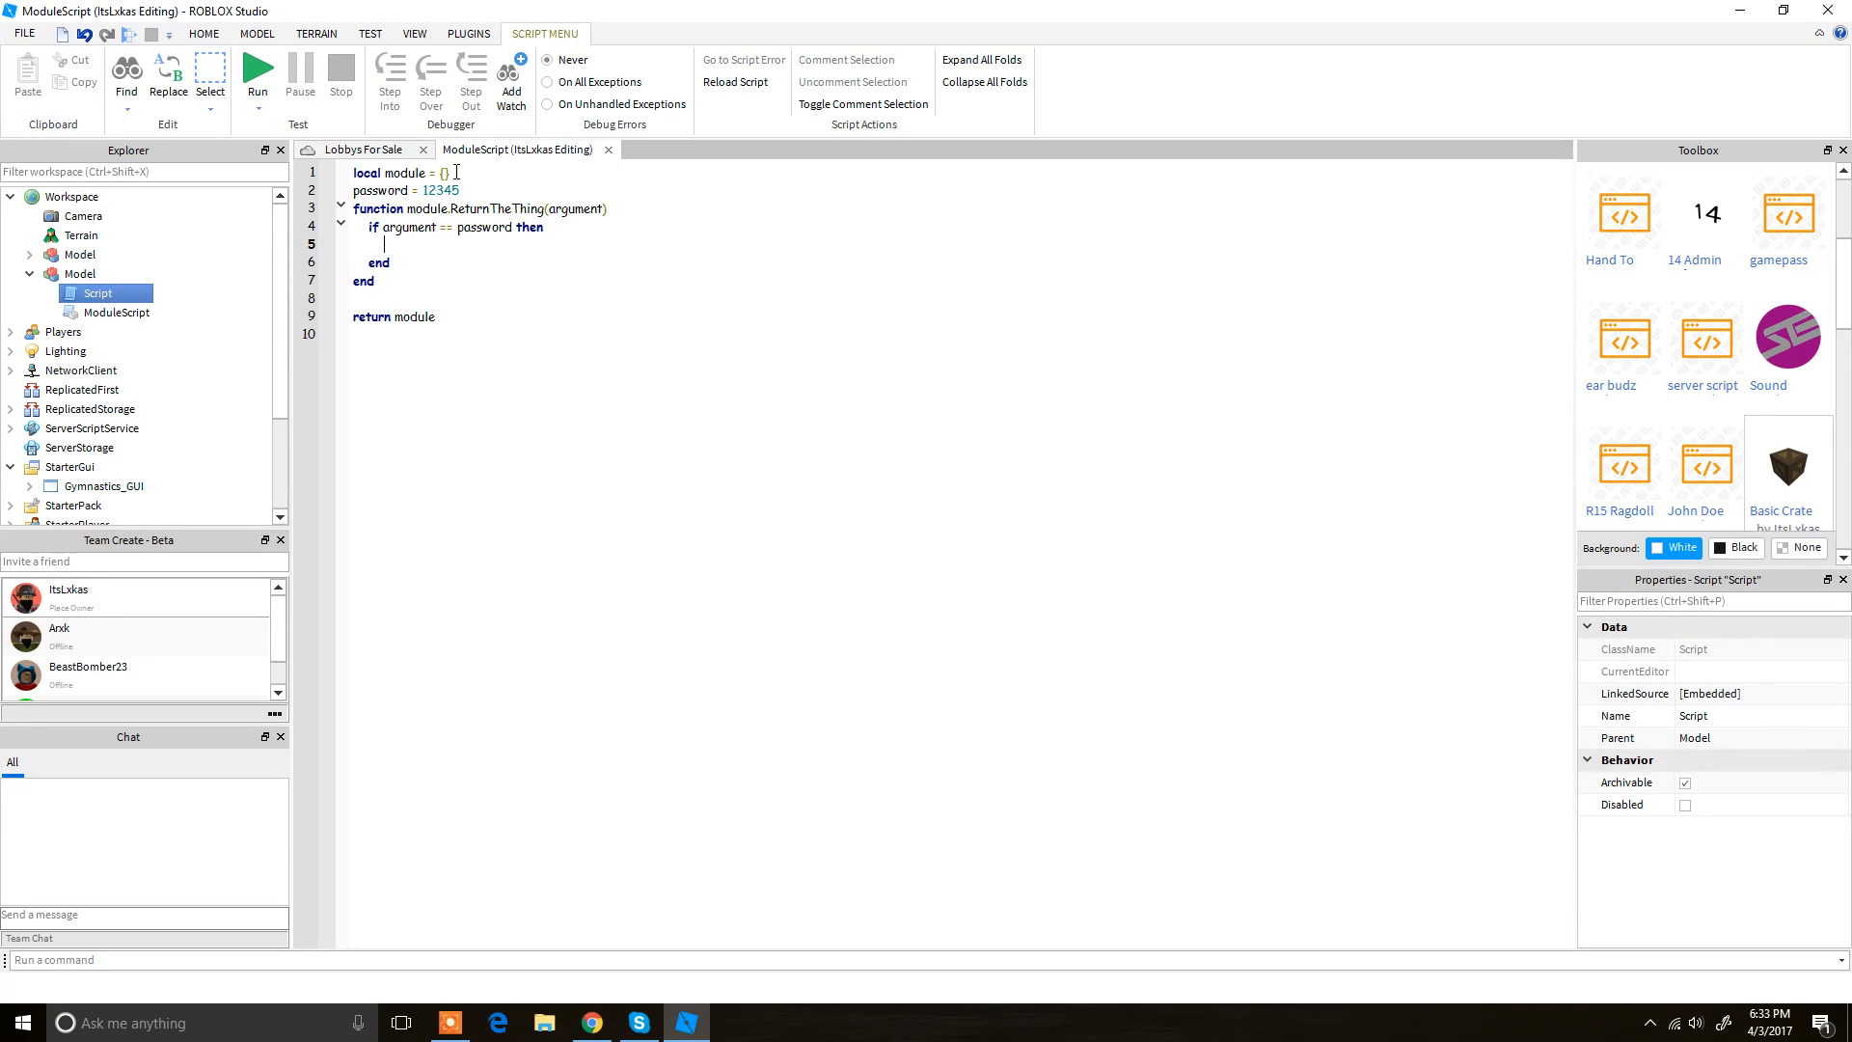
type("return")
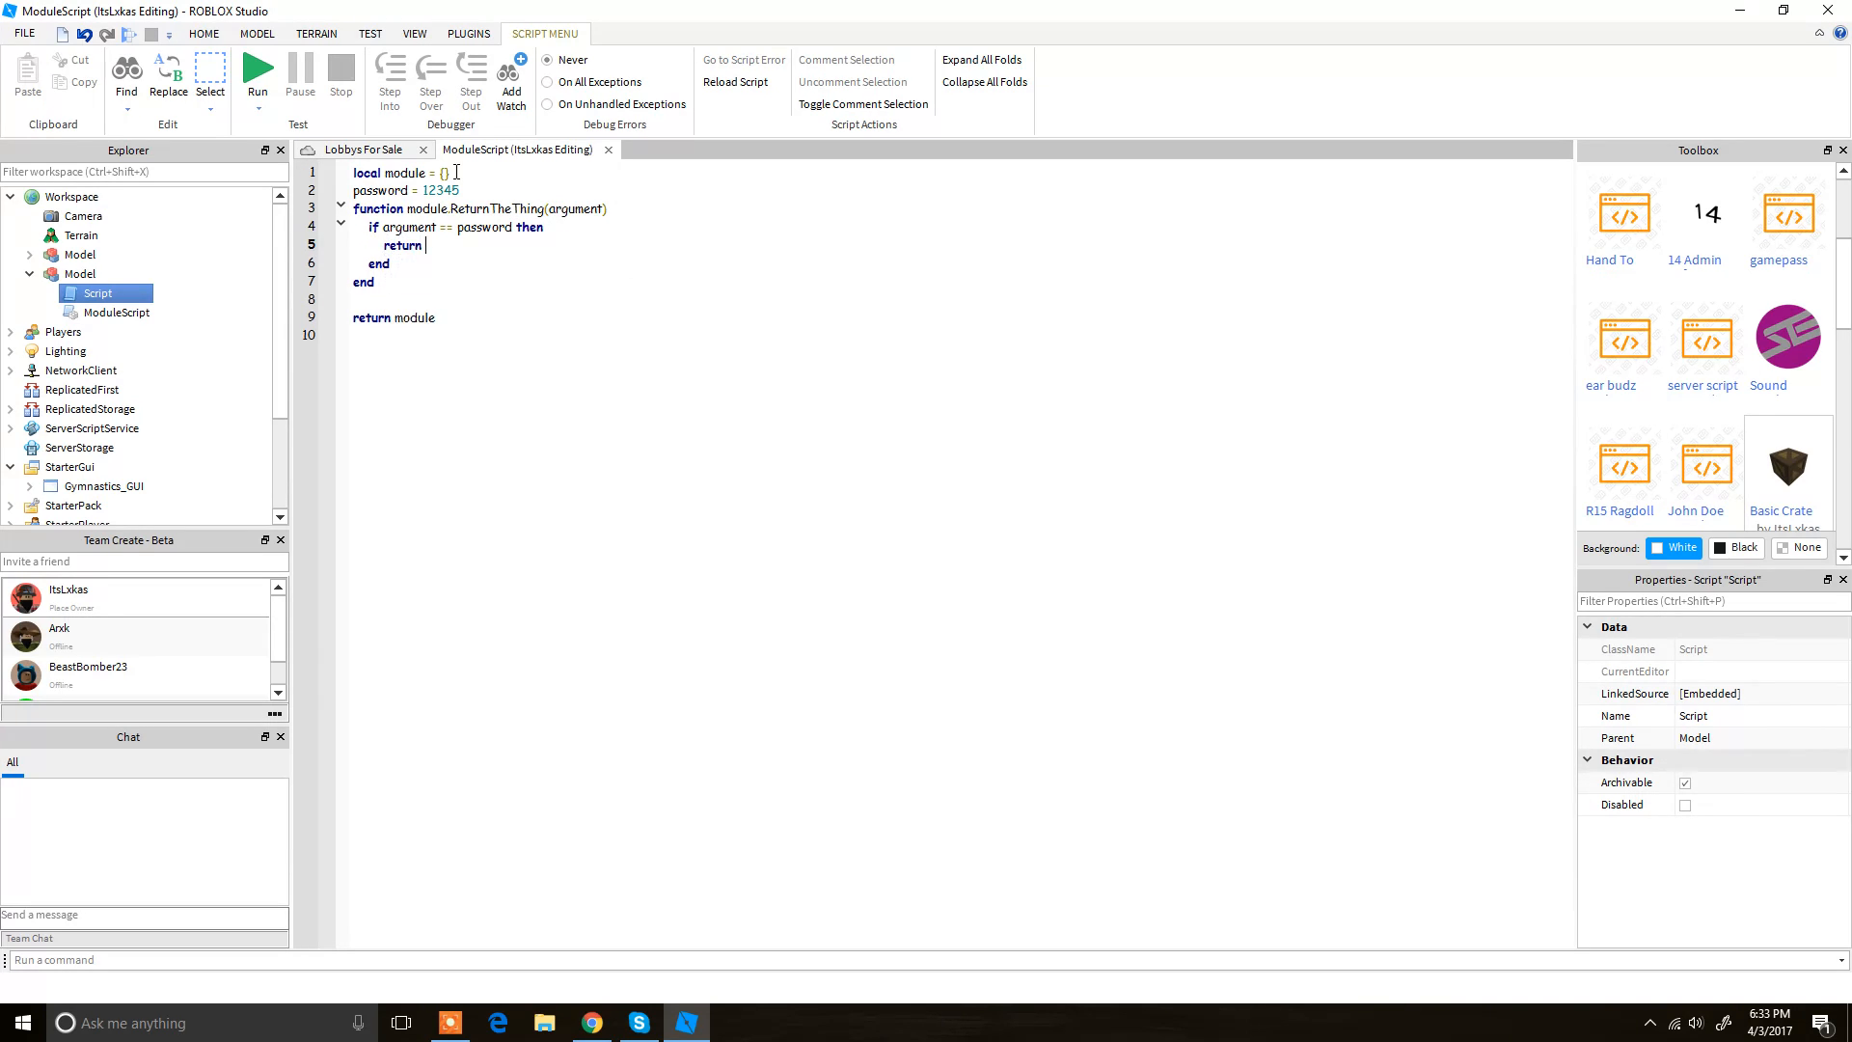
type("script.")
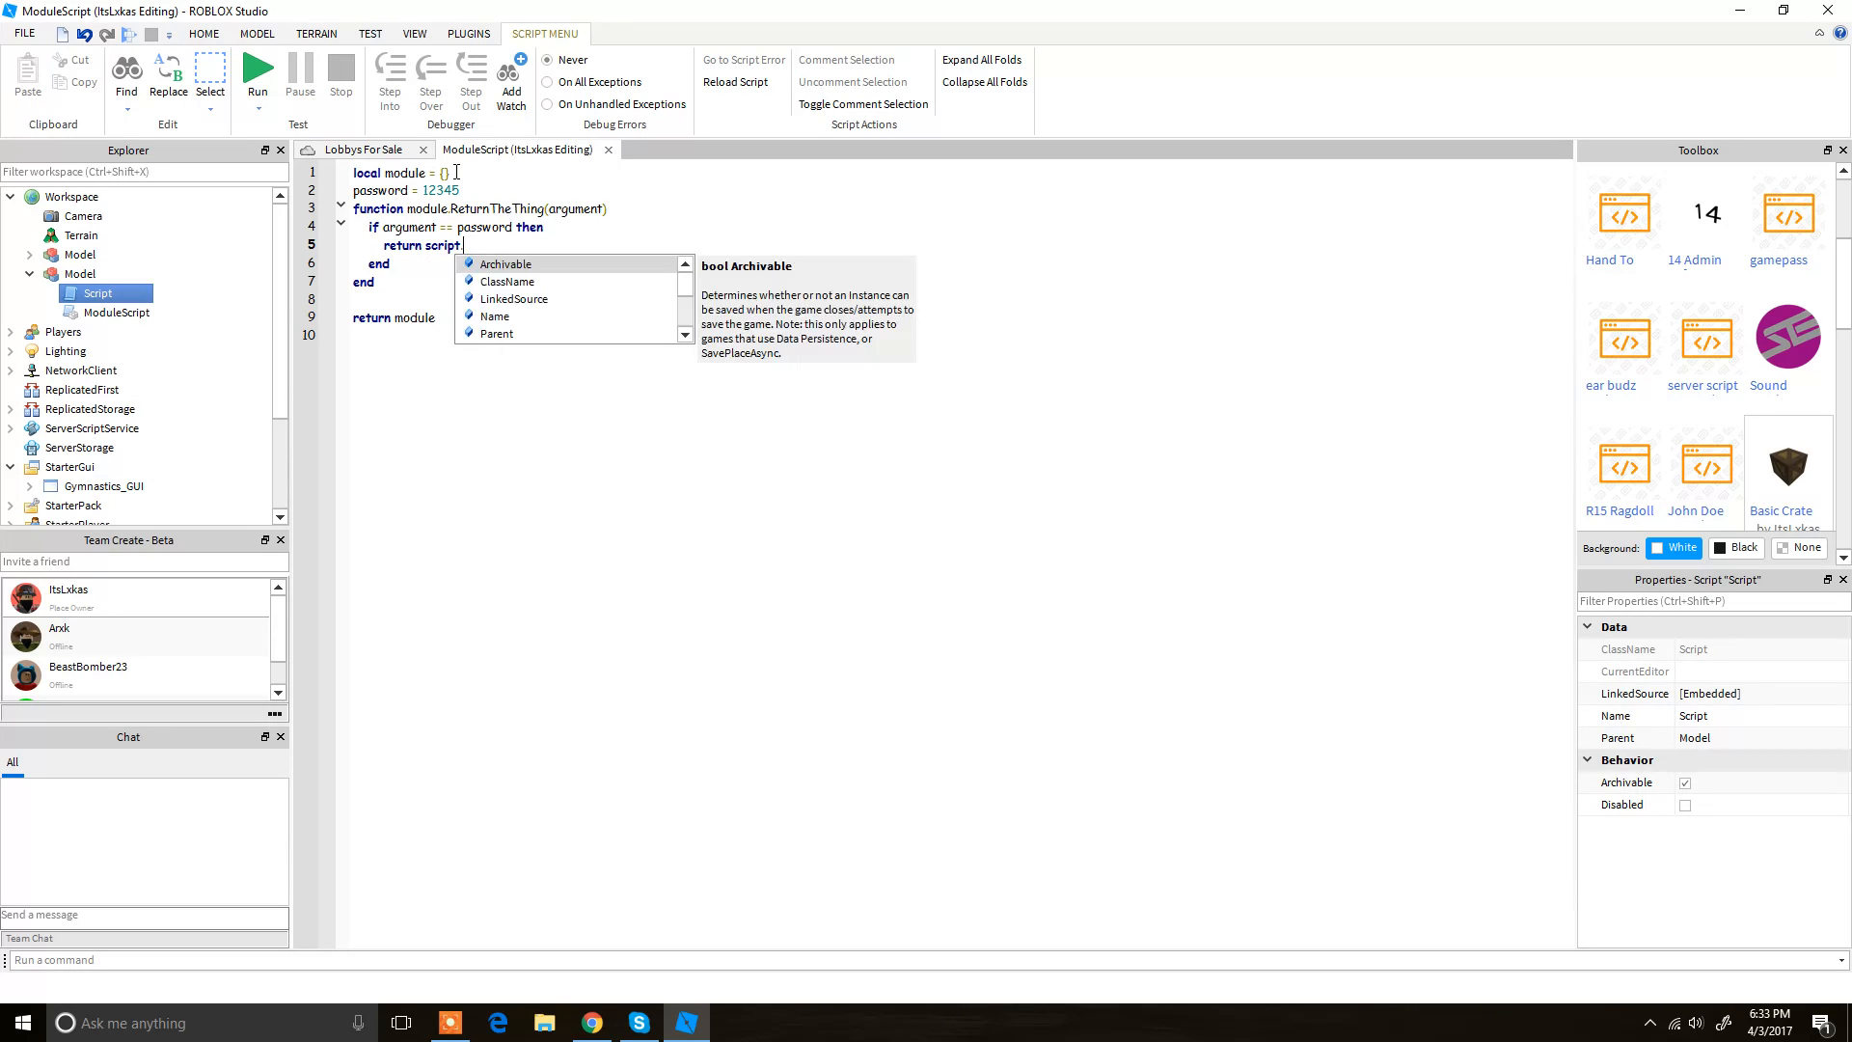
type("Script")
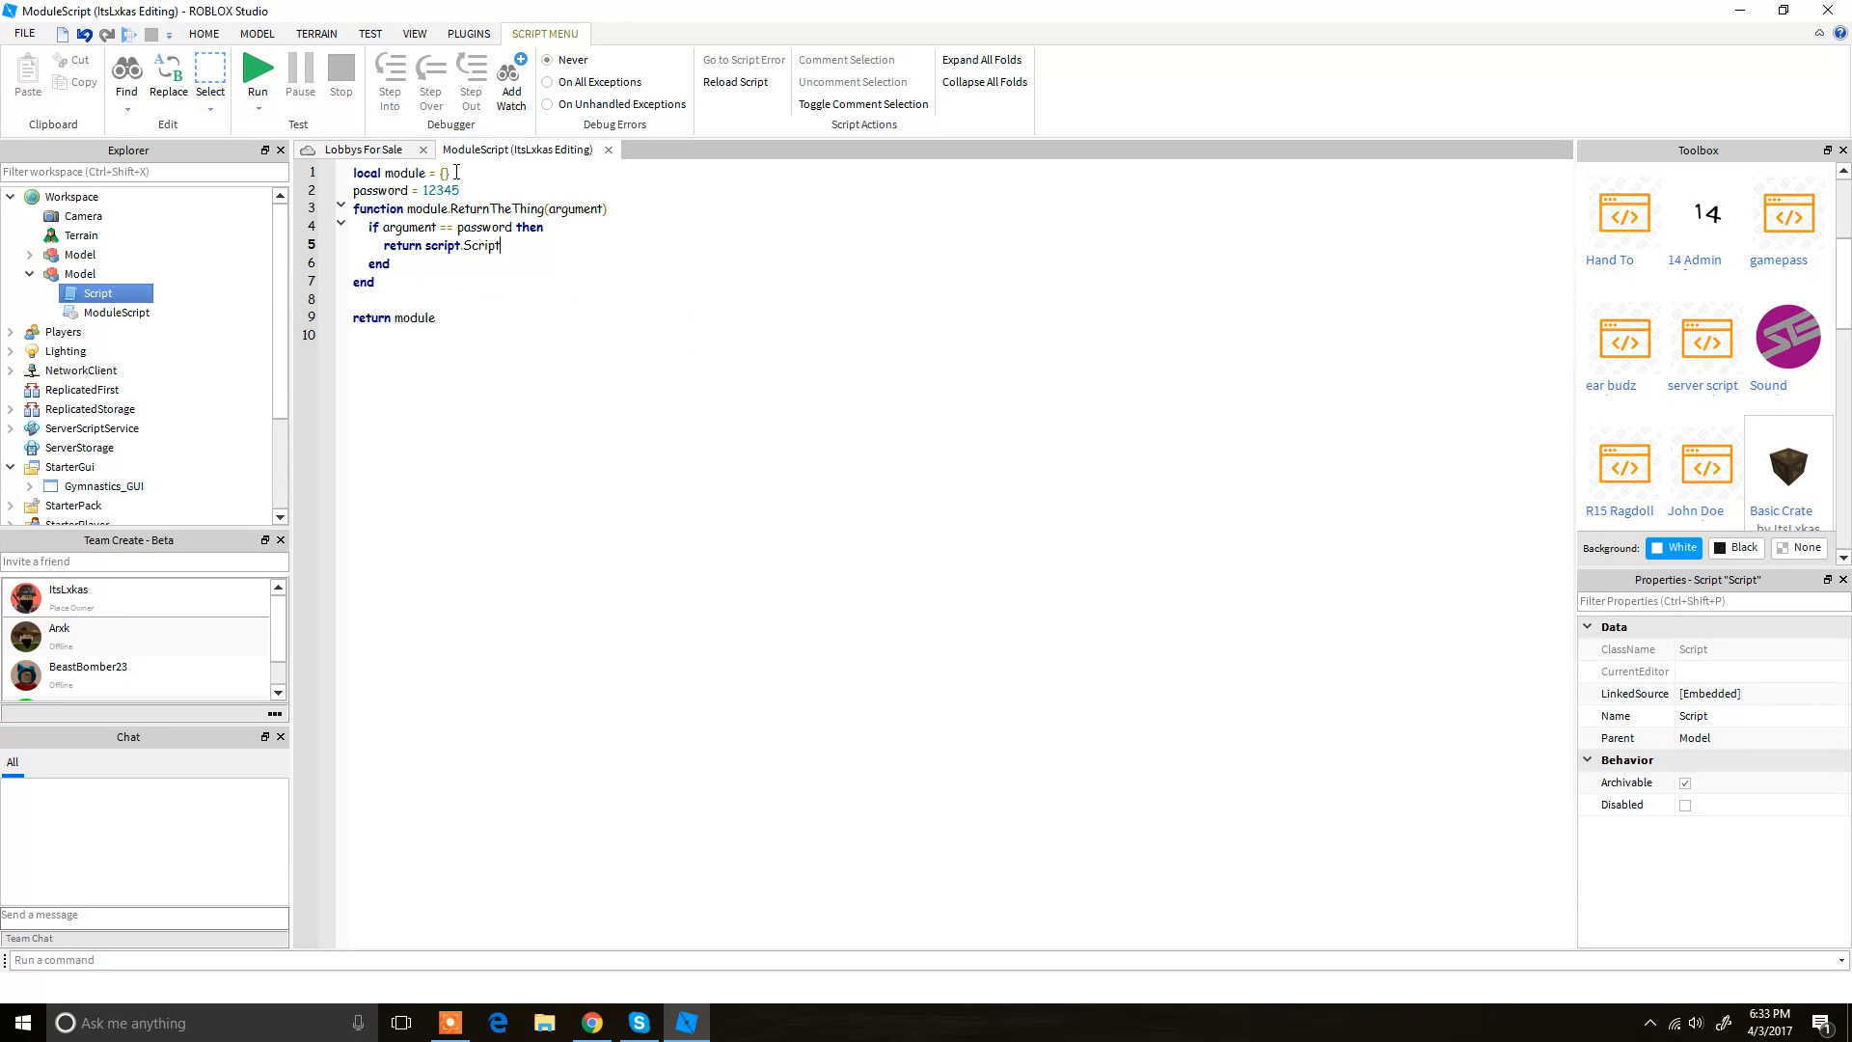
type(".")
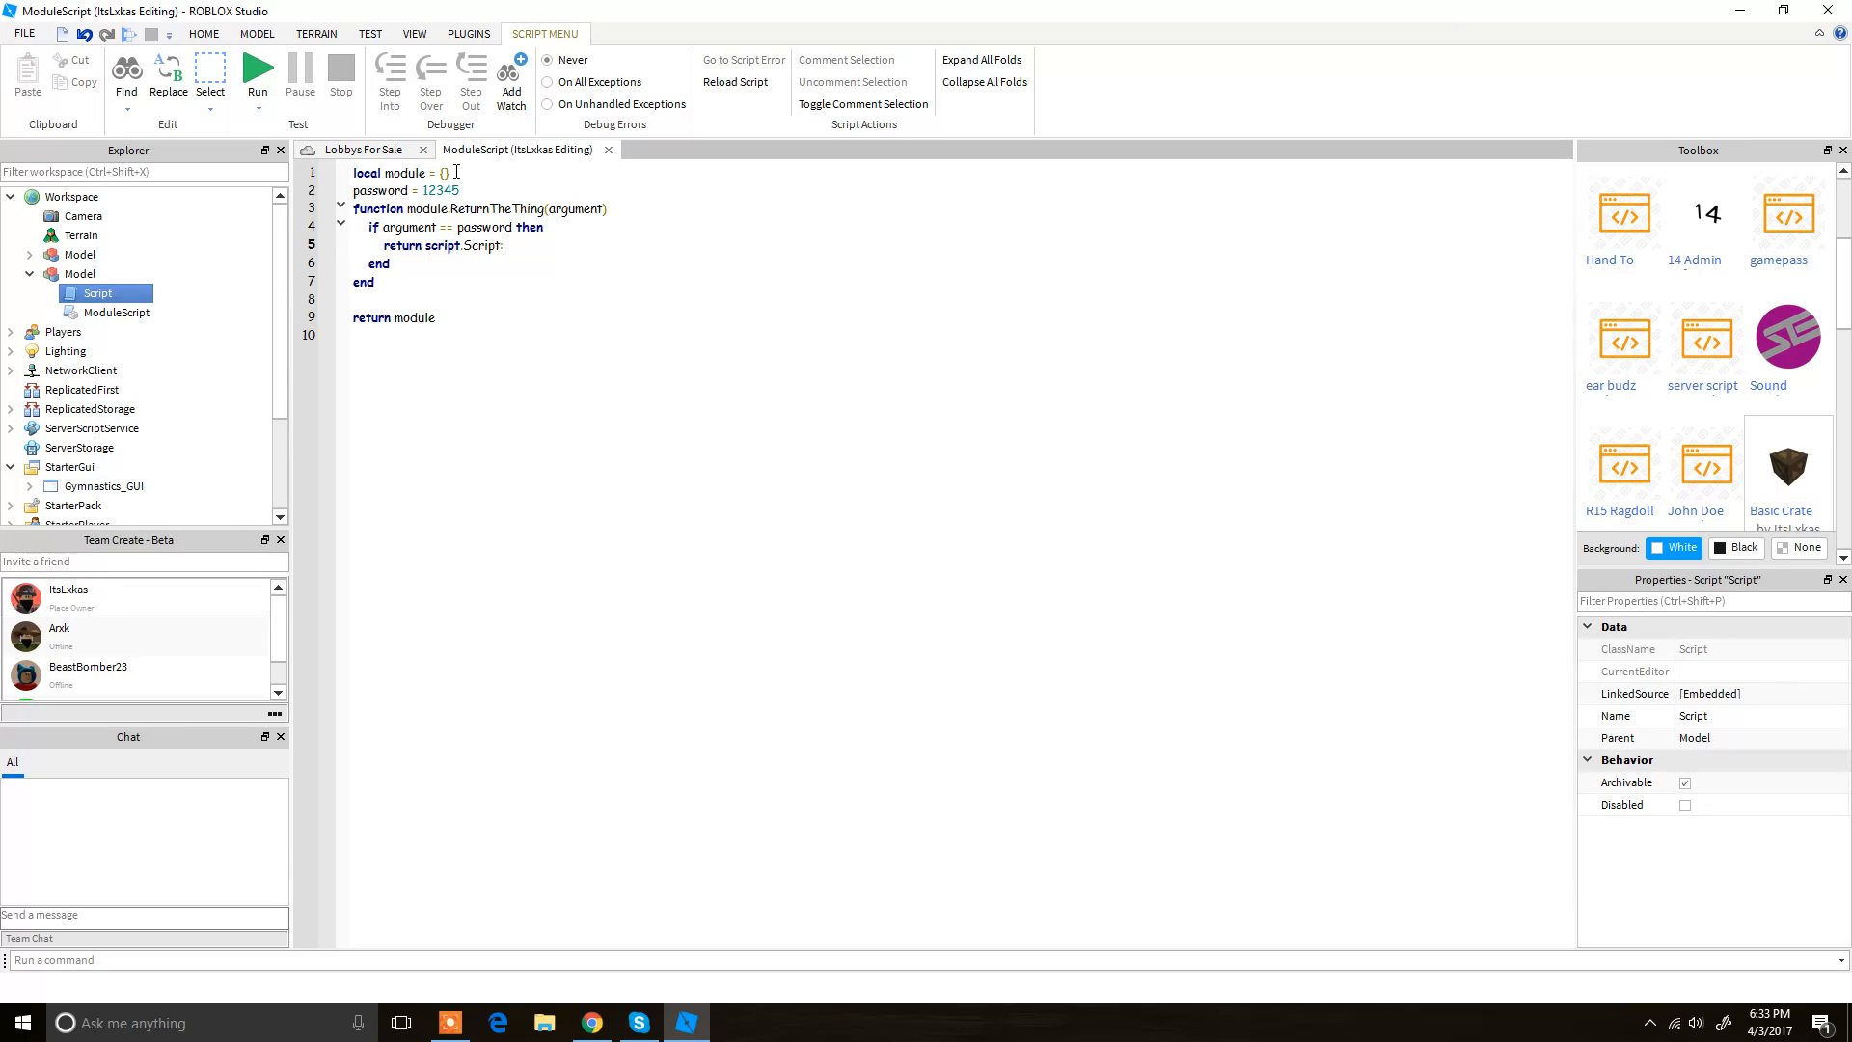
type("Clone()")
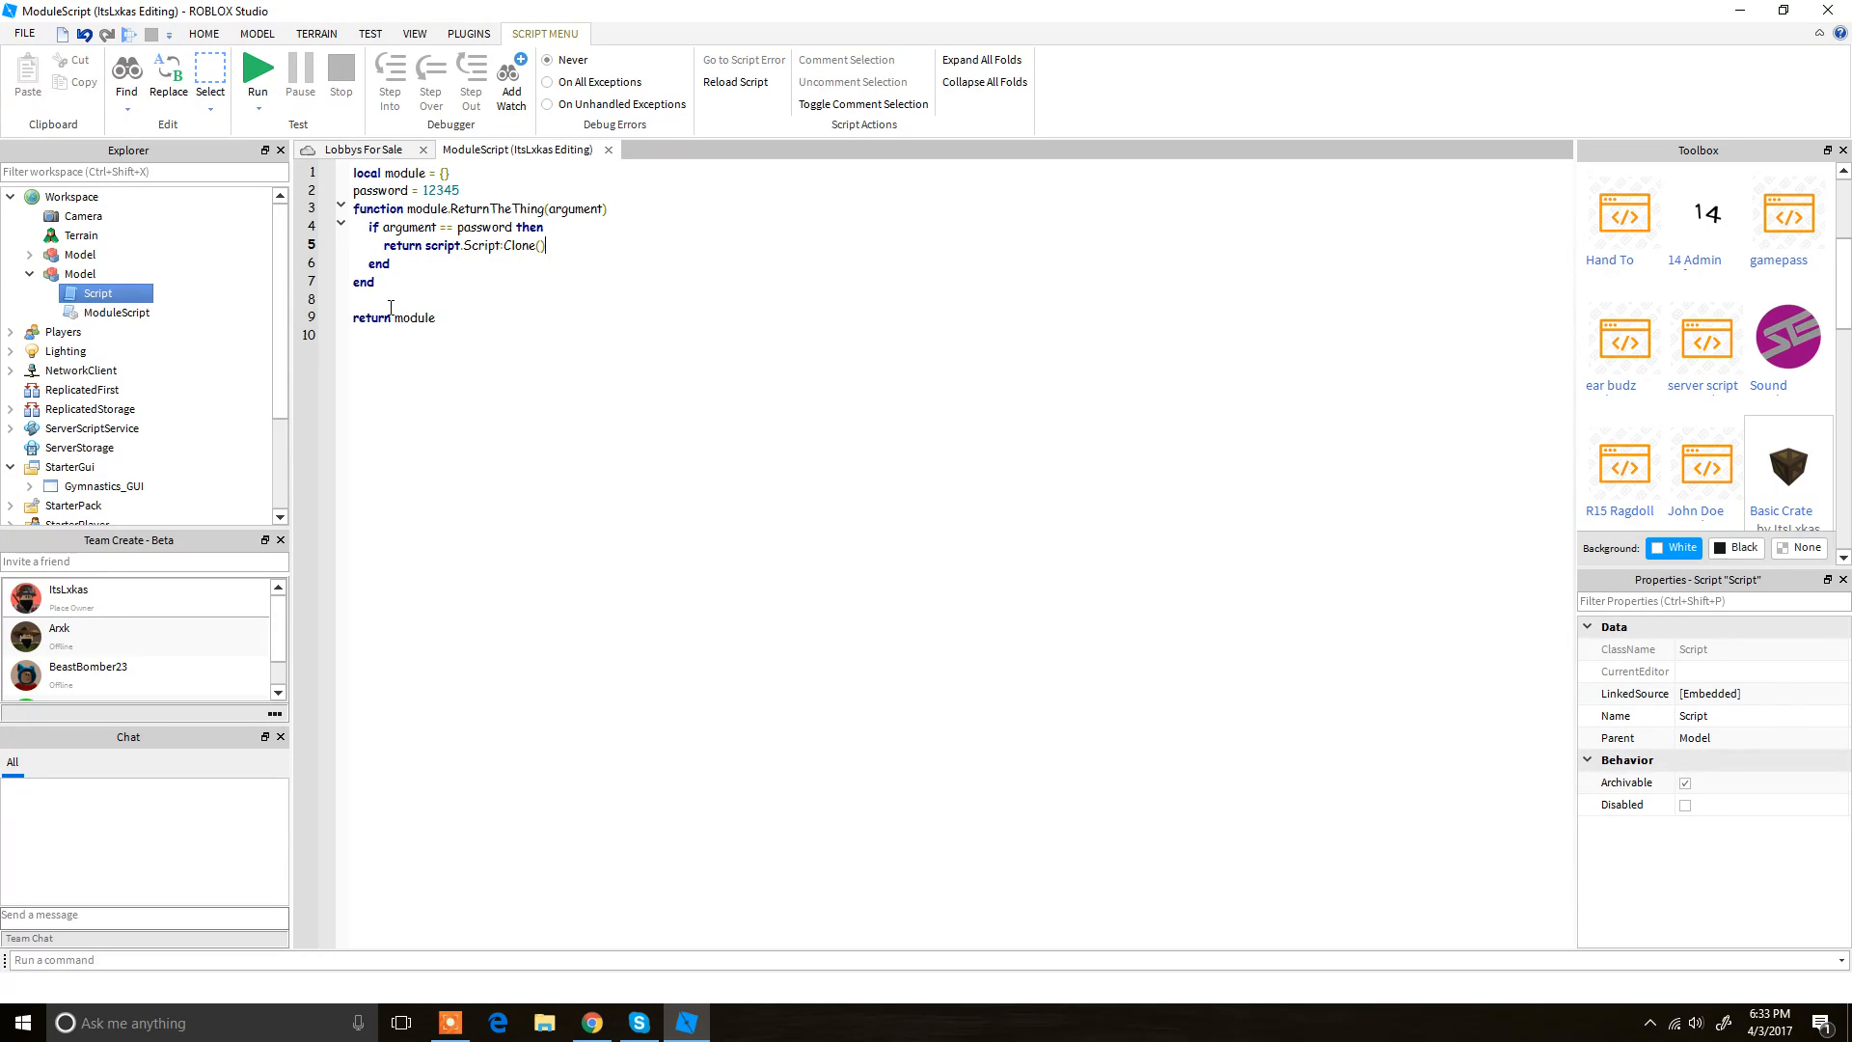
double_click(481, 246)
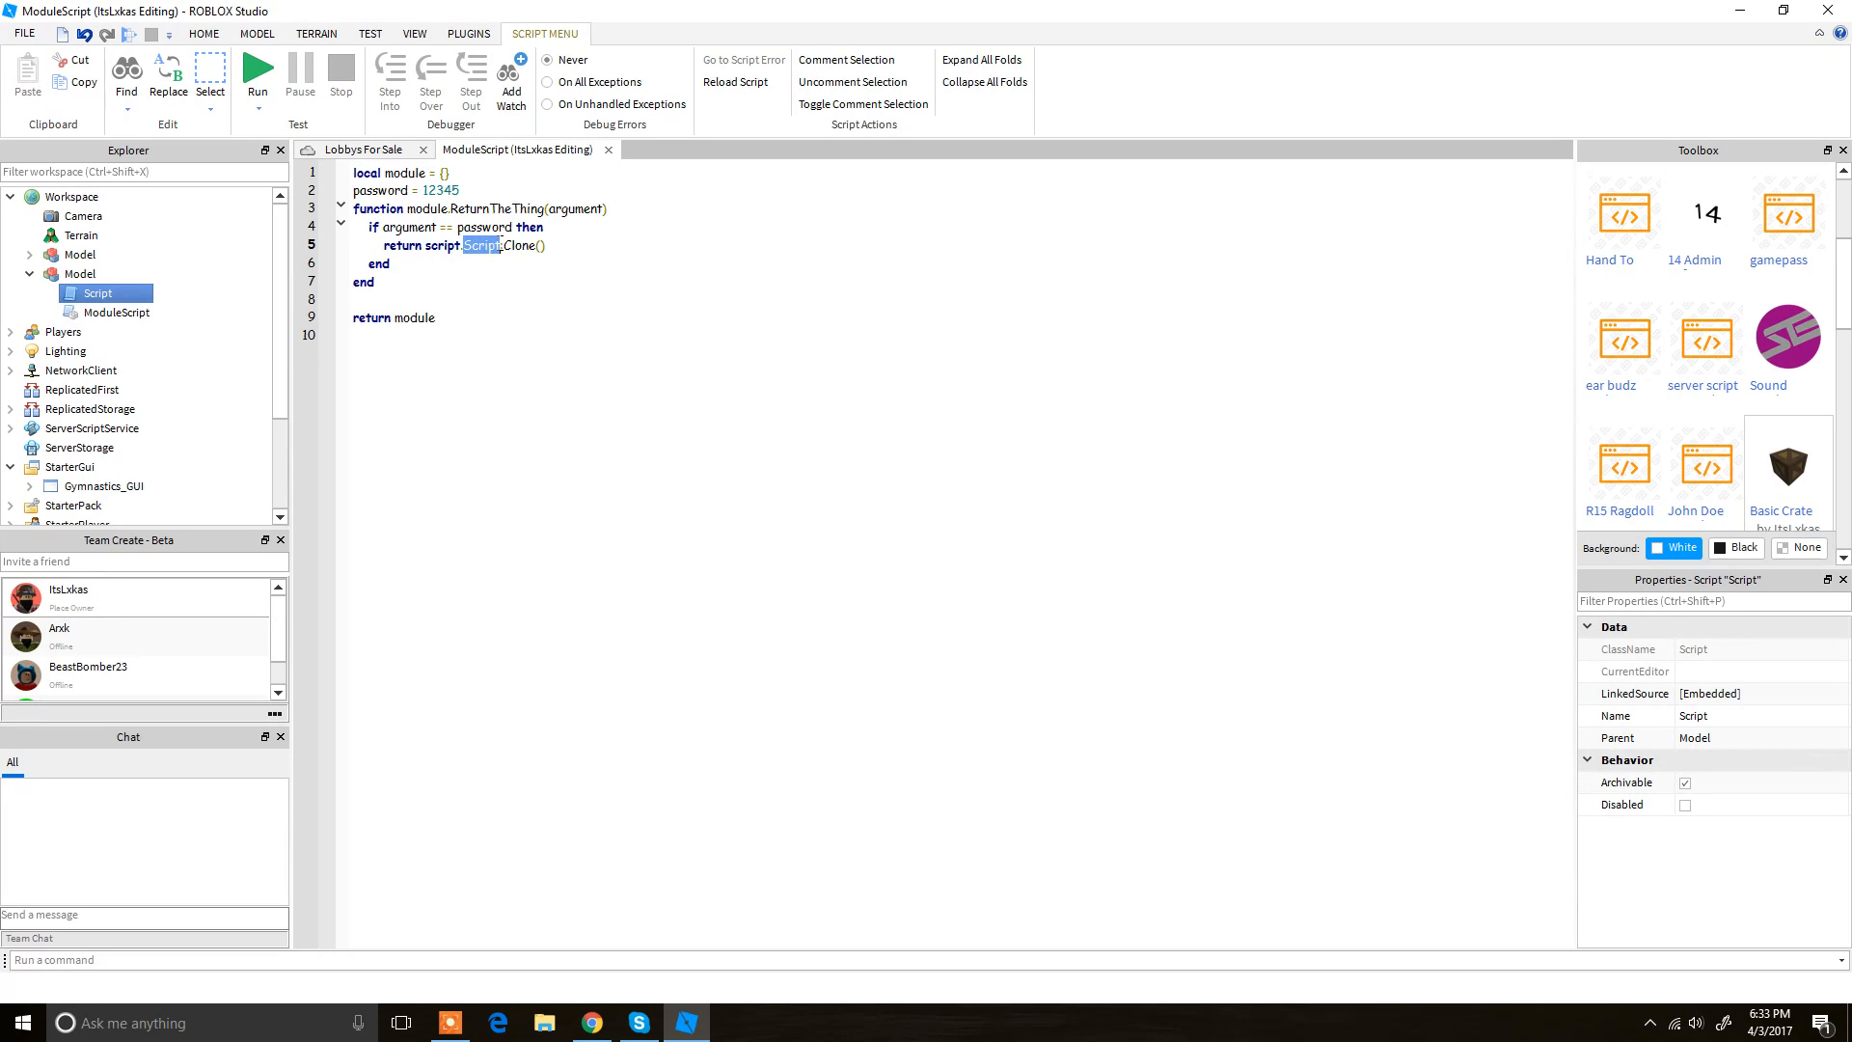
mouse_move(643, 302)
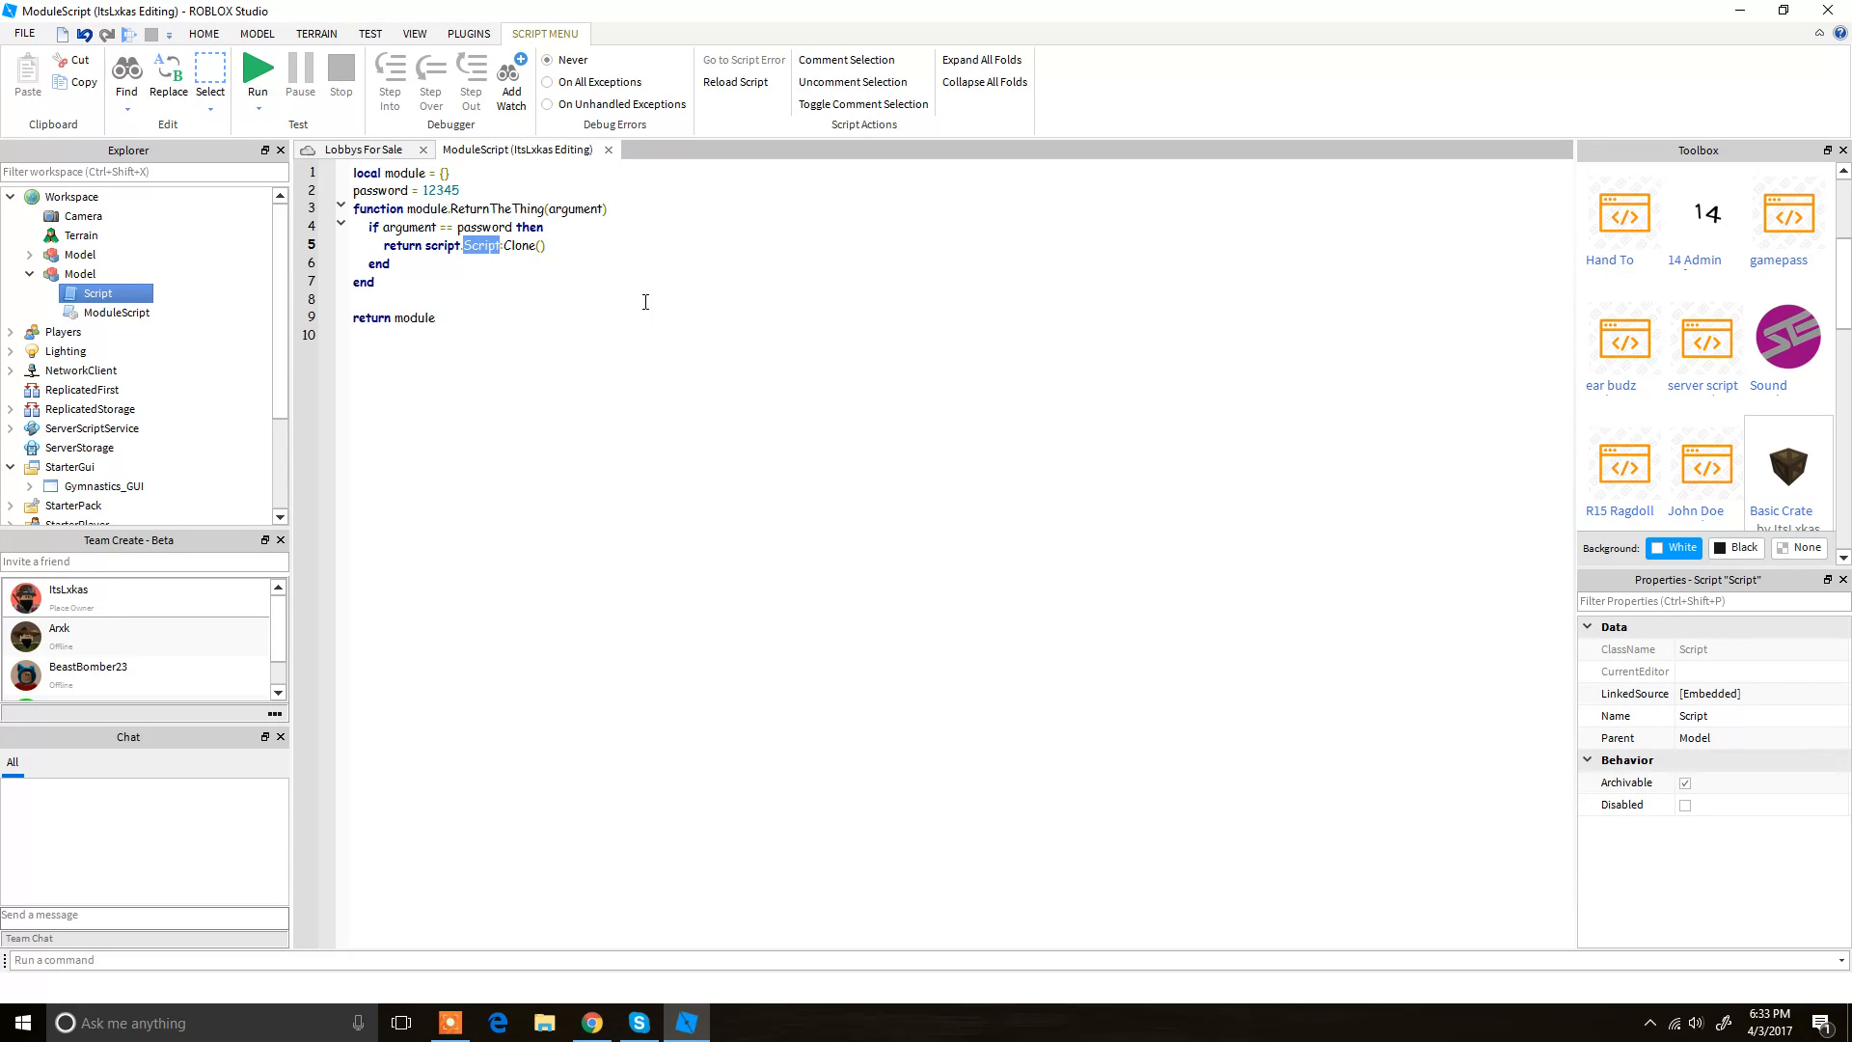
- Insert a child Script under the ModuleScript, then review and close the module's code
type("GUI")
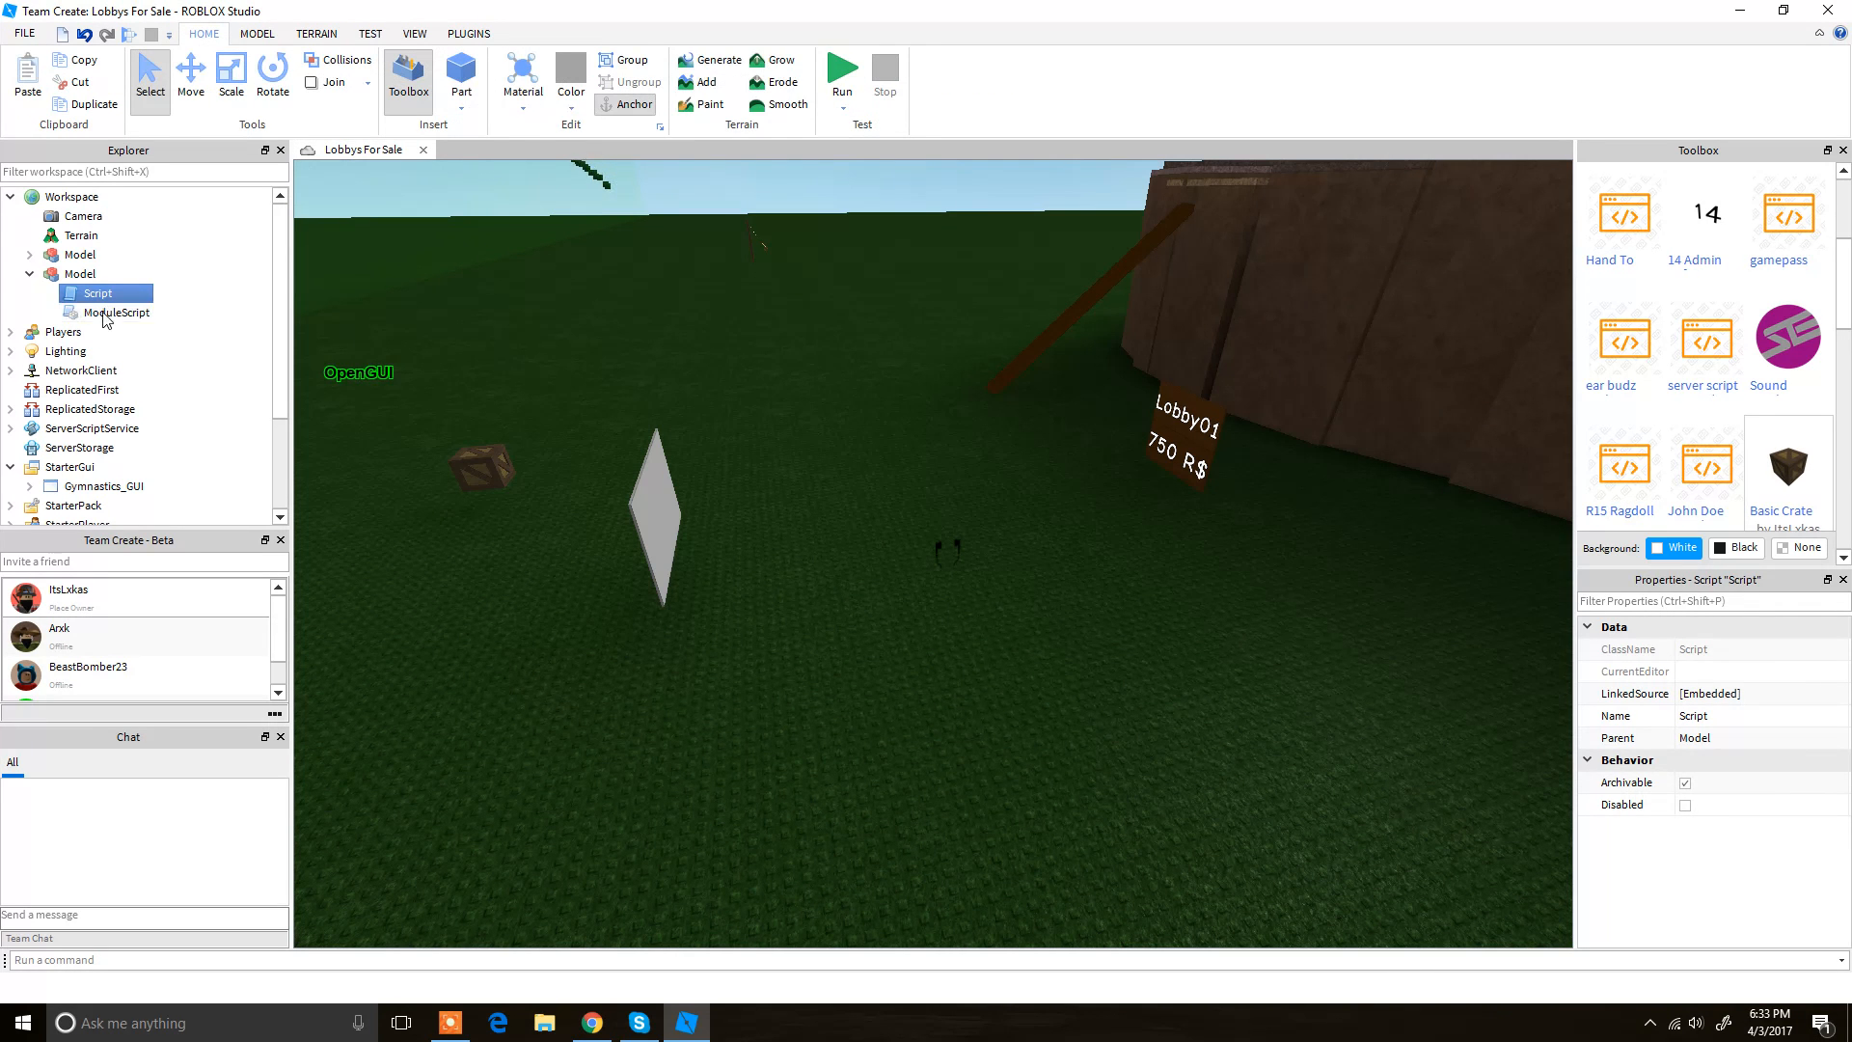
right_click(118, 311)
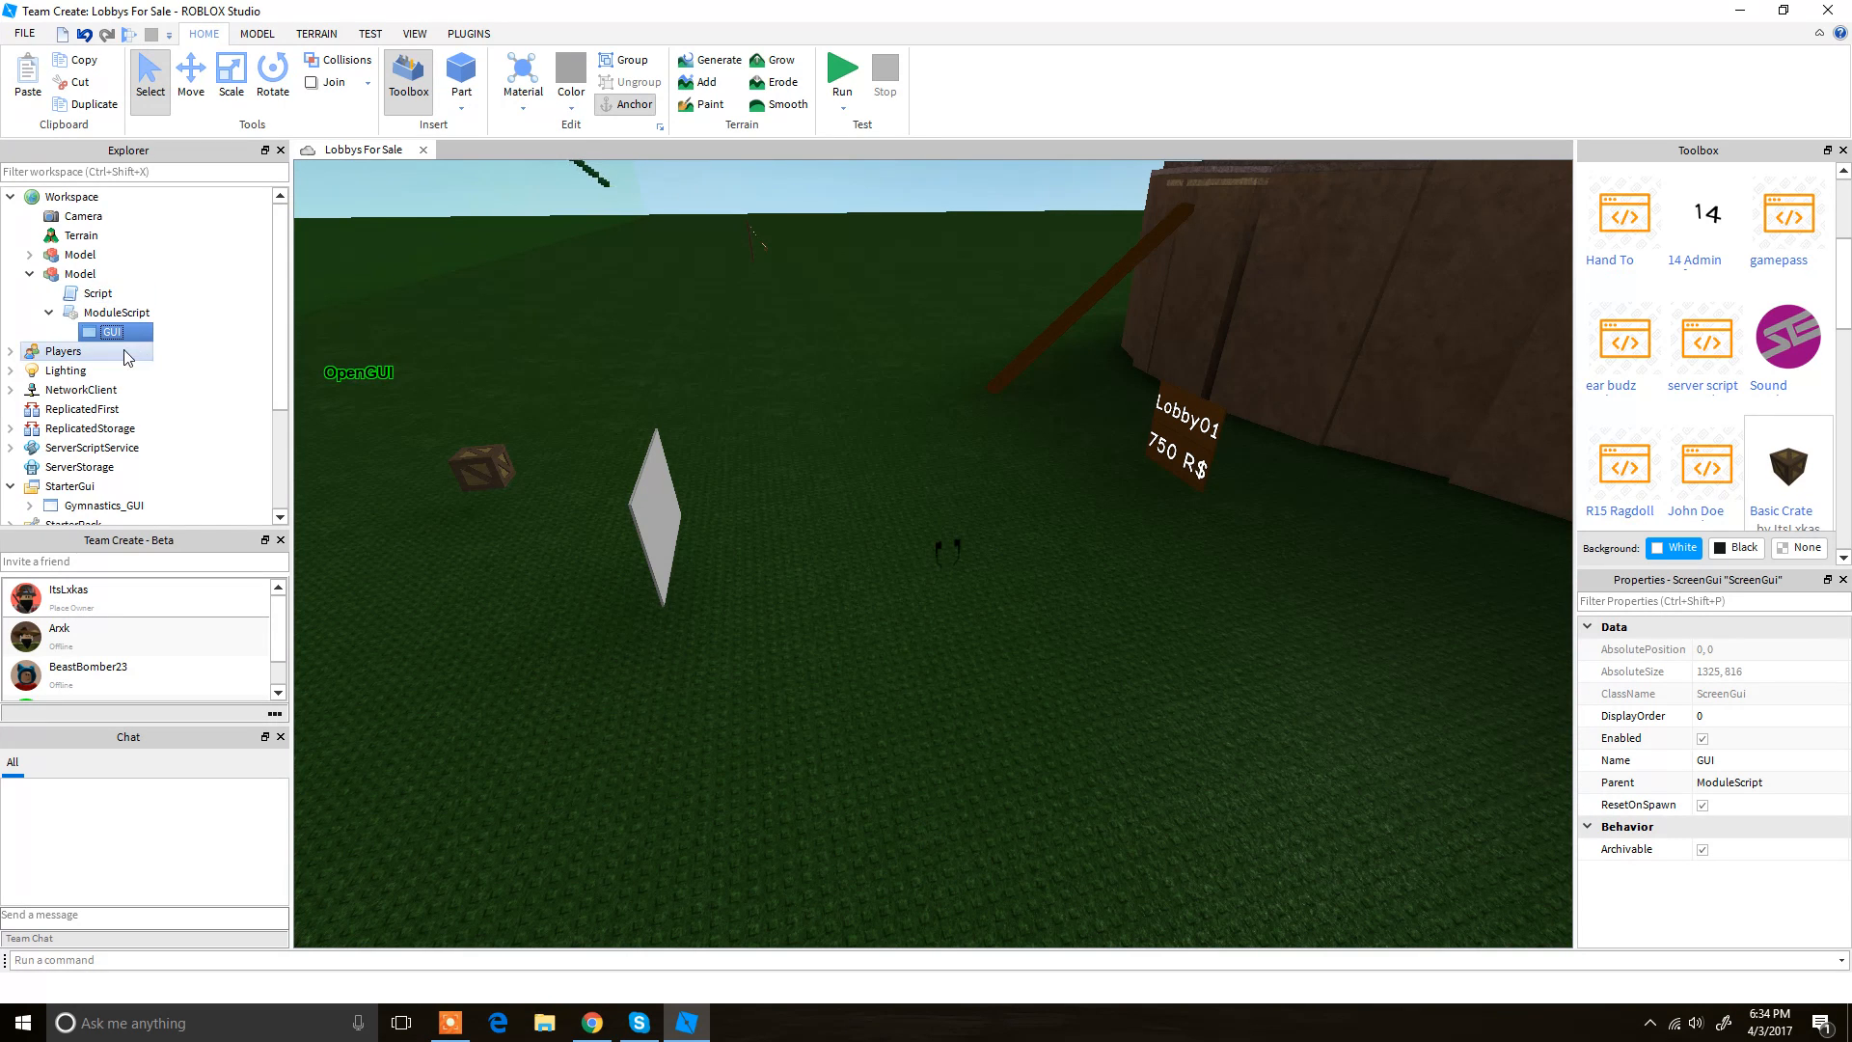
right_click(115, 310)
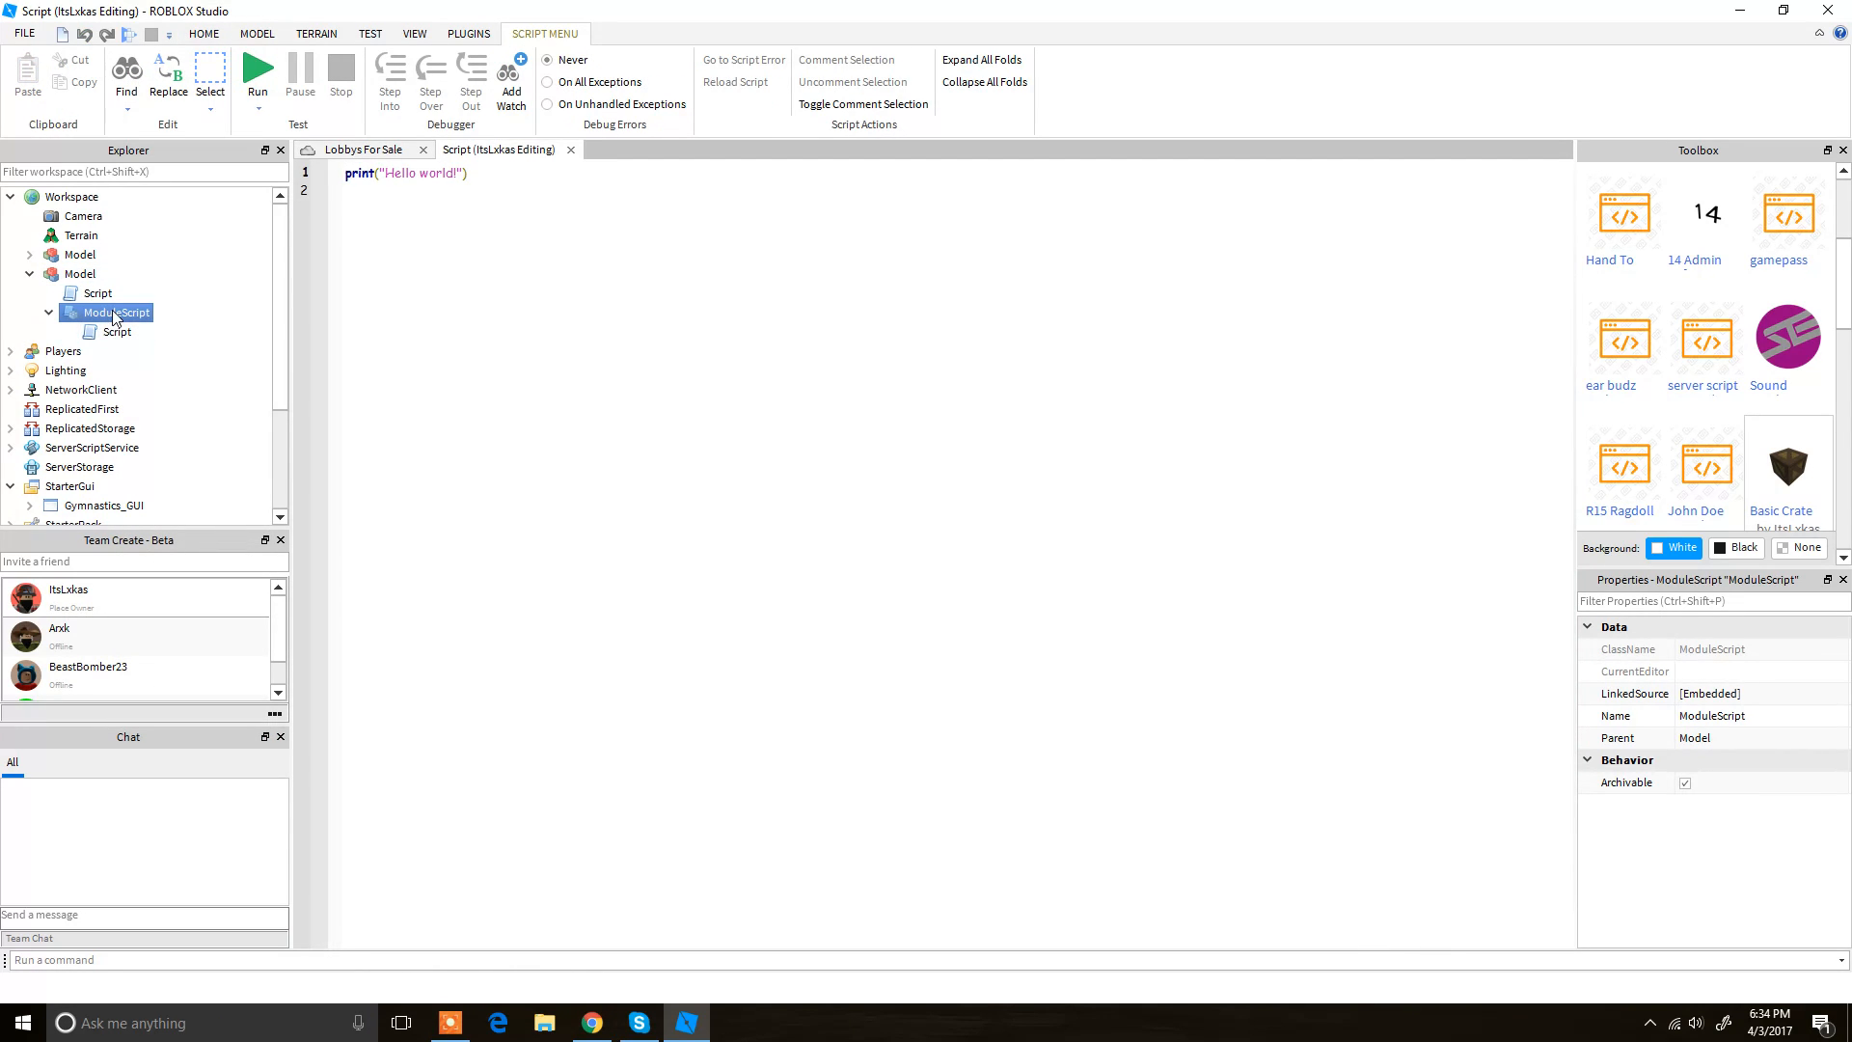
double_click(115, 311)
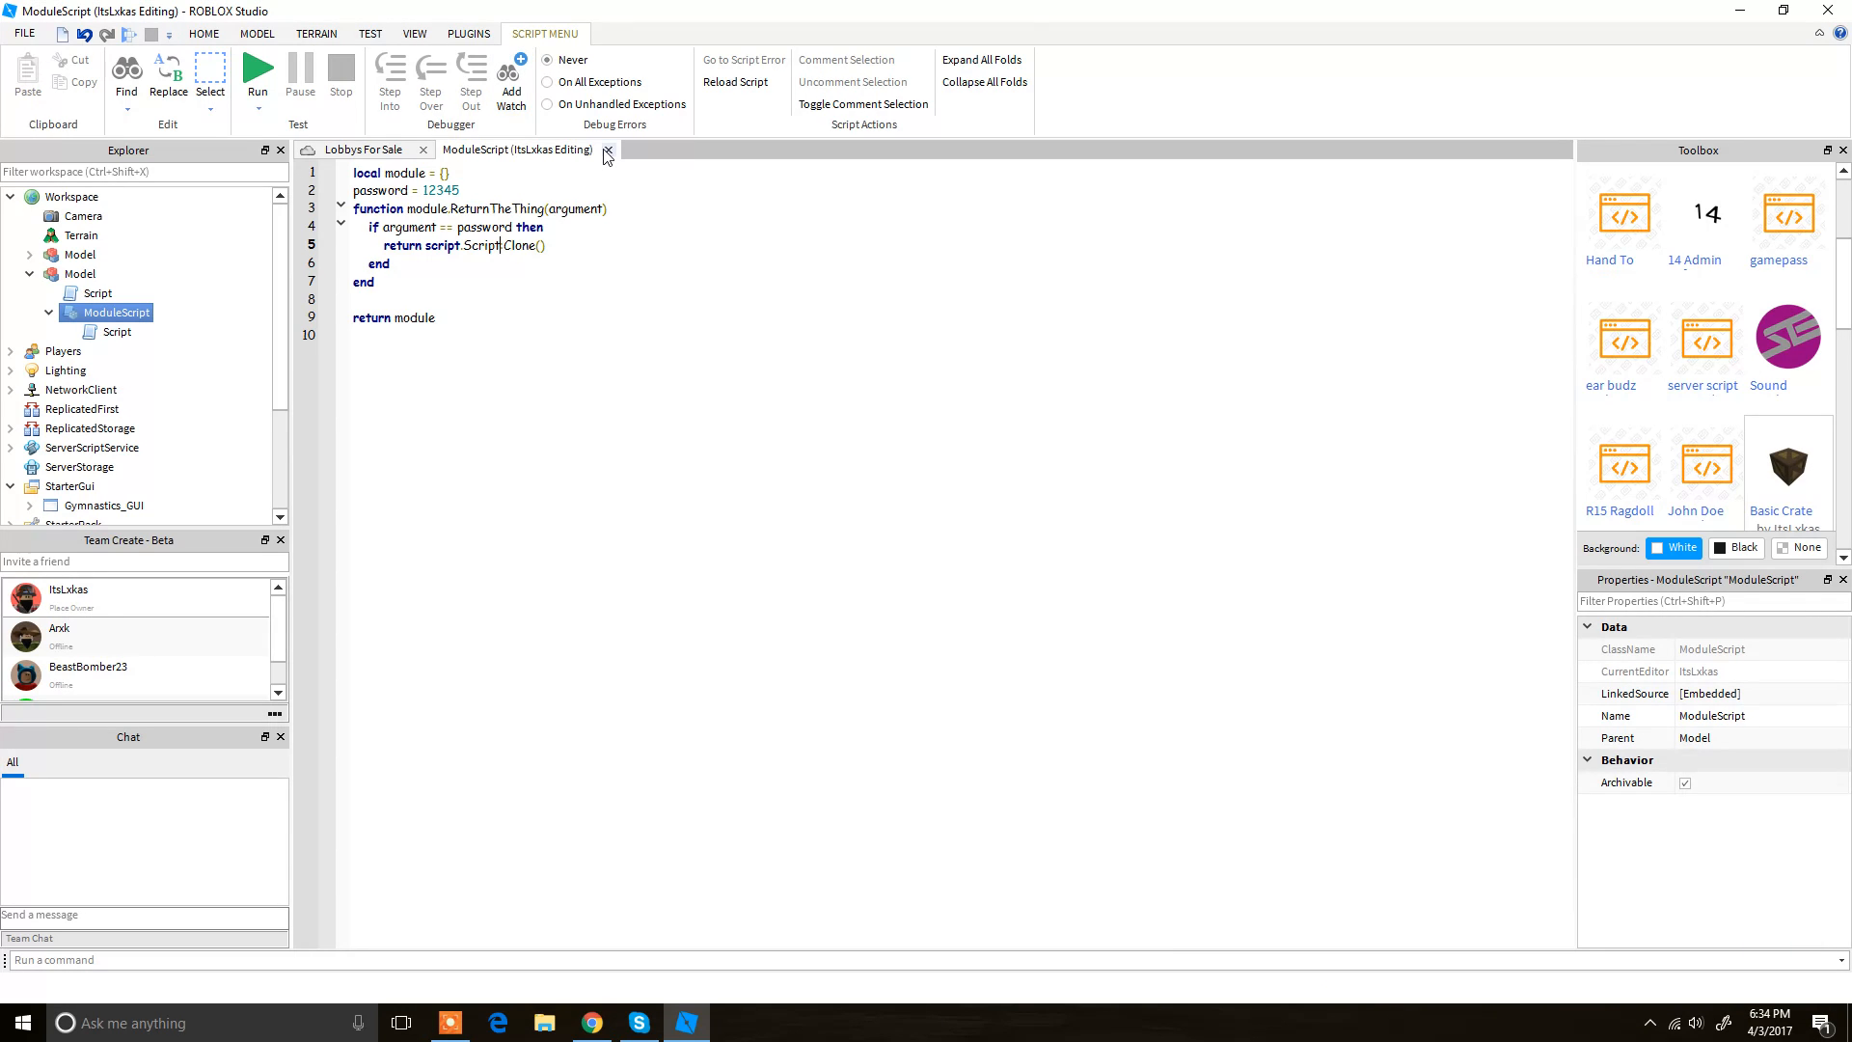
left_click(607, 150)
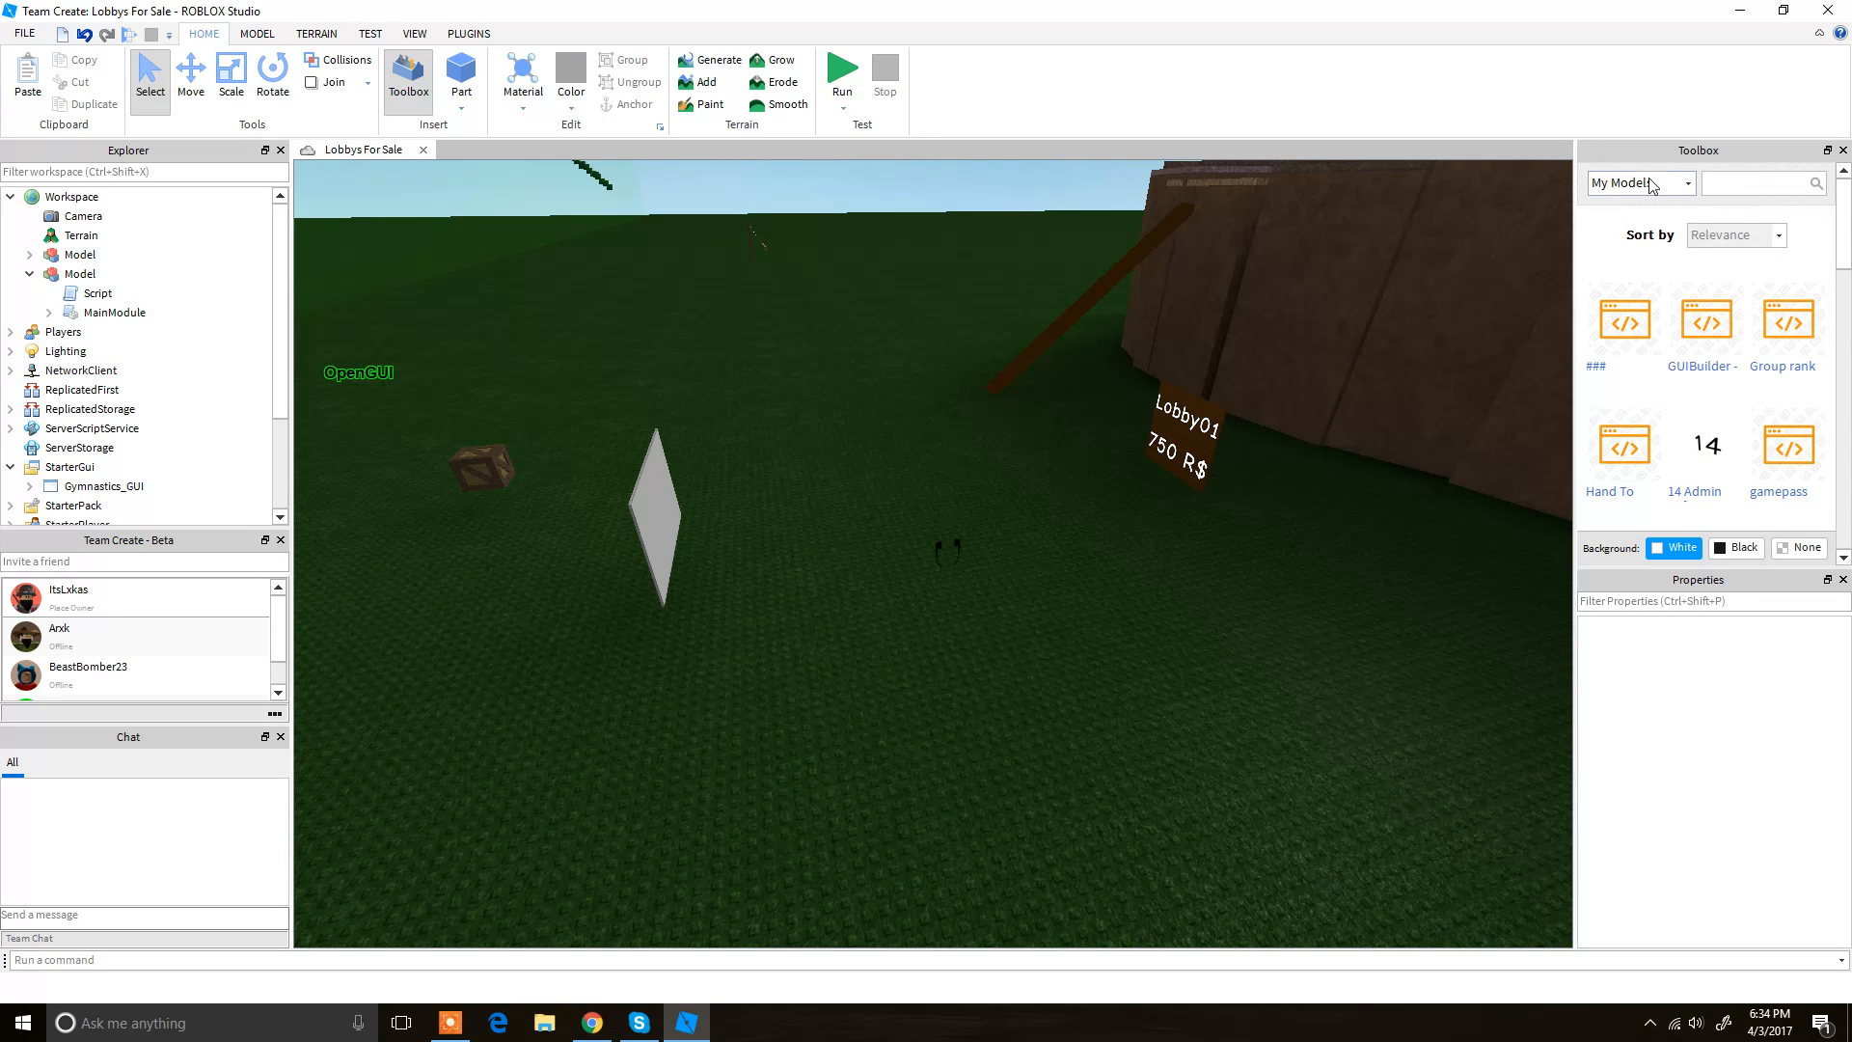
- Search the toolbox for 'hint script' and insert the Hint Script model
type("h")
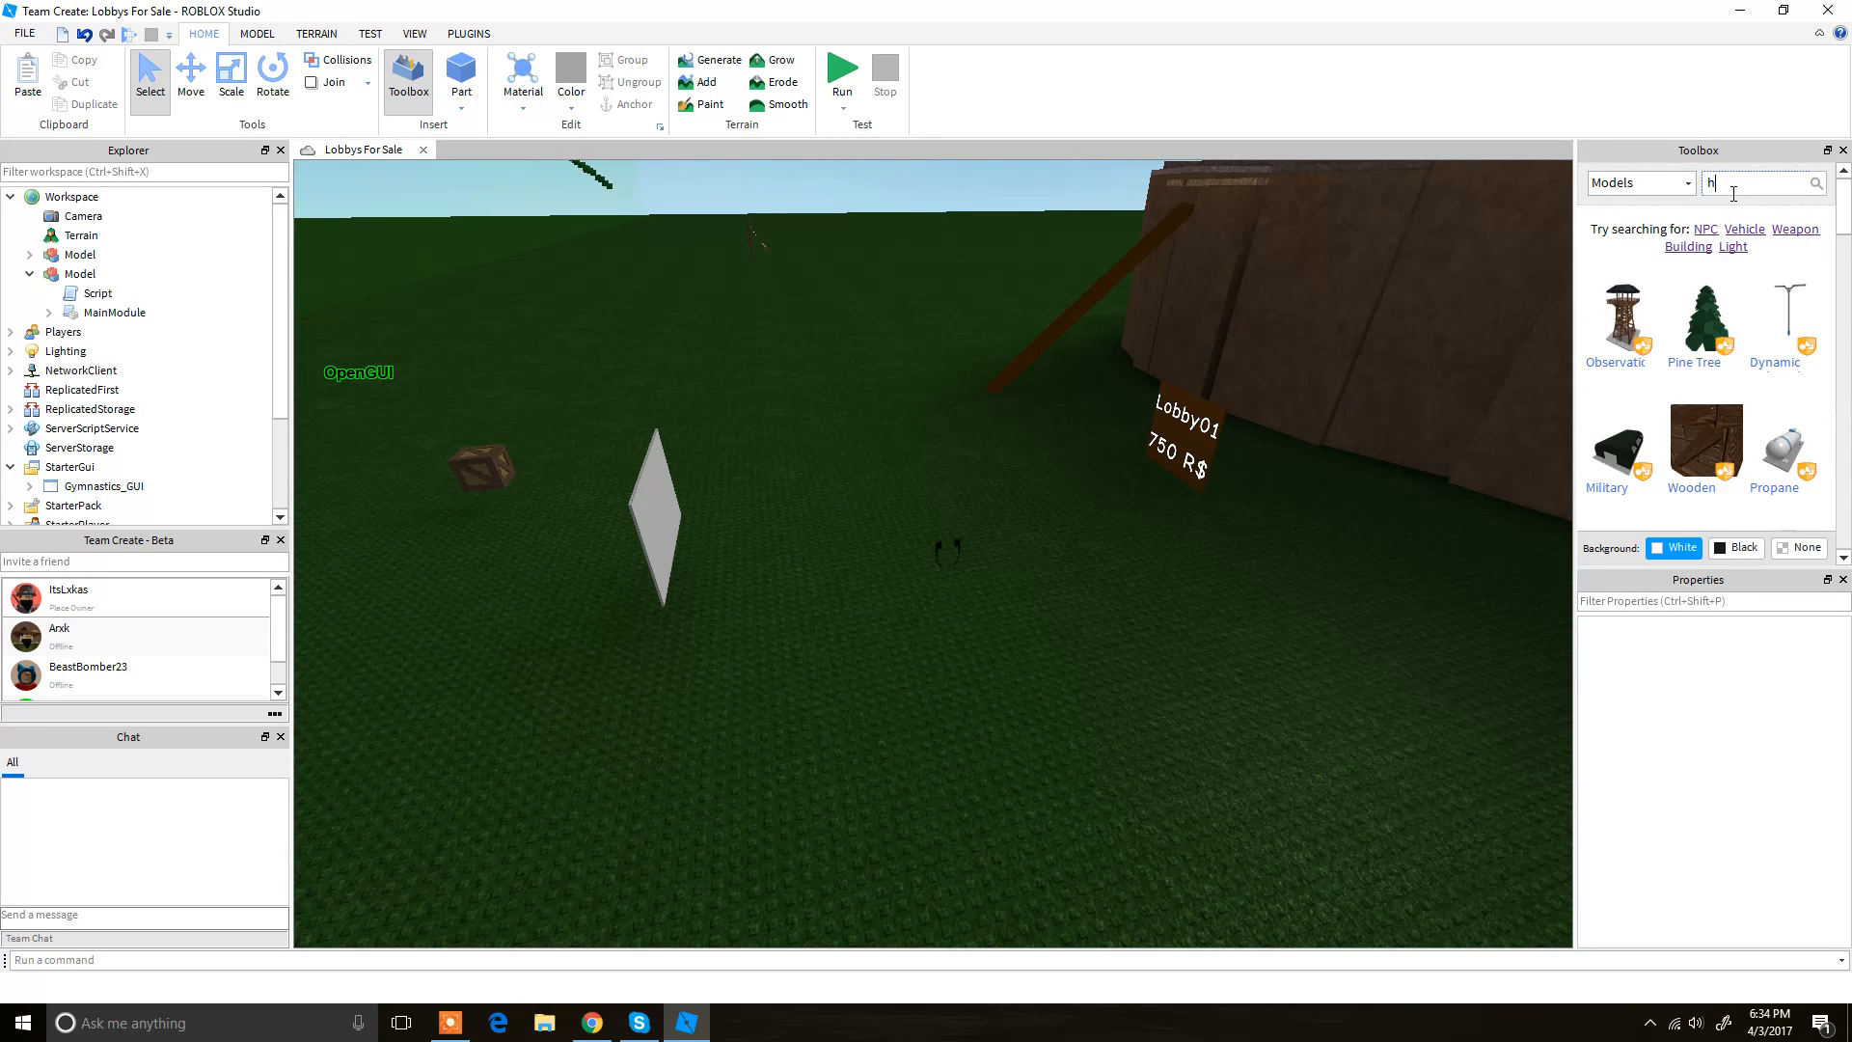
type("int script")
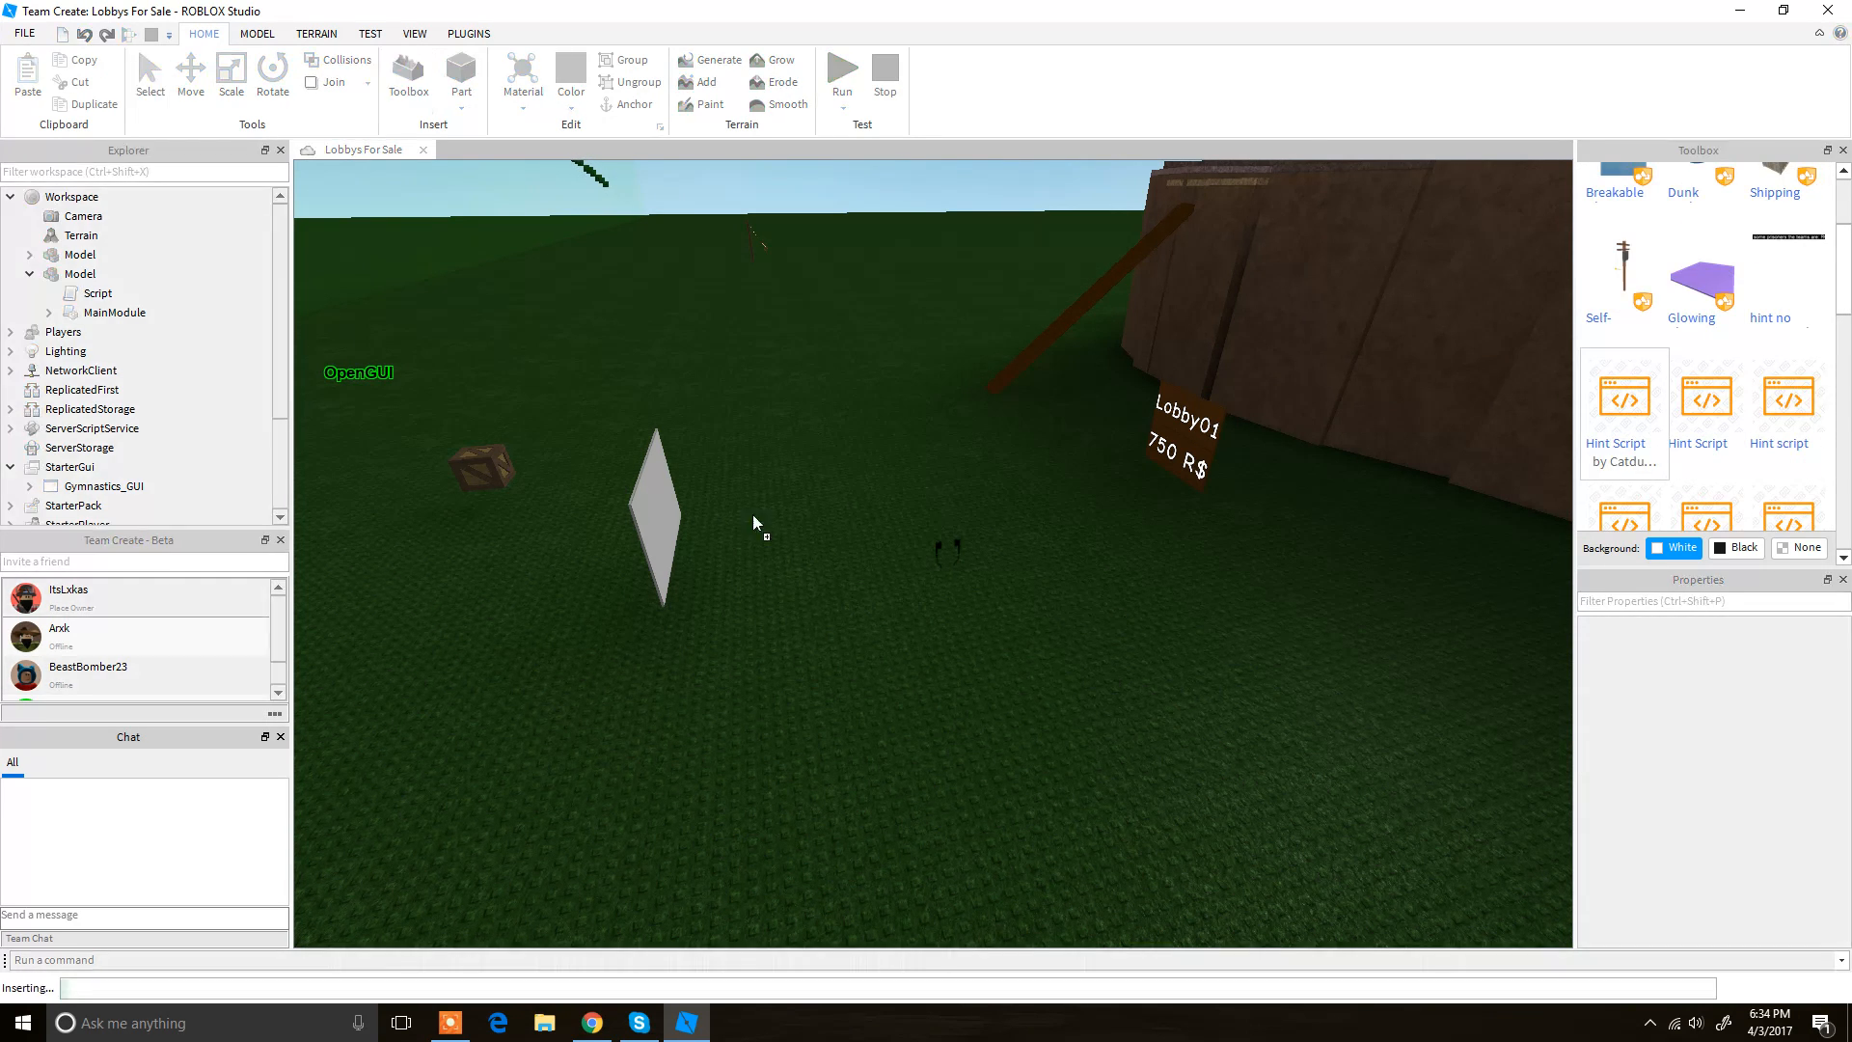
double_click(90, 254)
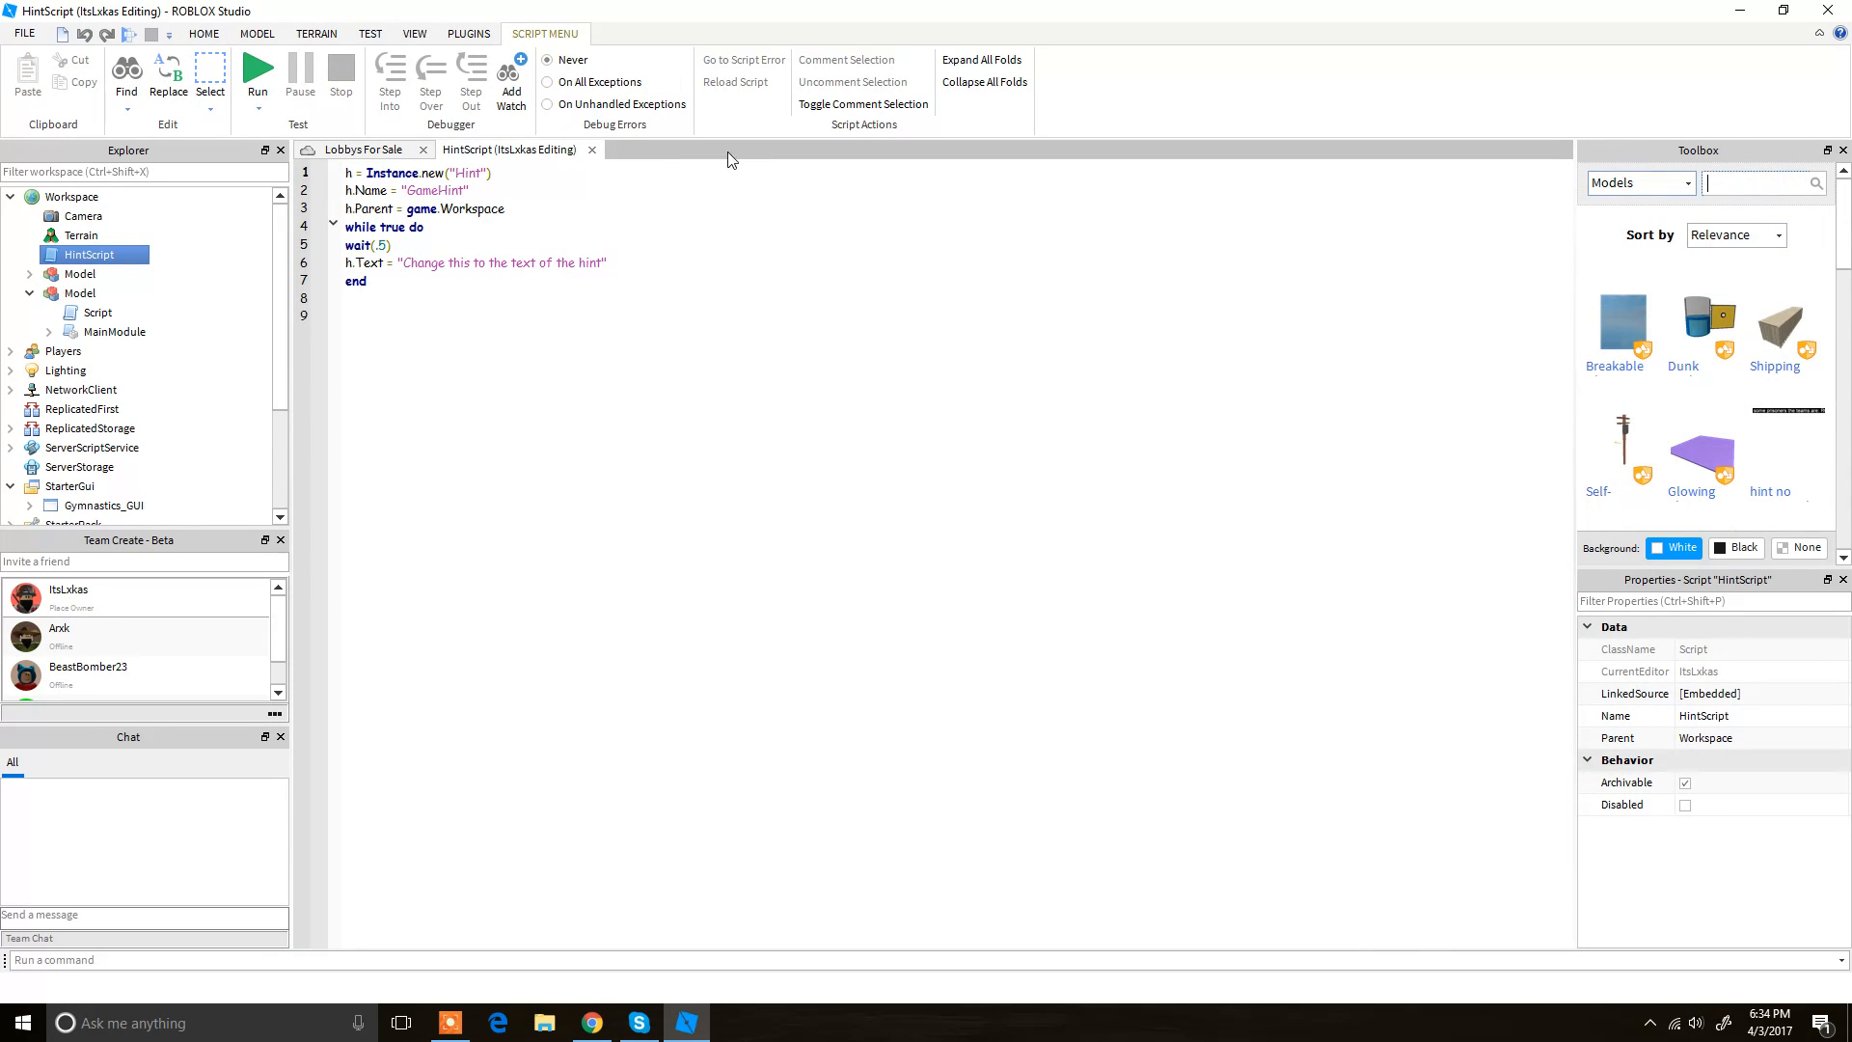
- Change the hint text to 'Module Require = Worked!' and close the script
left_click(1759, 184)
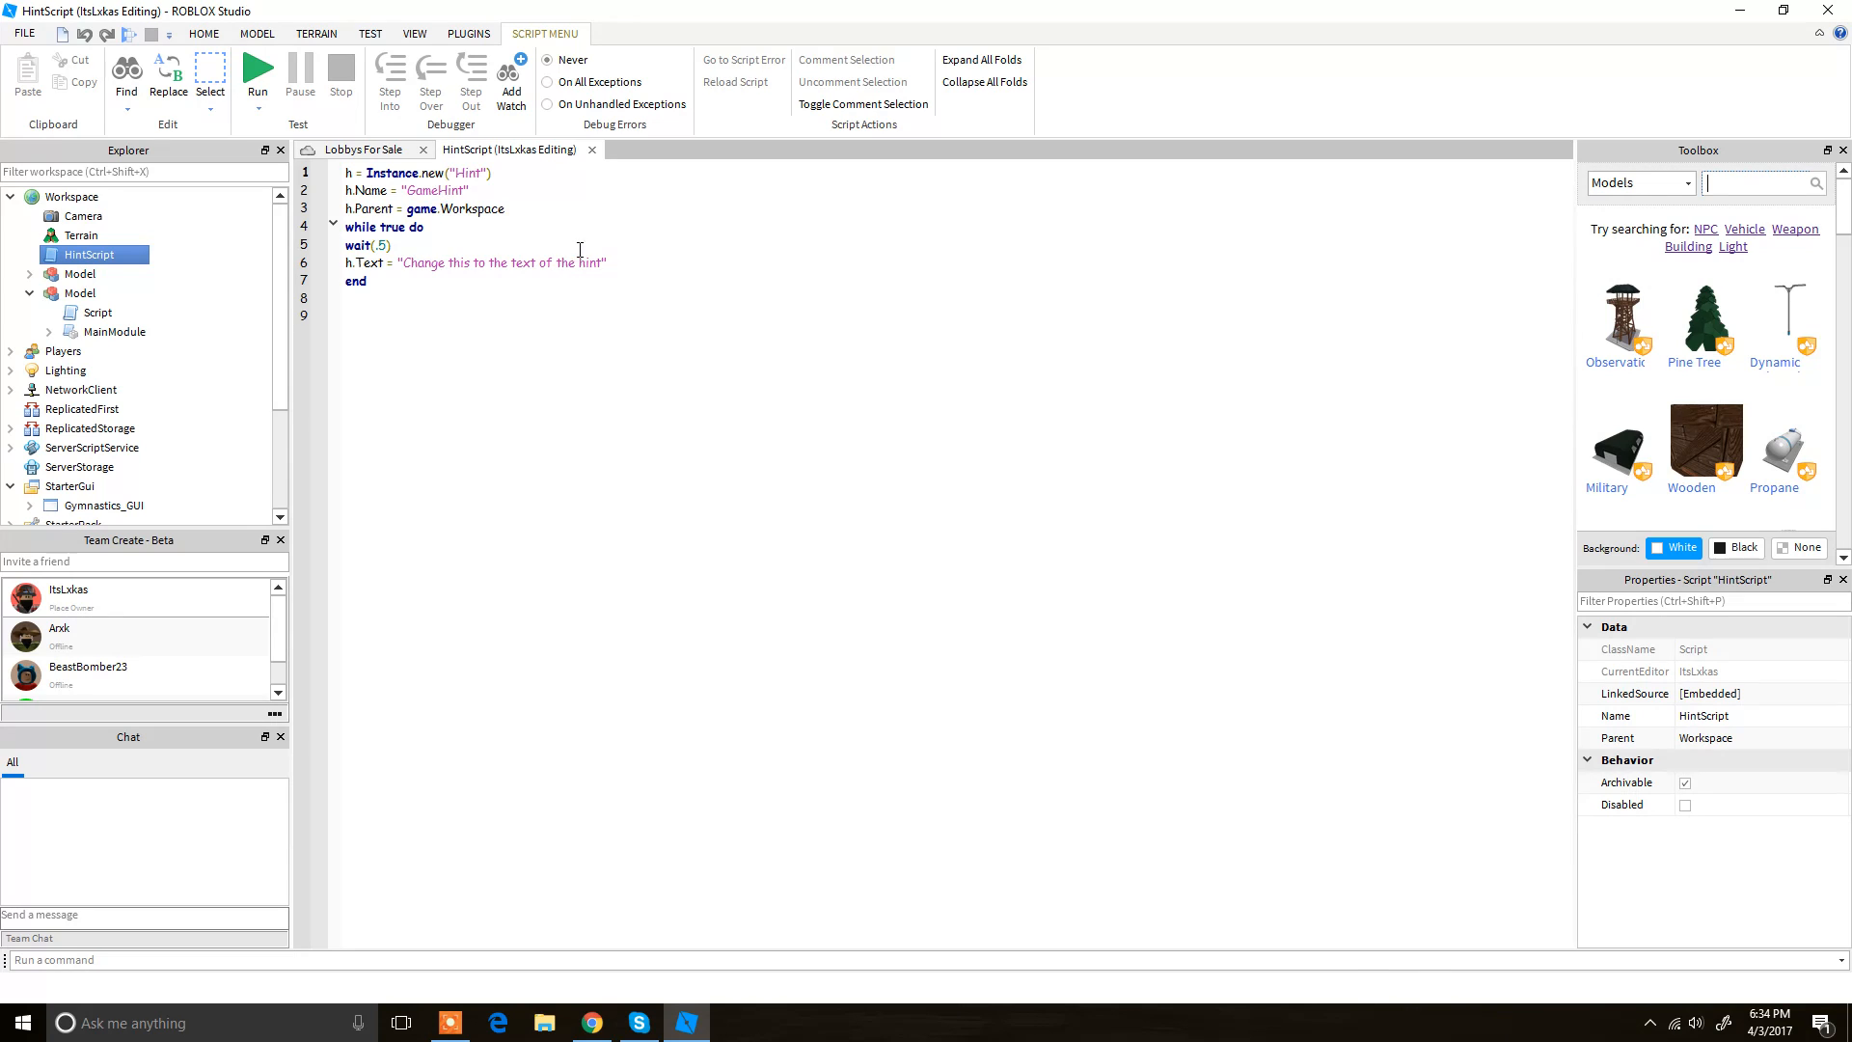
type("M\"")
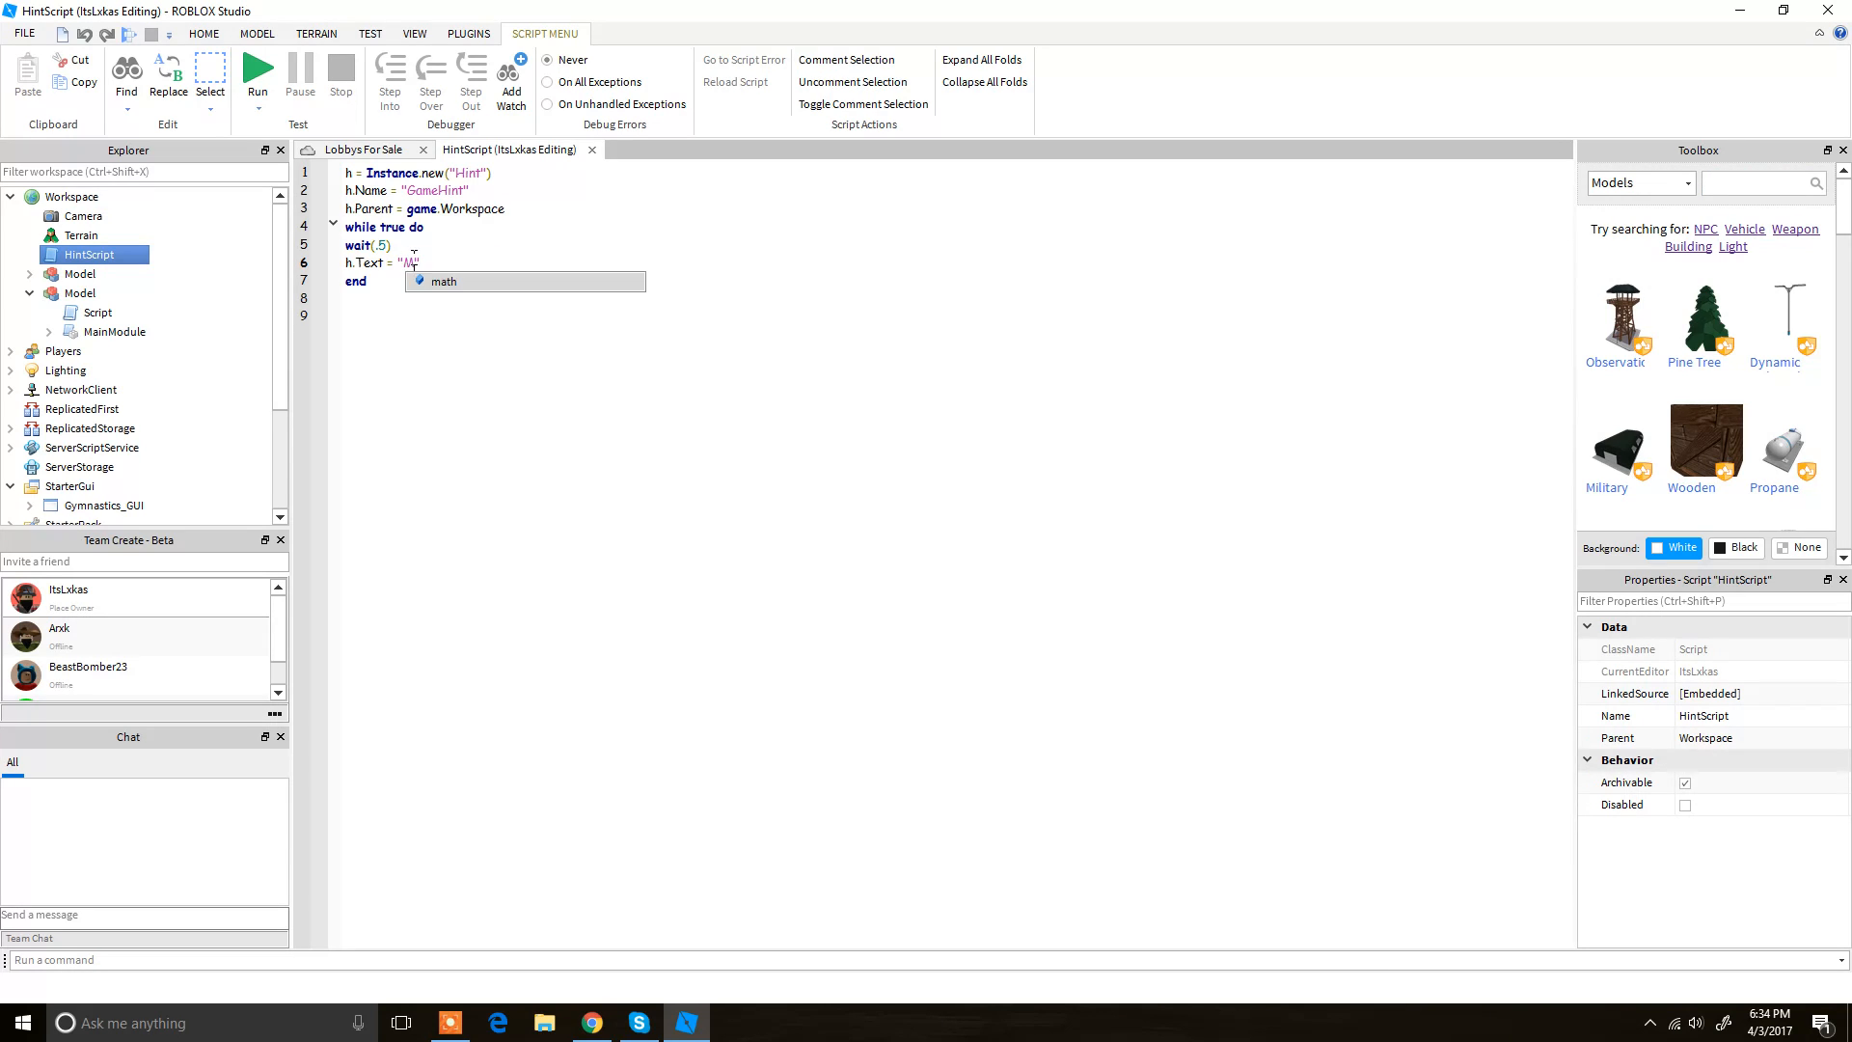
type("odule")
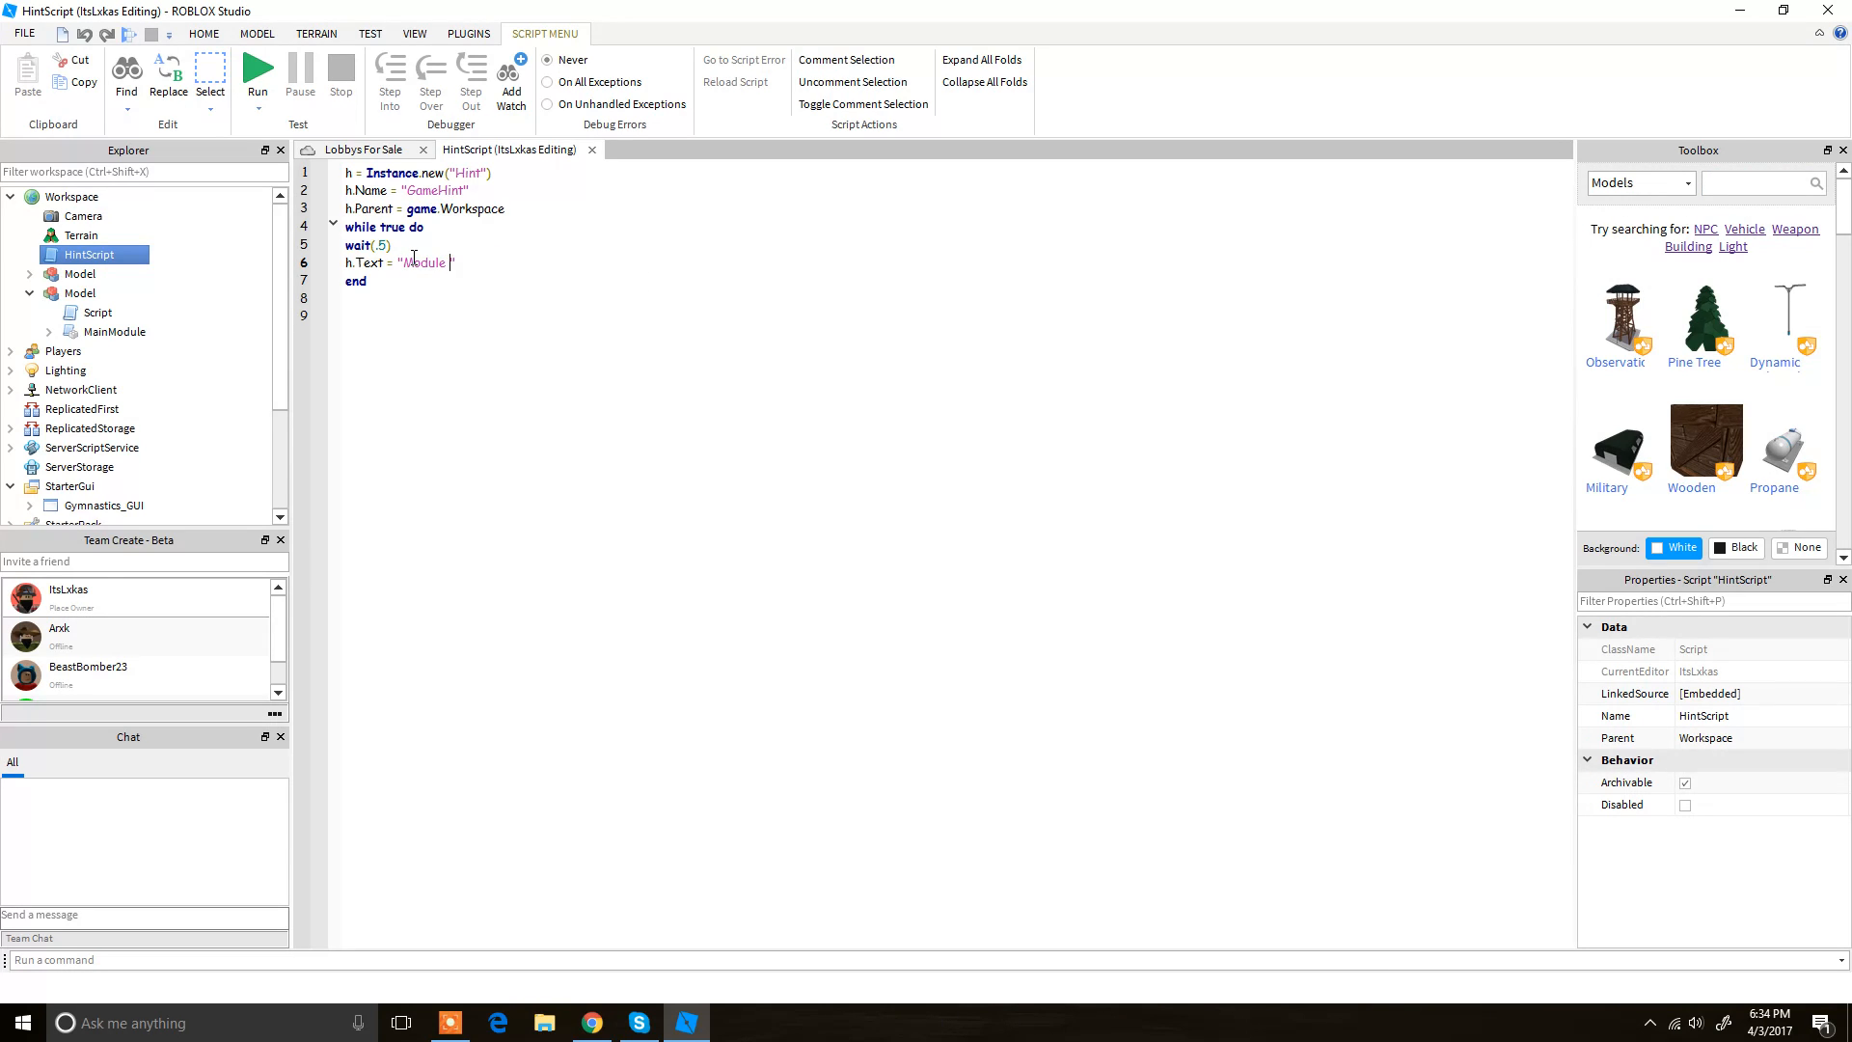
type("Require =")
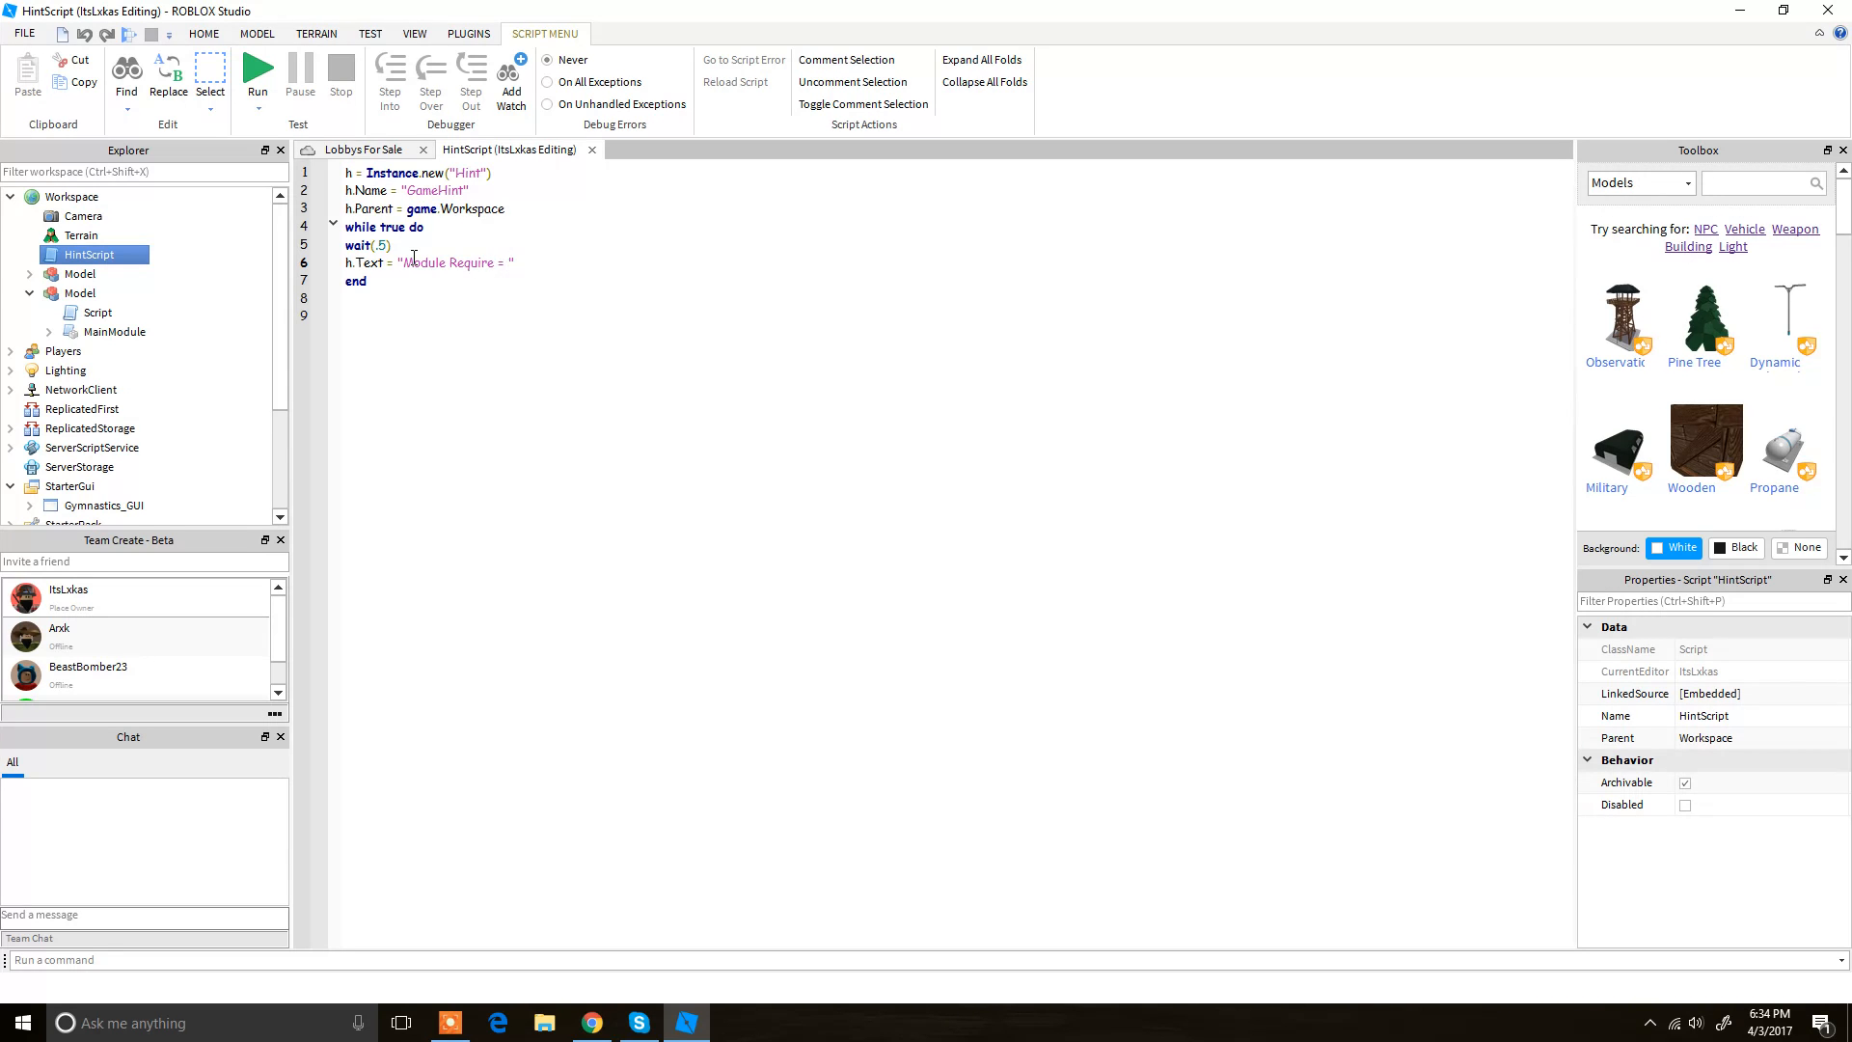
type("Worked!")
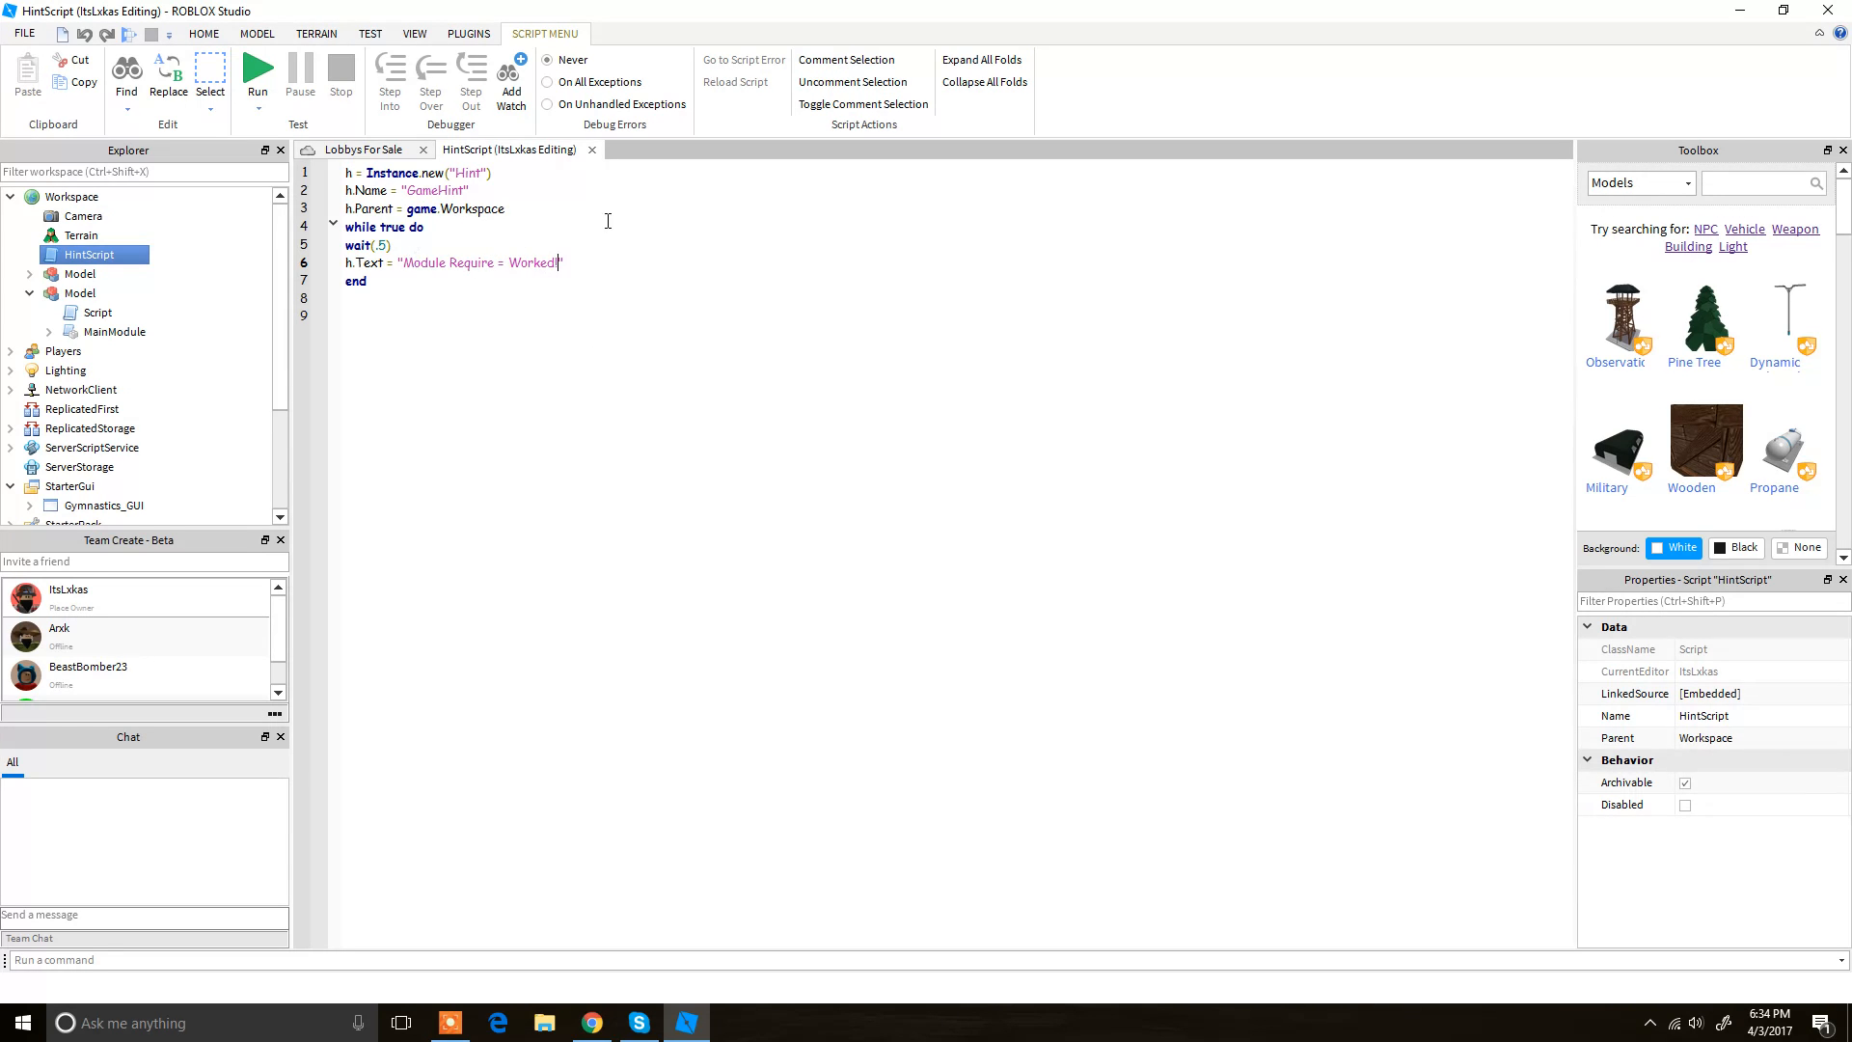
left_click(358, 150)
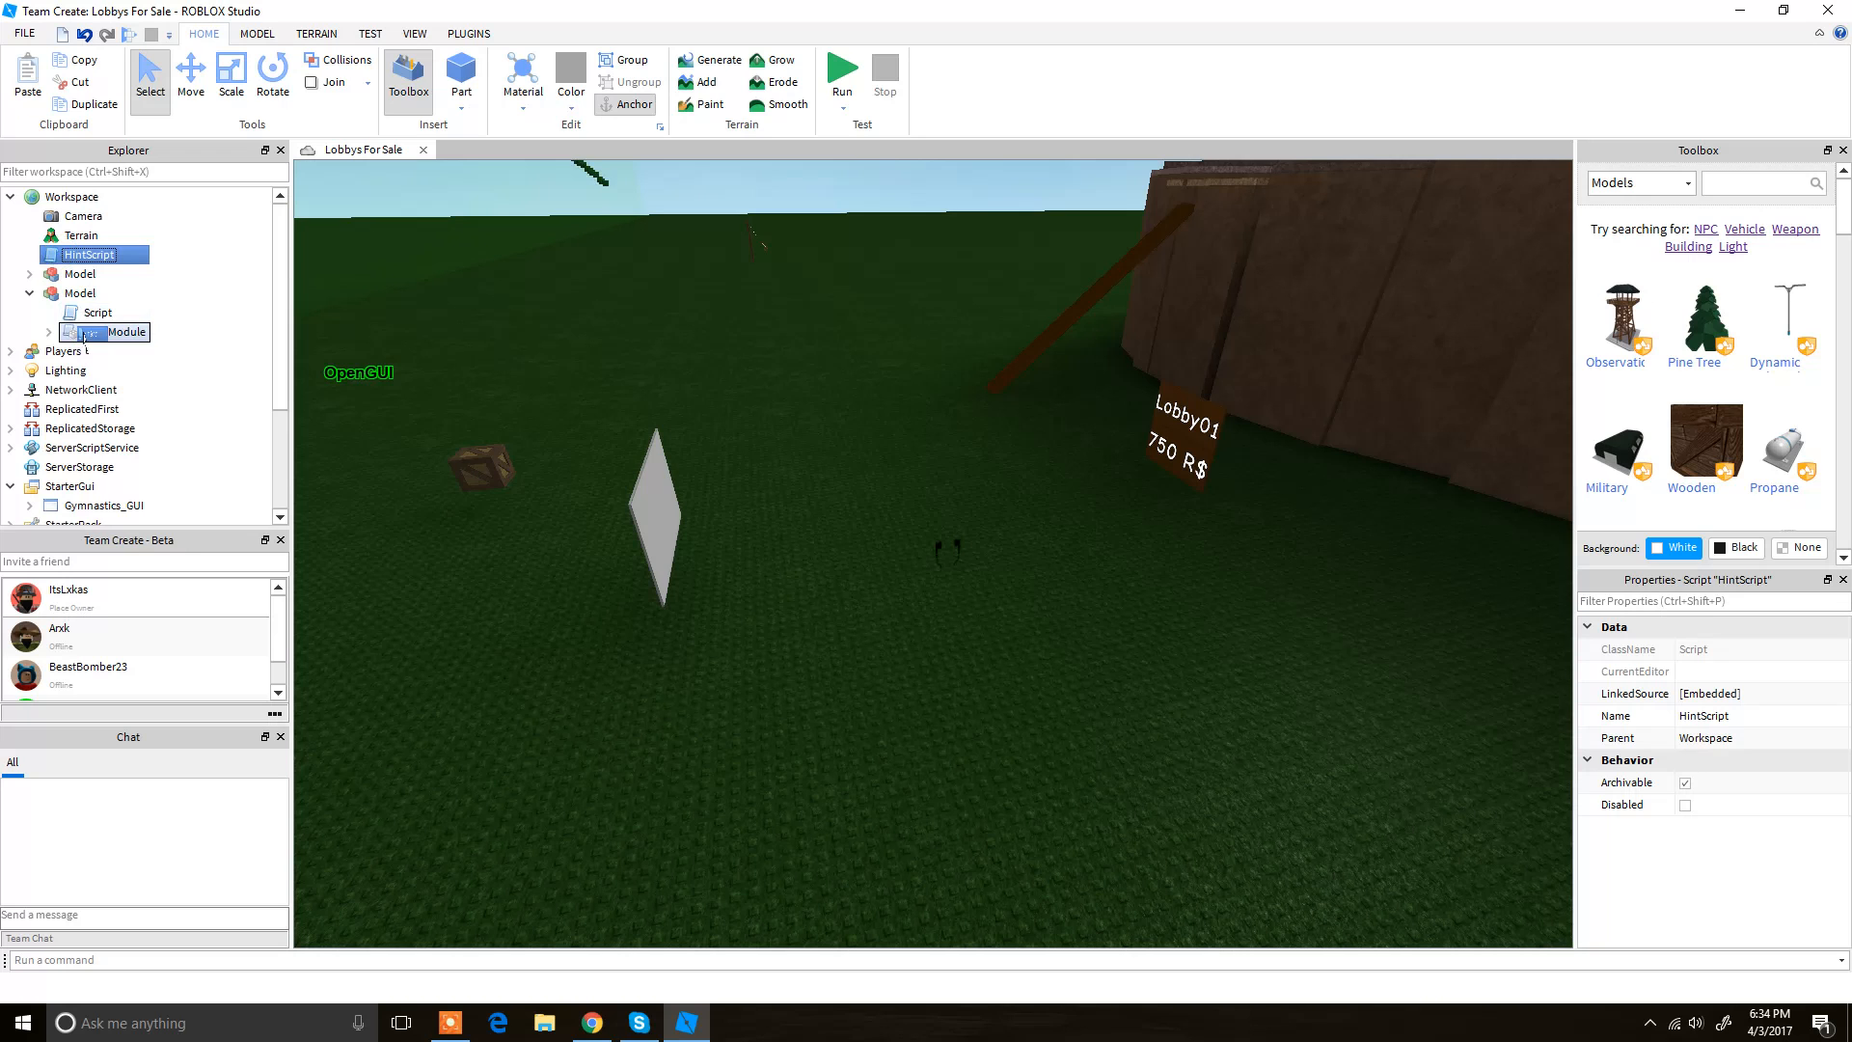
- Cut HintScript into MainModule, check the module code, and rename the script to Script
right_click(117, 332)
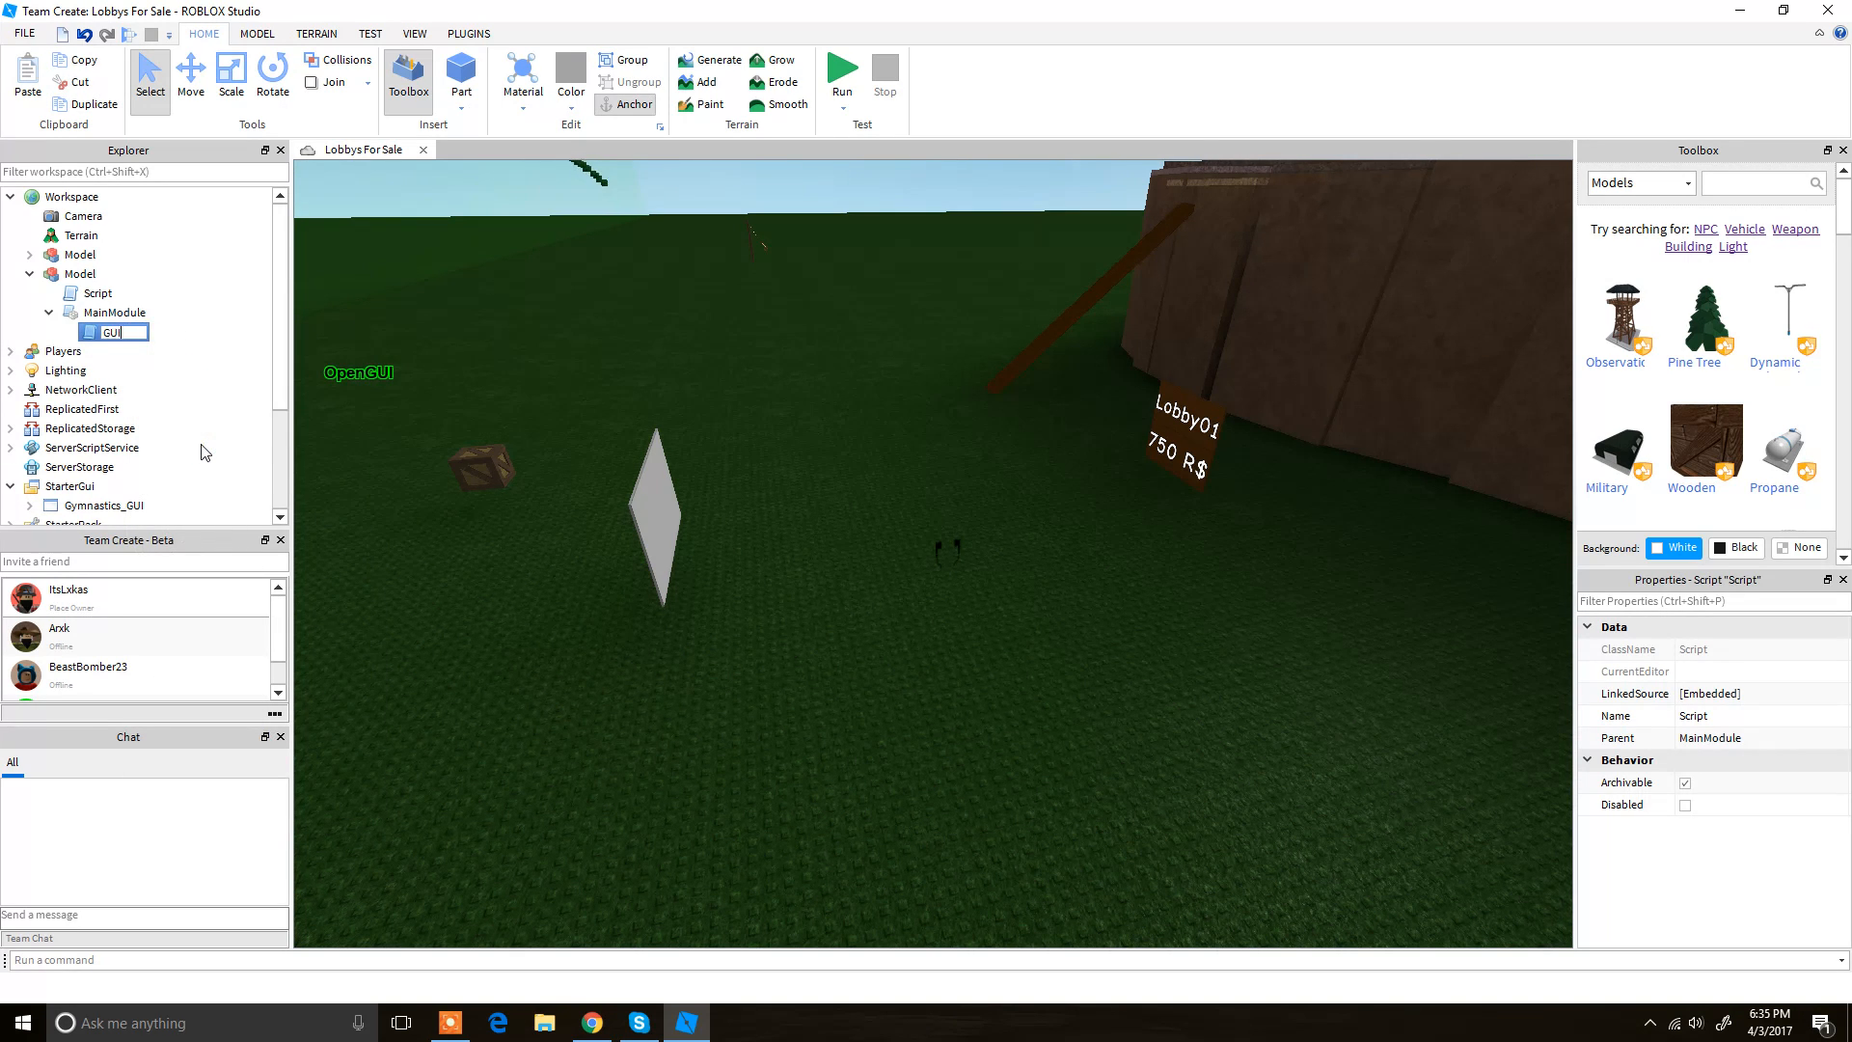
double_click(115, 312)
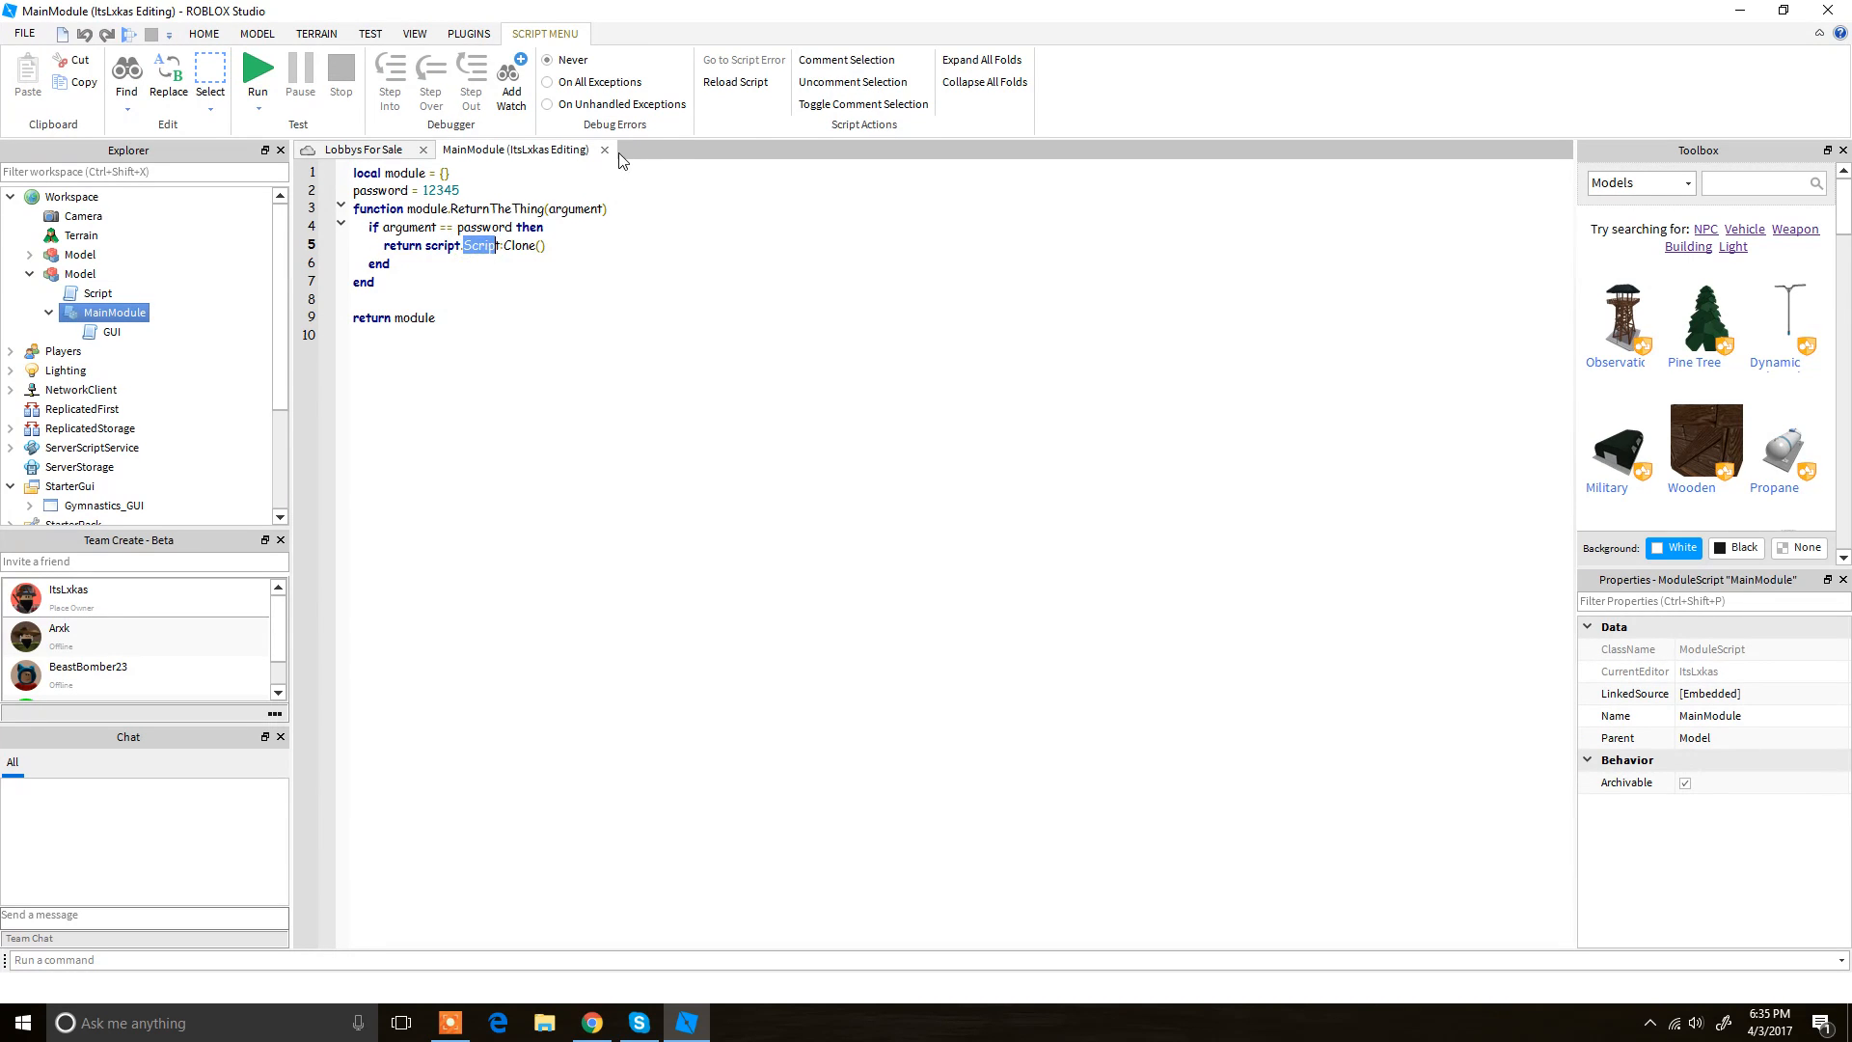
left_click(354, 148)
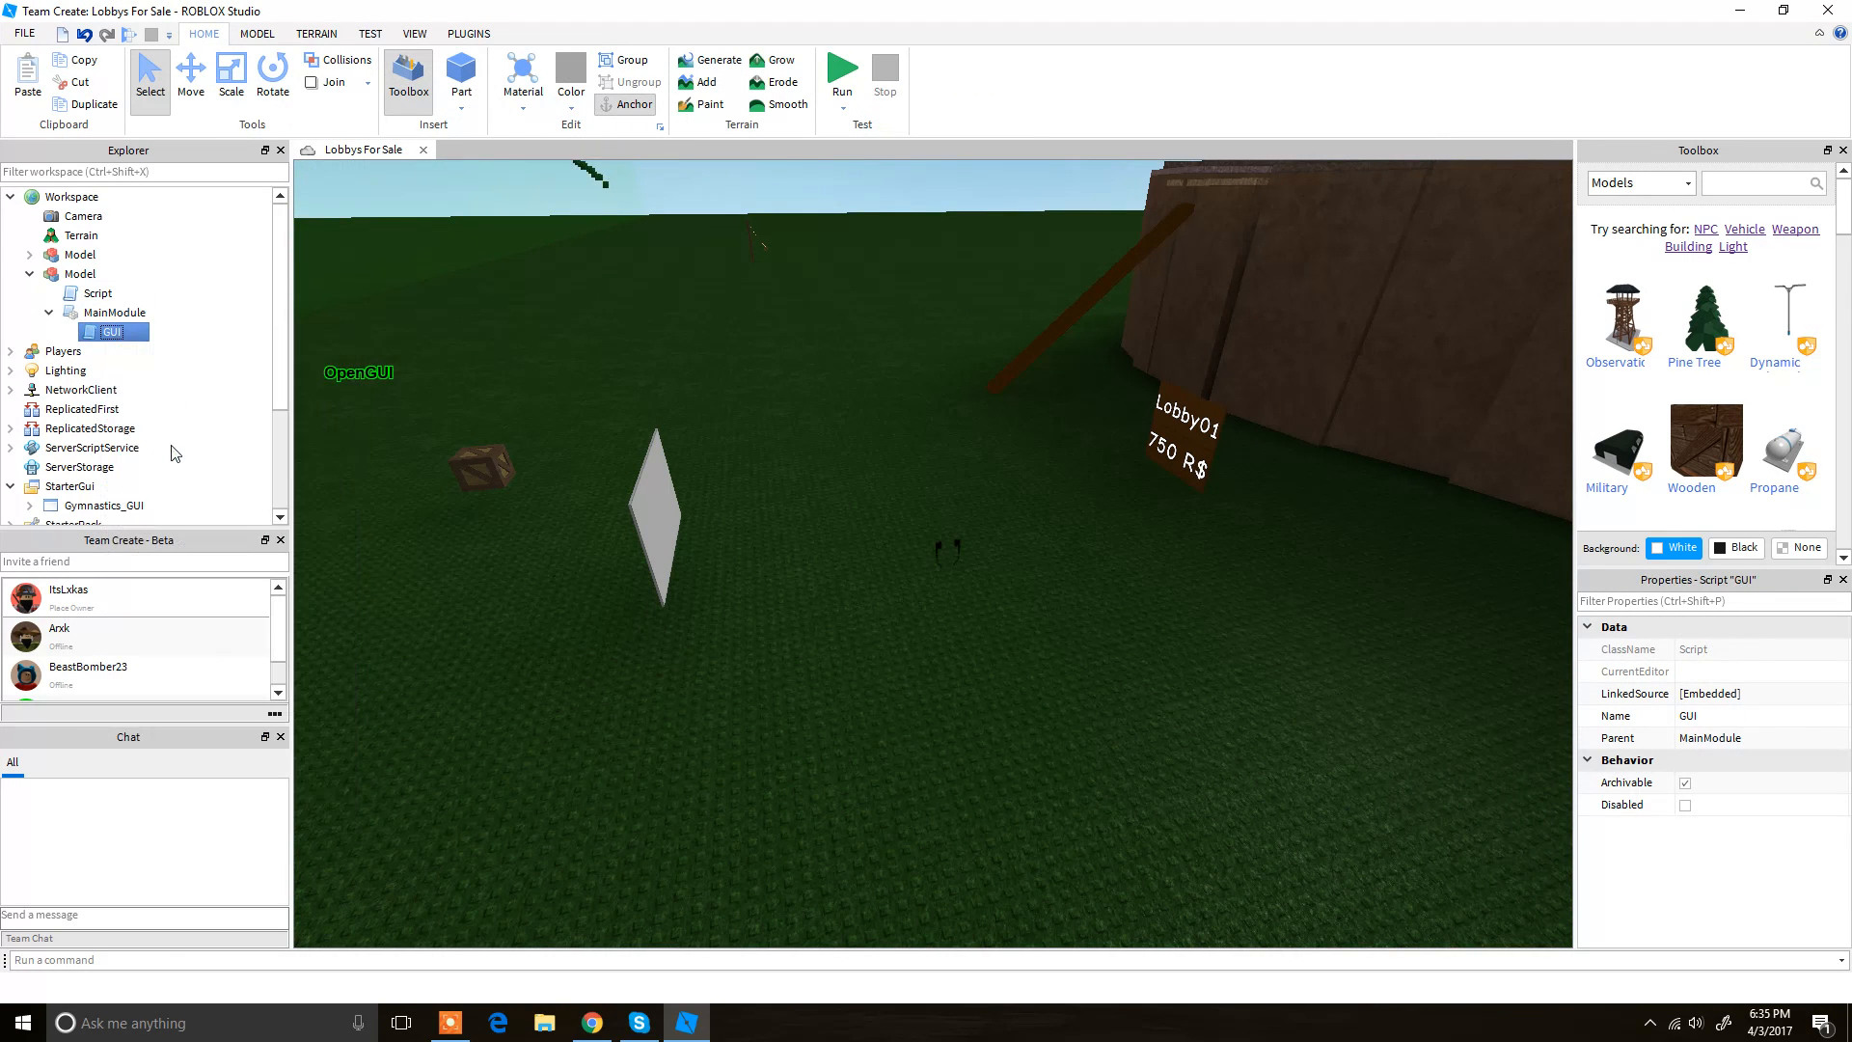
double_click(110, 331)
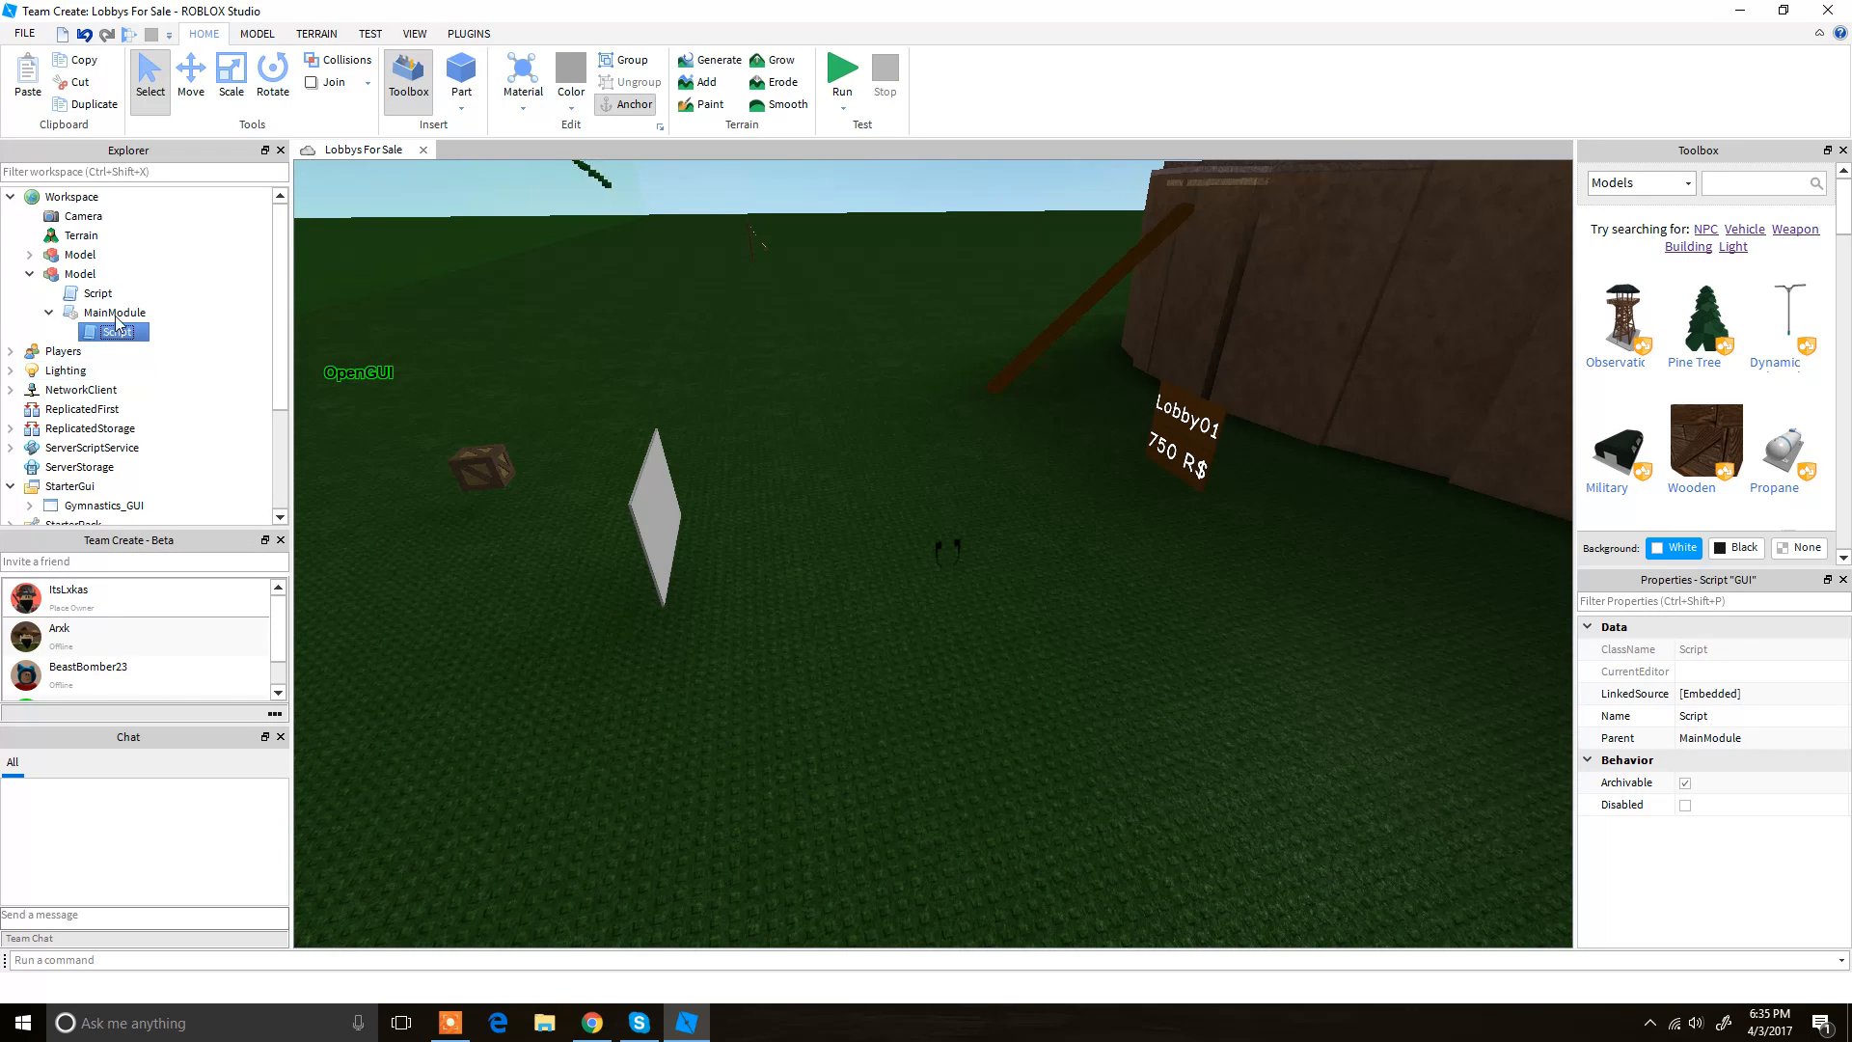
left_click(119, 312)
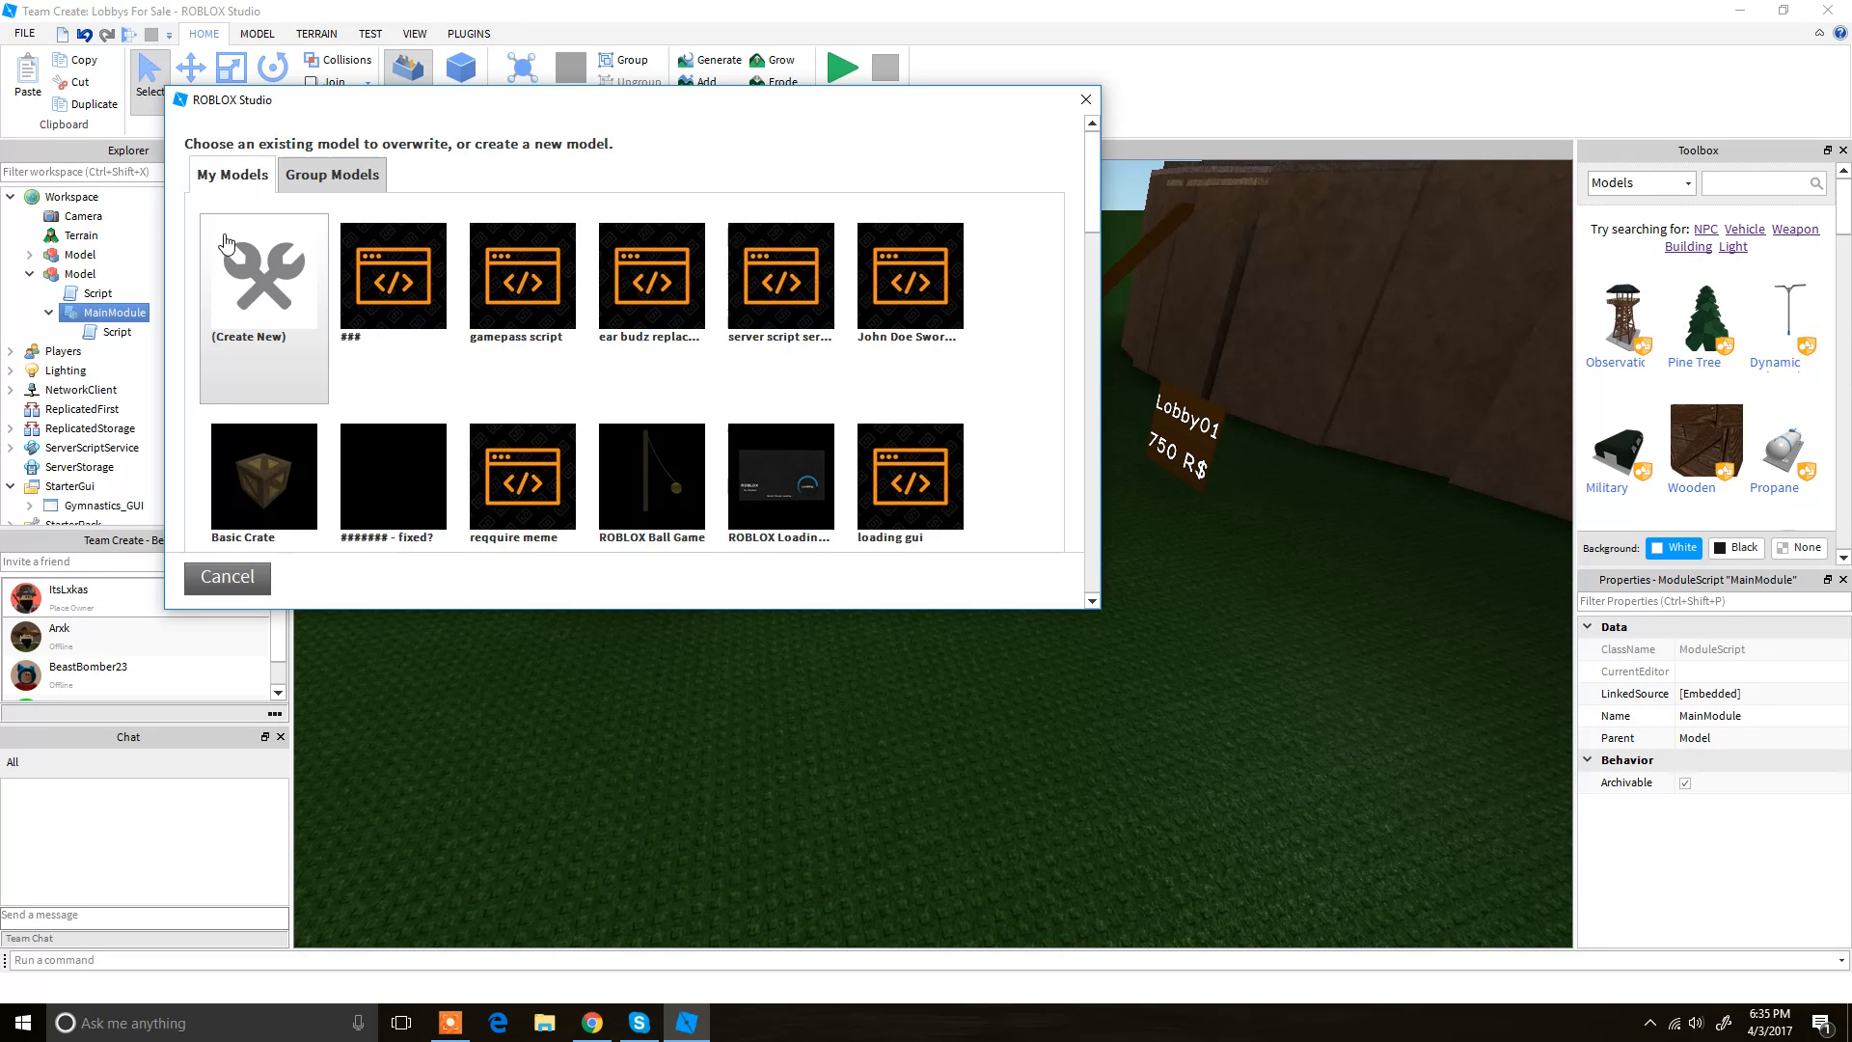
- Save MainModule to Roblox as new model 'TheThing', copy its share link, and close the notice
left_click(261, 277)
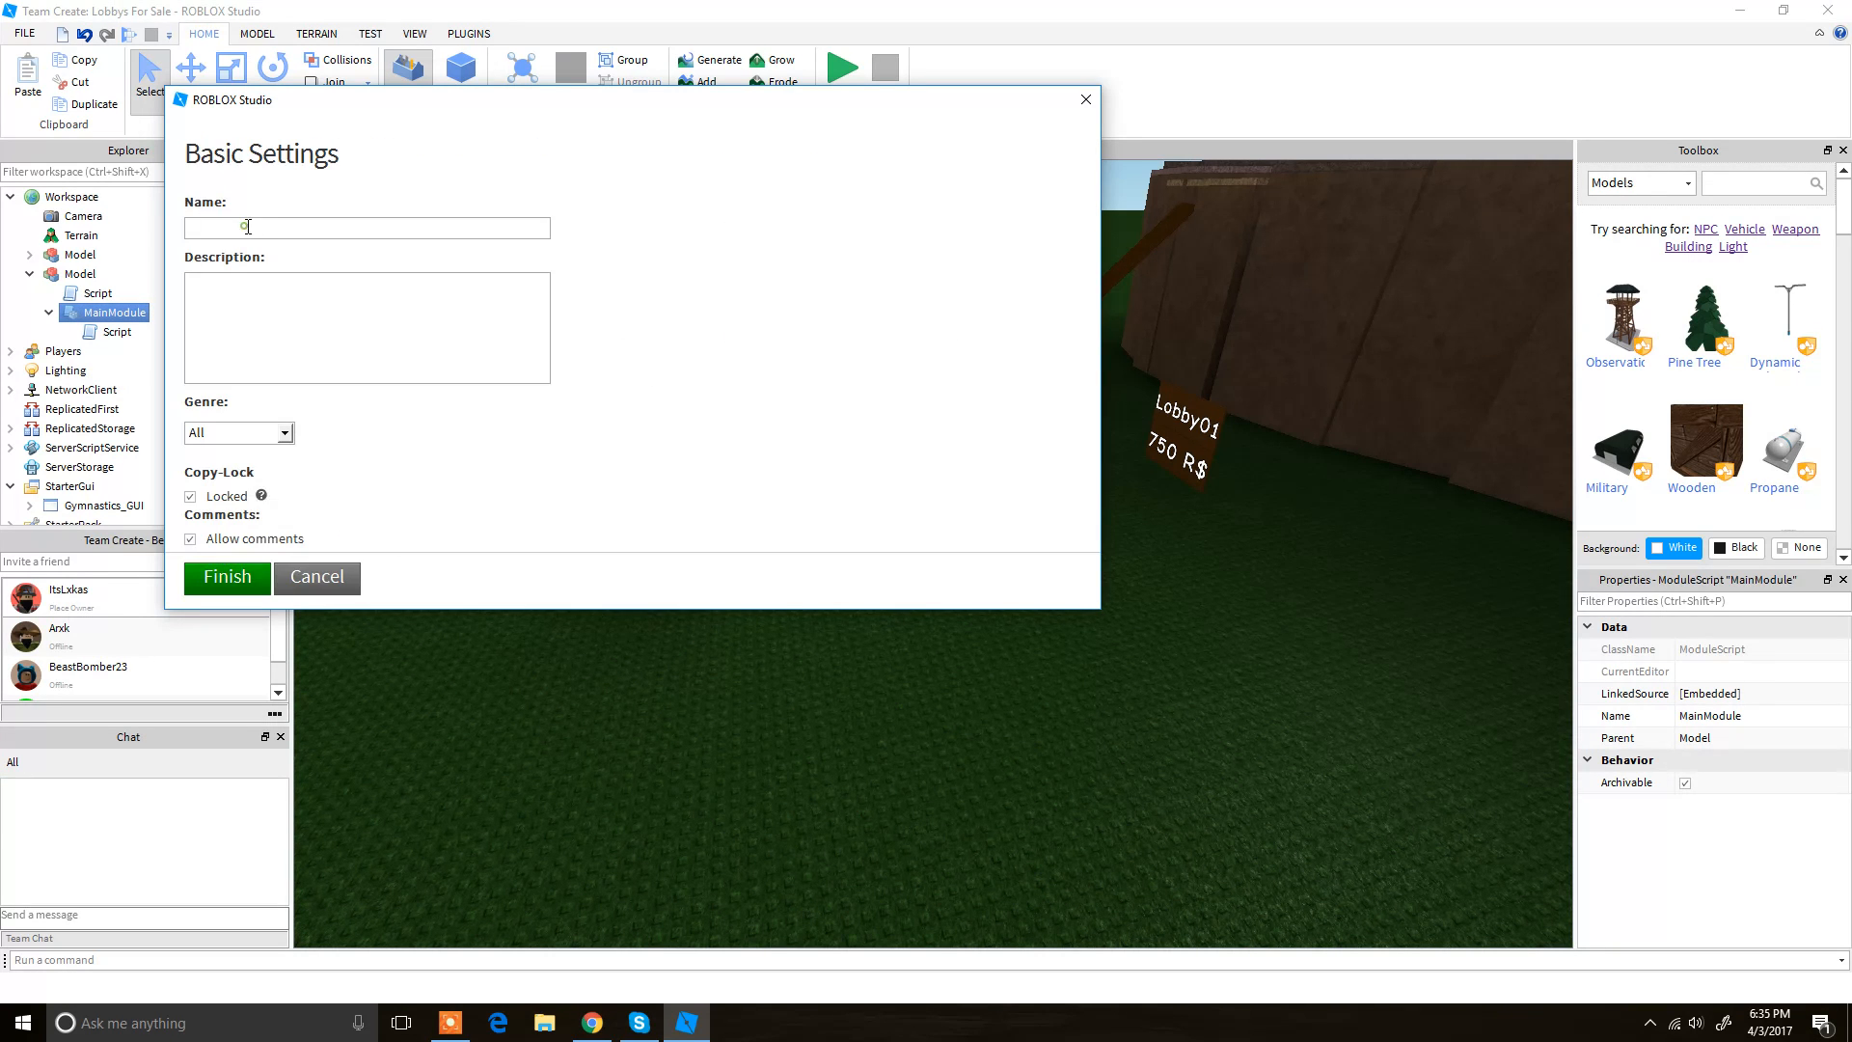
type("TheThing")
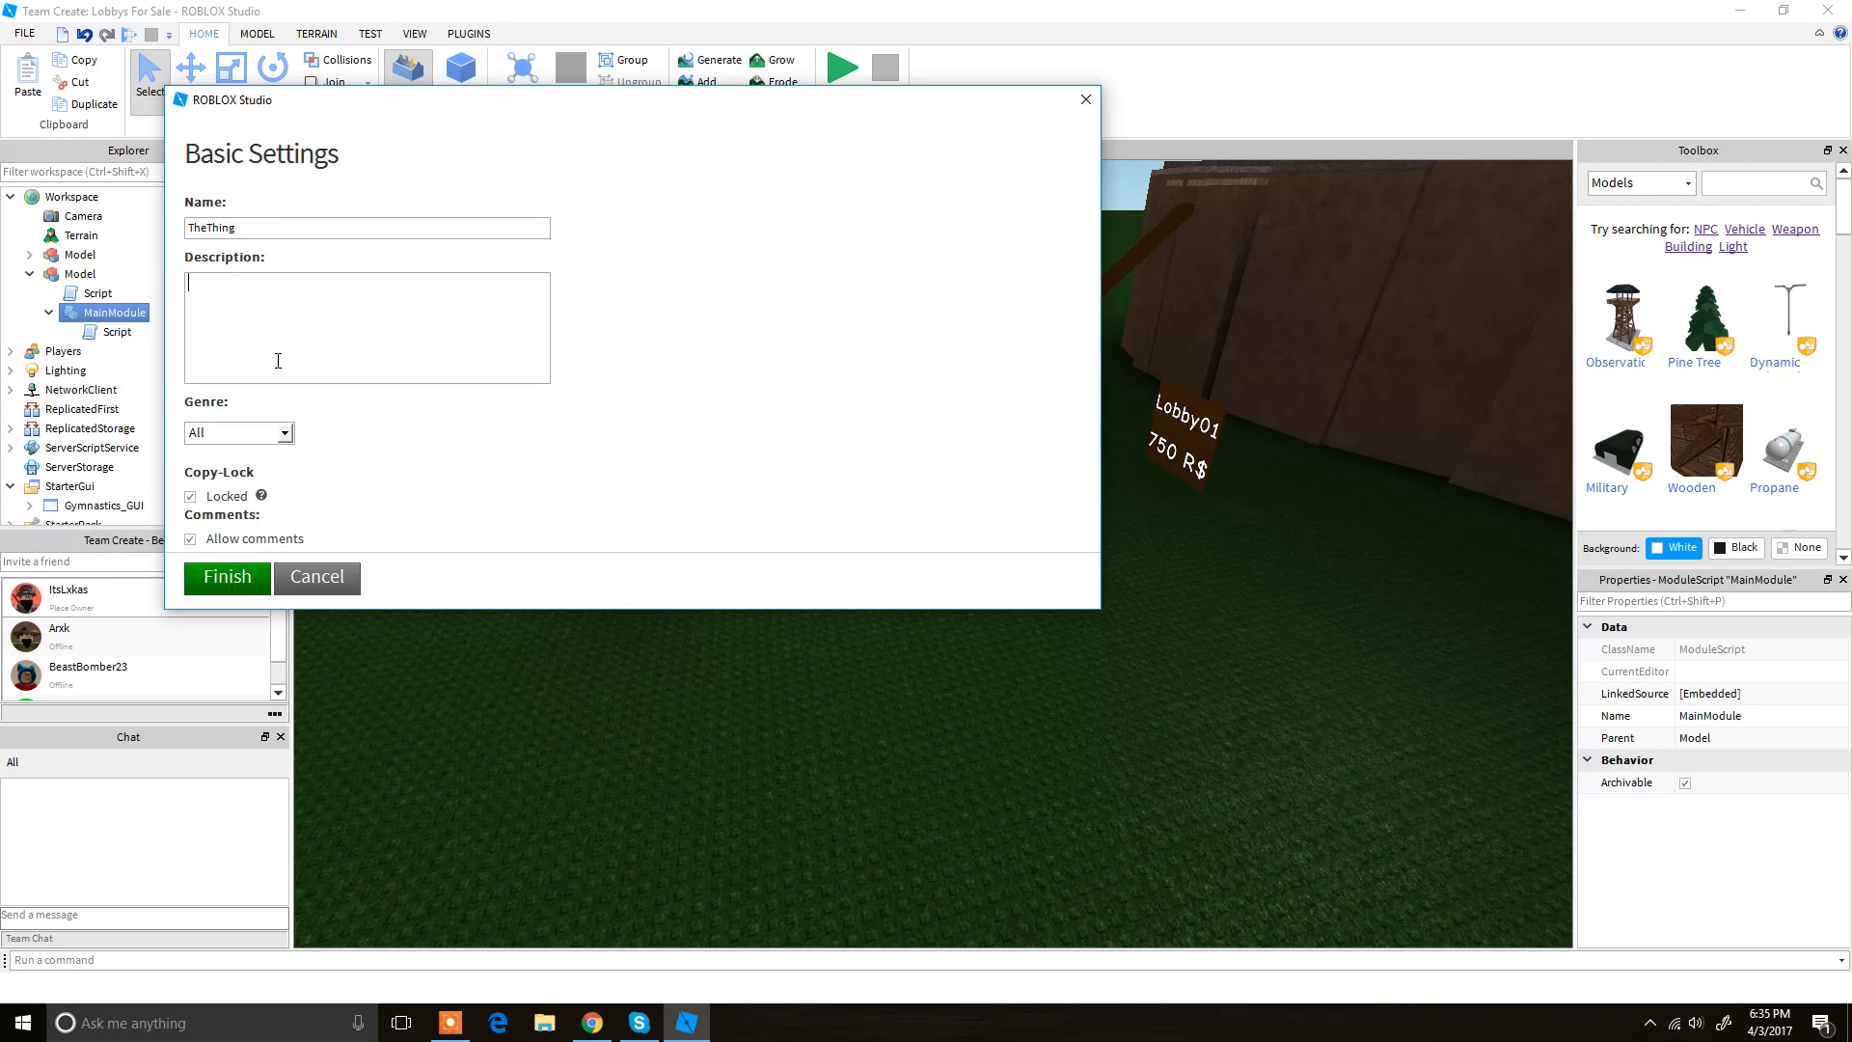
left_click(226, 578)
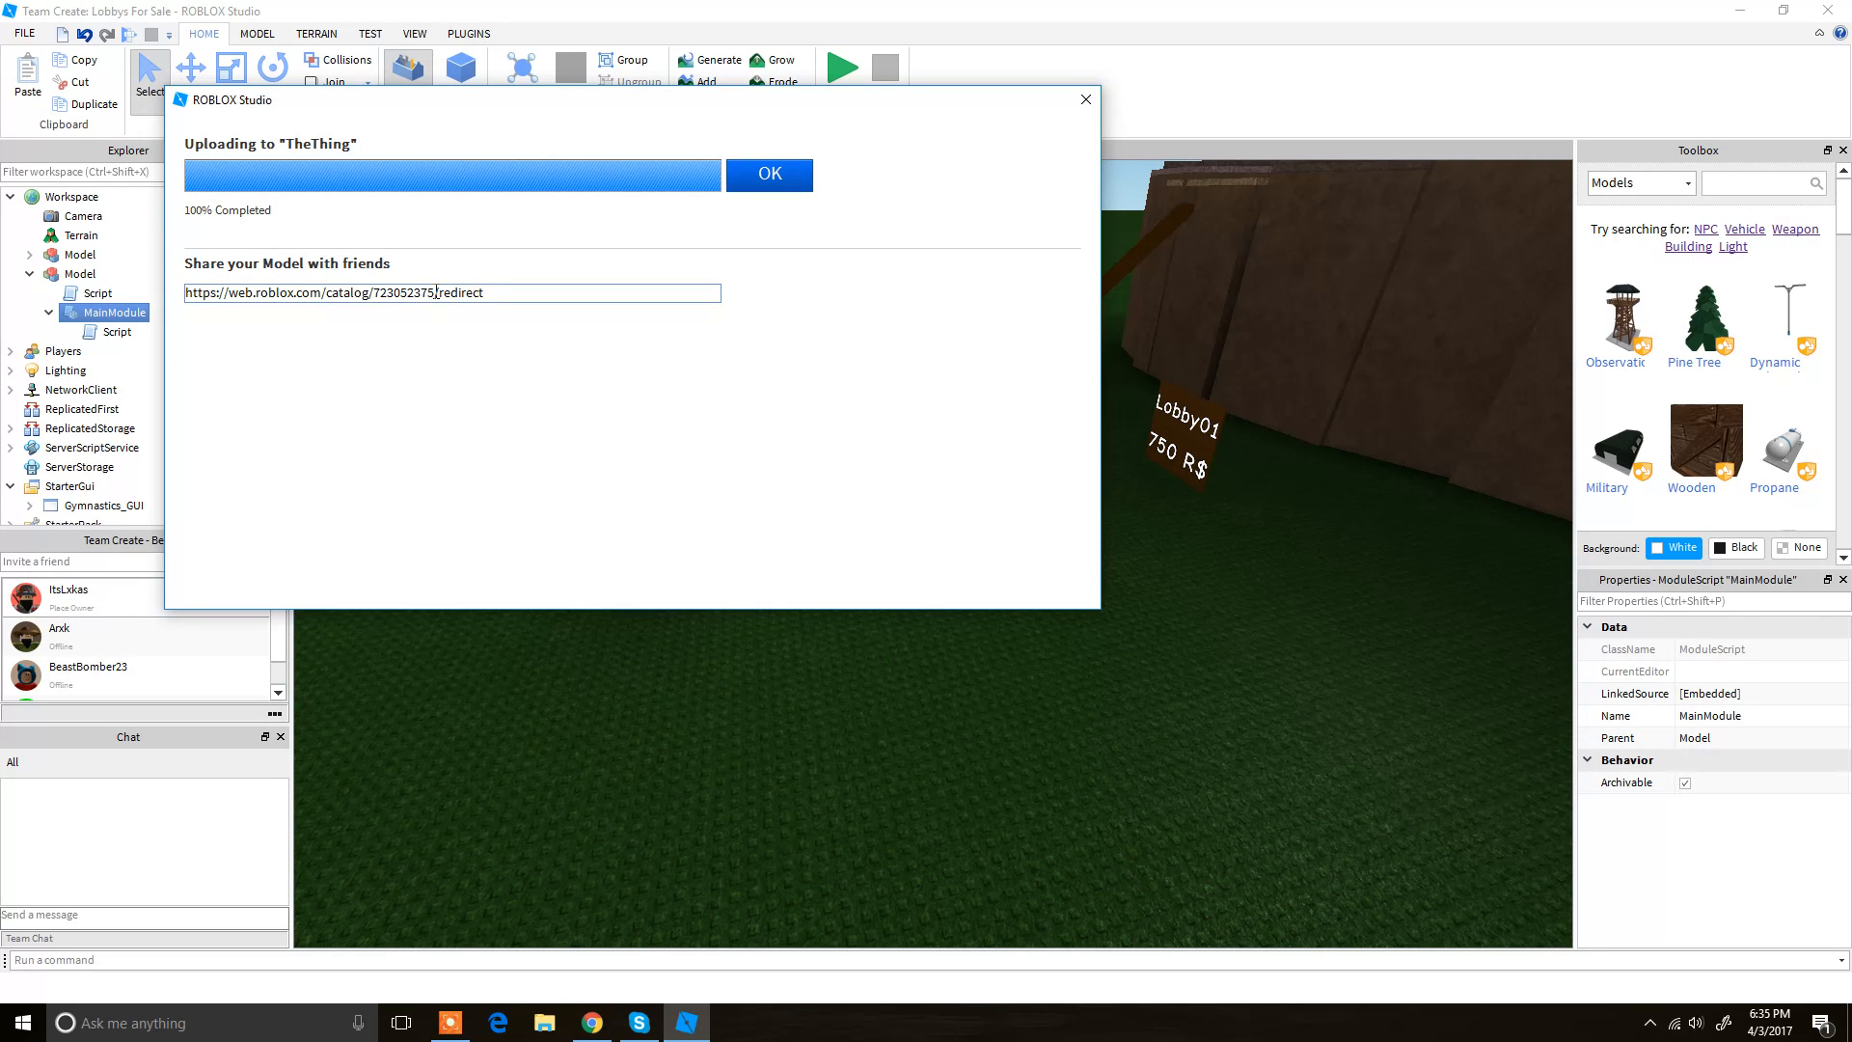
double_click(404, 293)
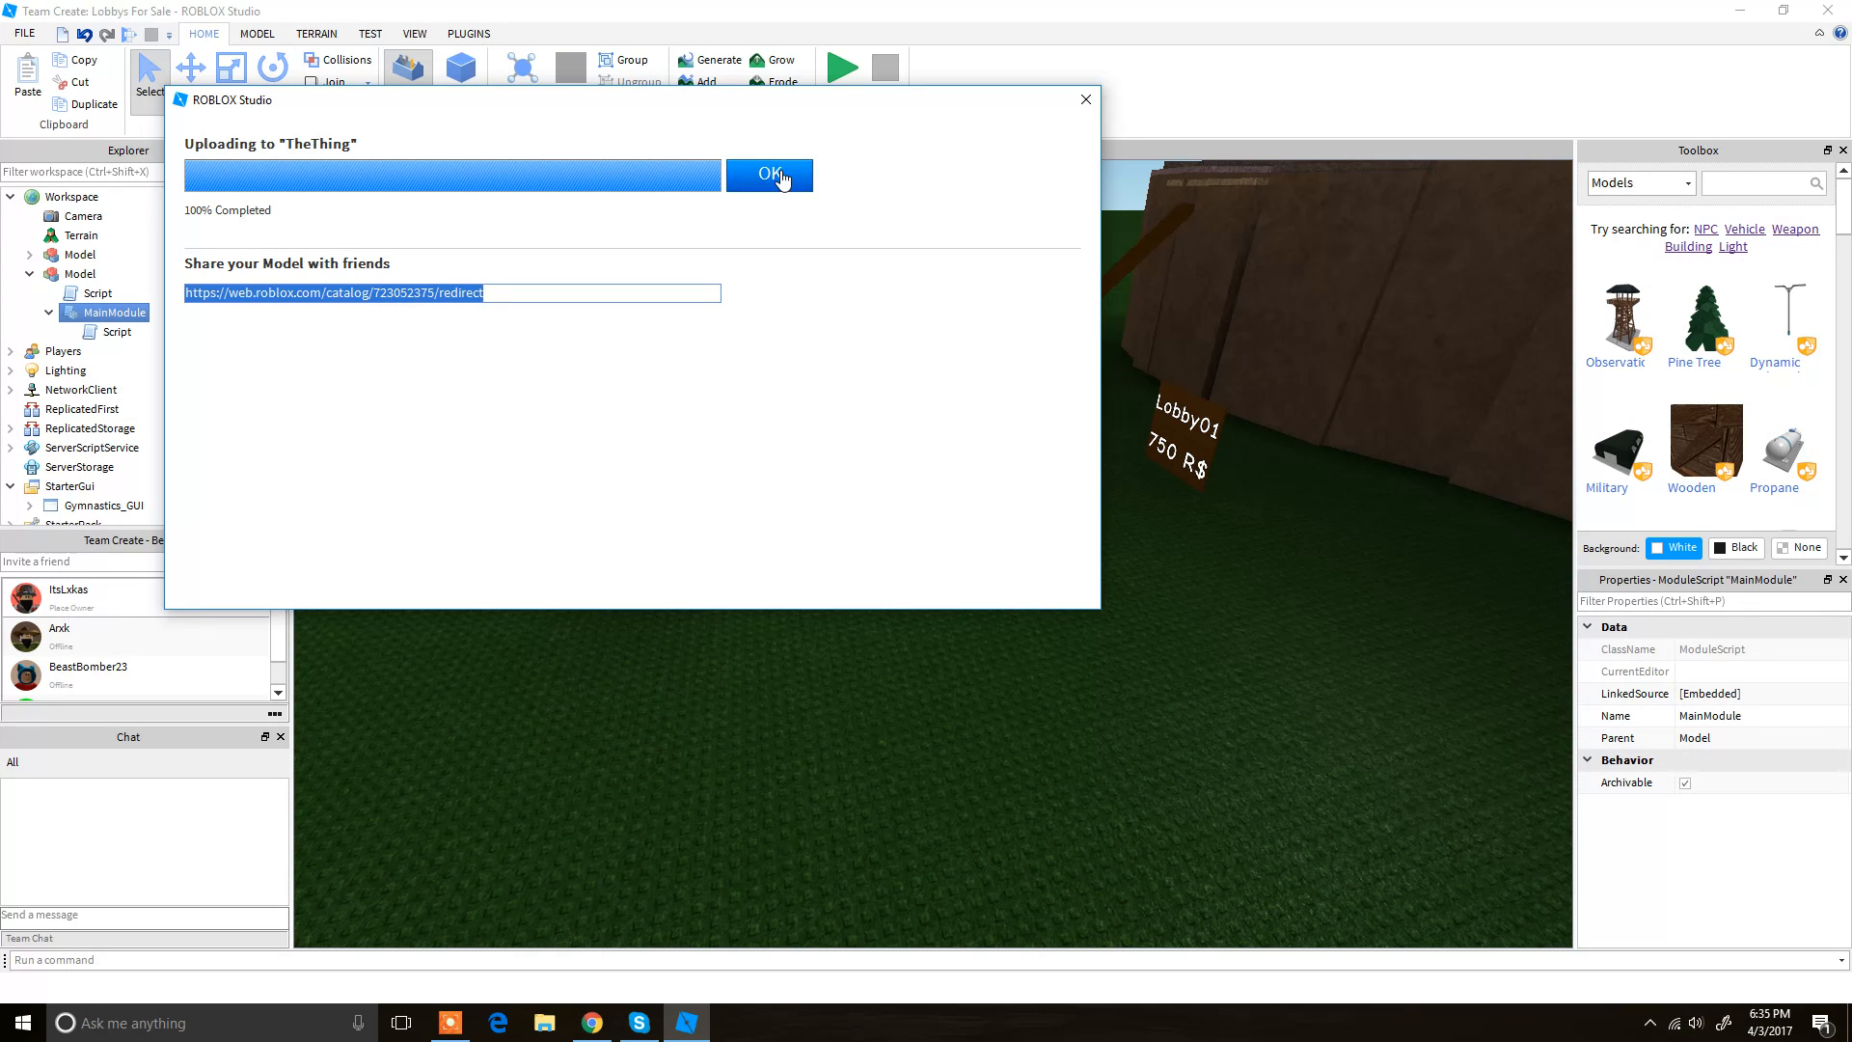
left_click(769, 173)
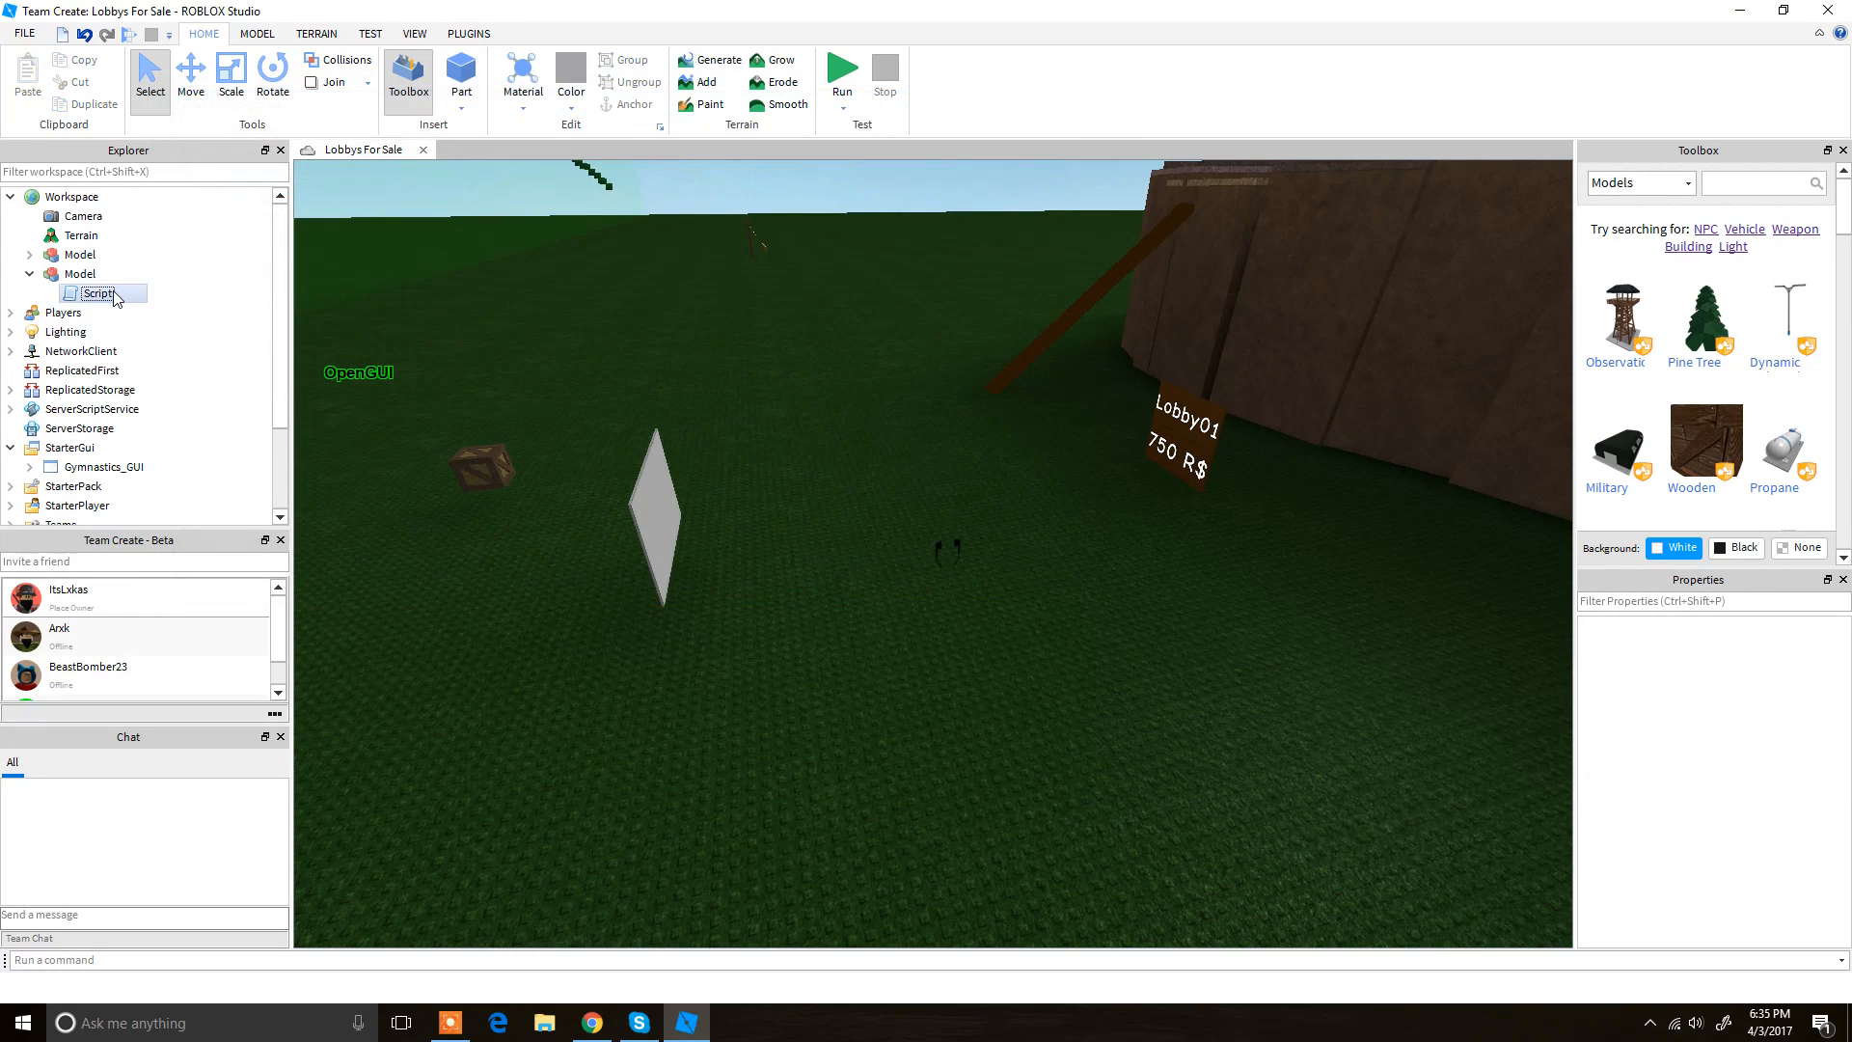
- Open the loader Script under Model in the script editor
double_click(98, 293)
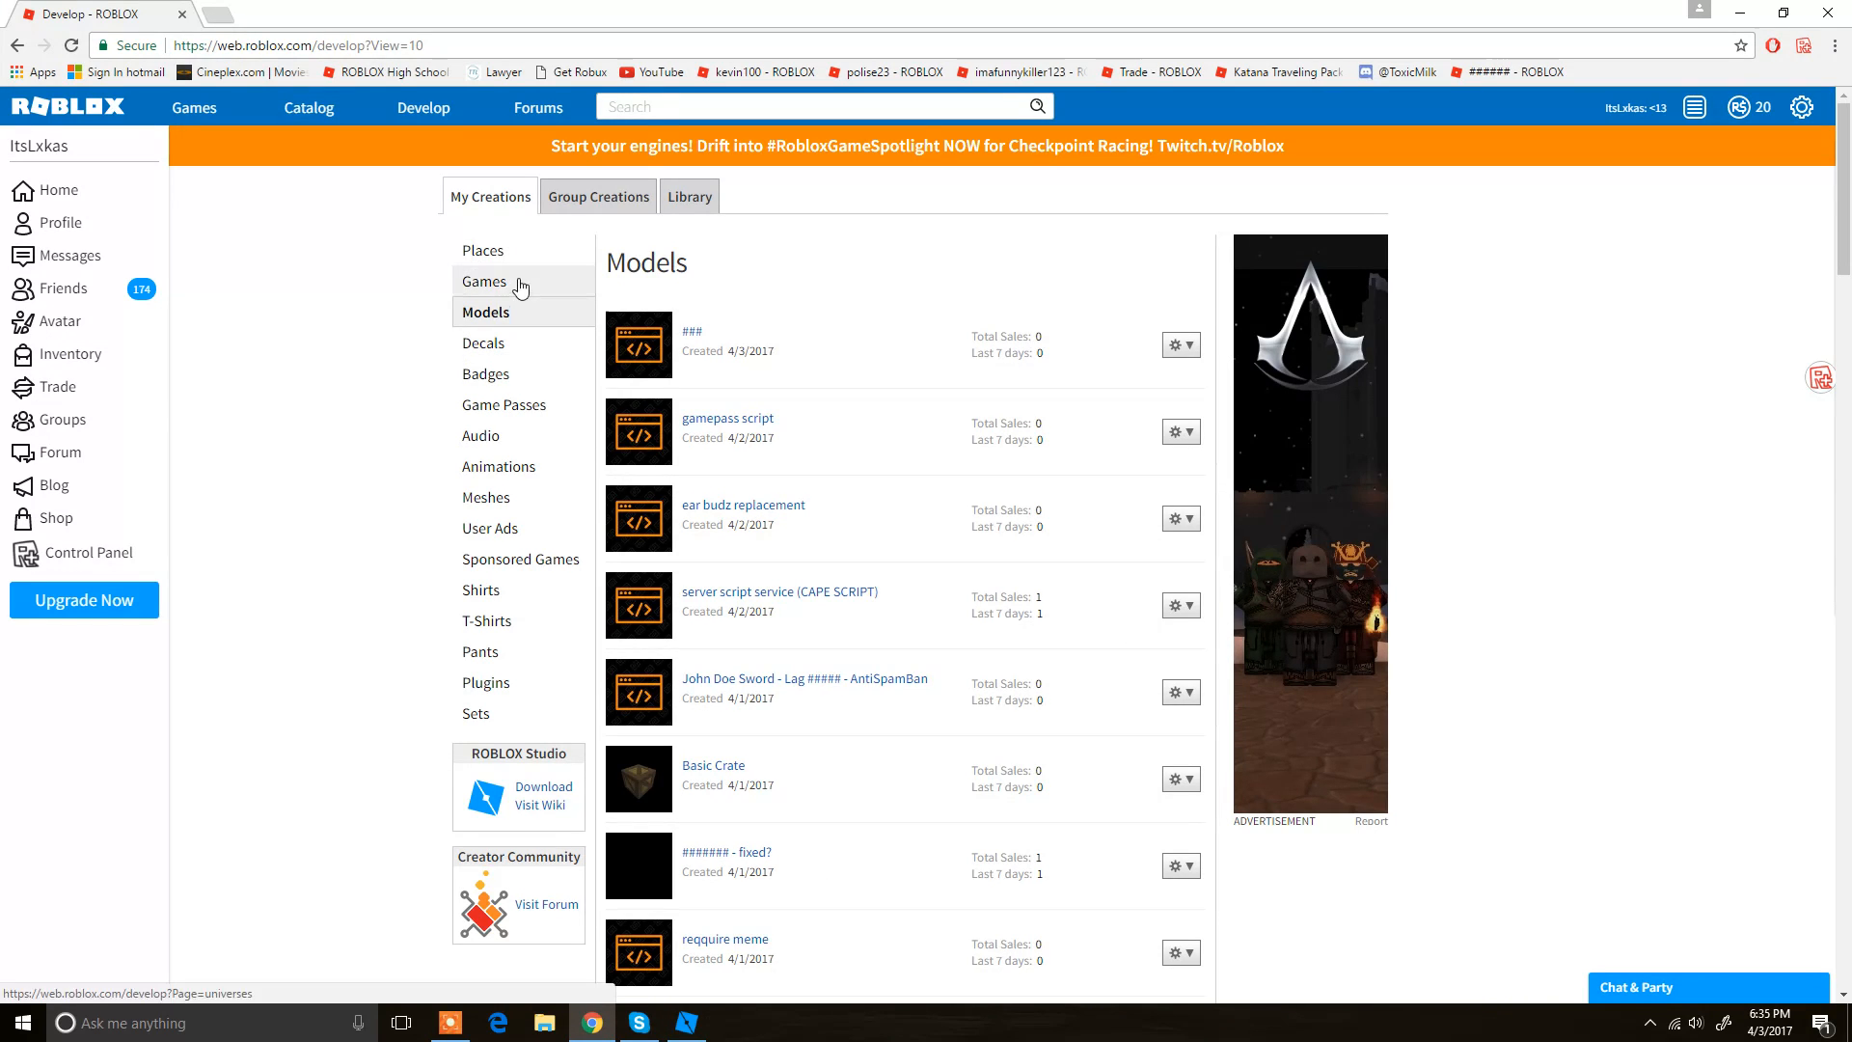
- Open the Lobbys For Sale game page from Develop Places and launch it with Play
left_click(484, 280)
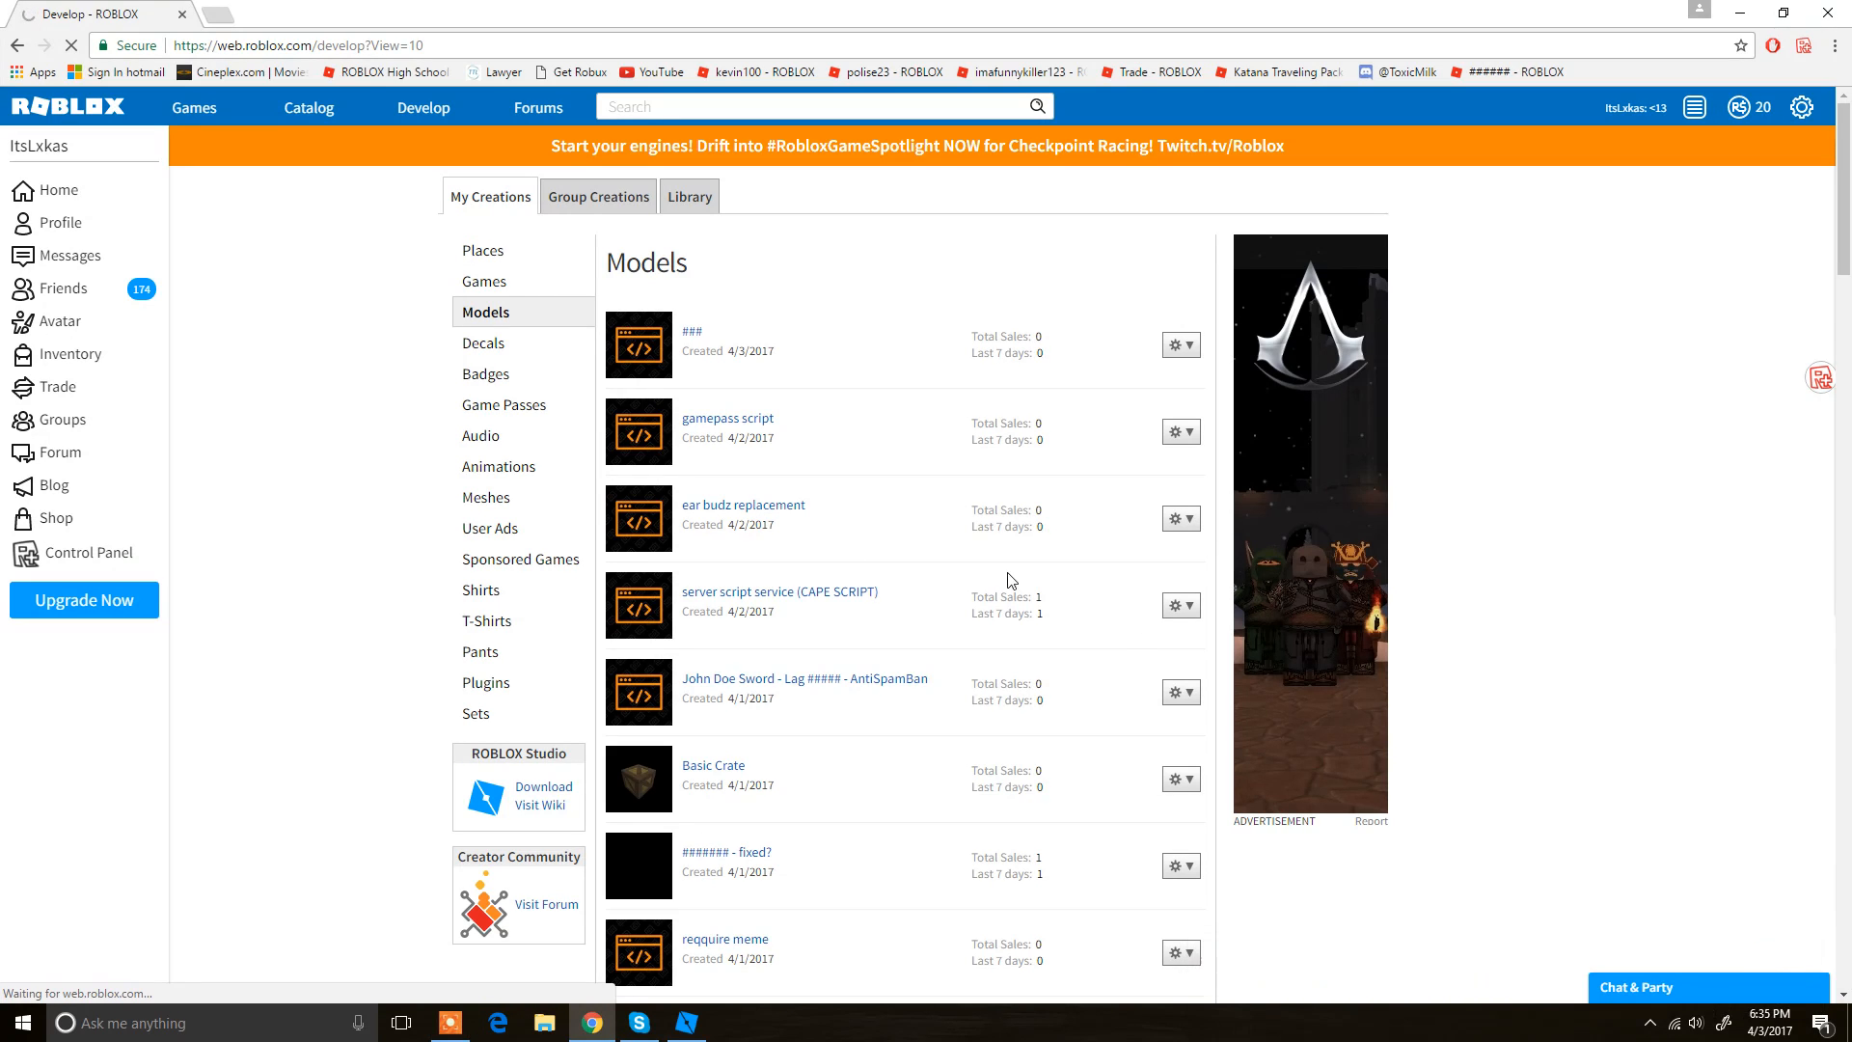
left_click(483, 281)
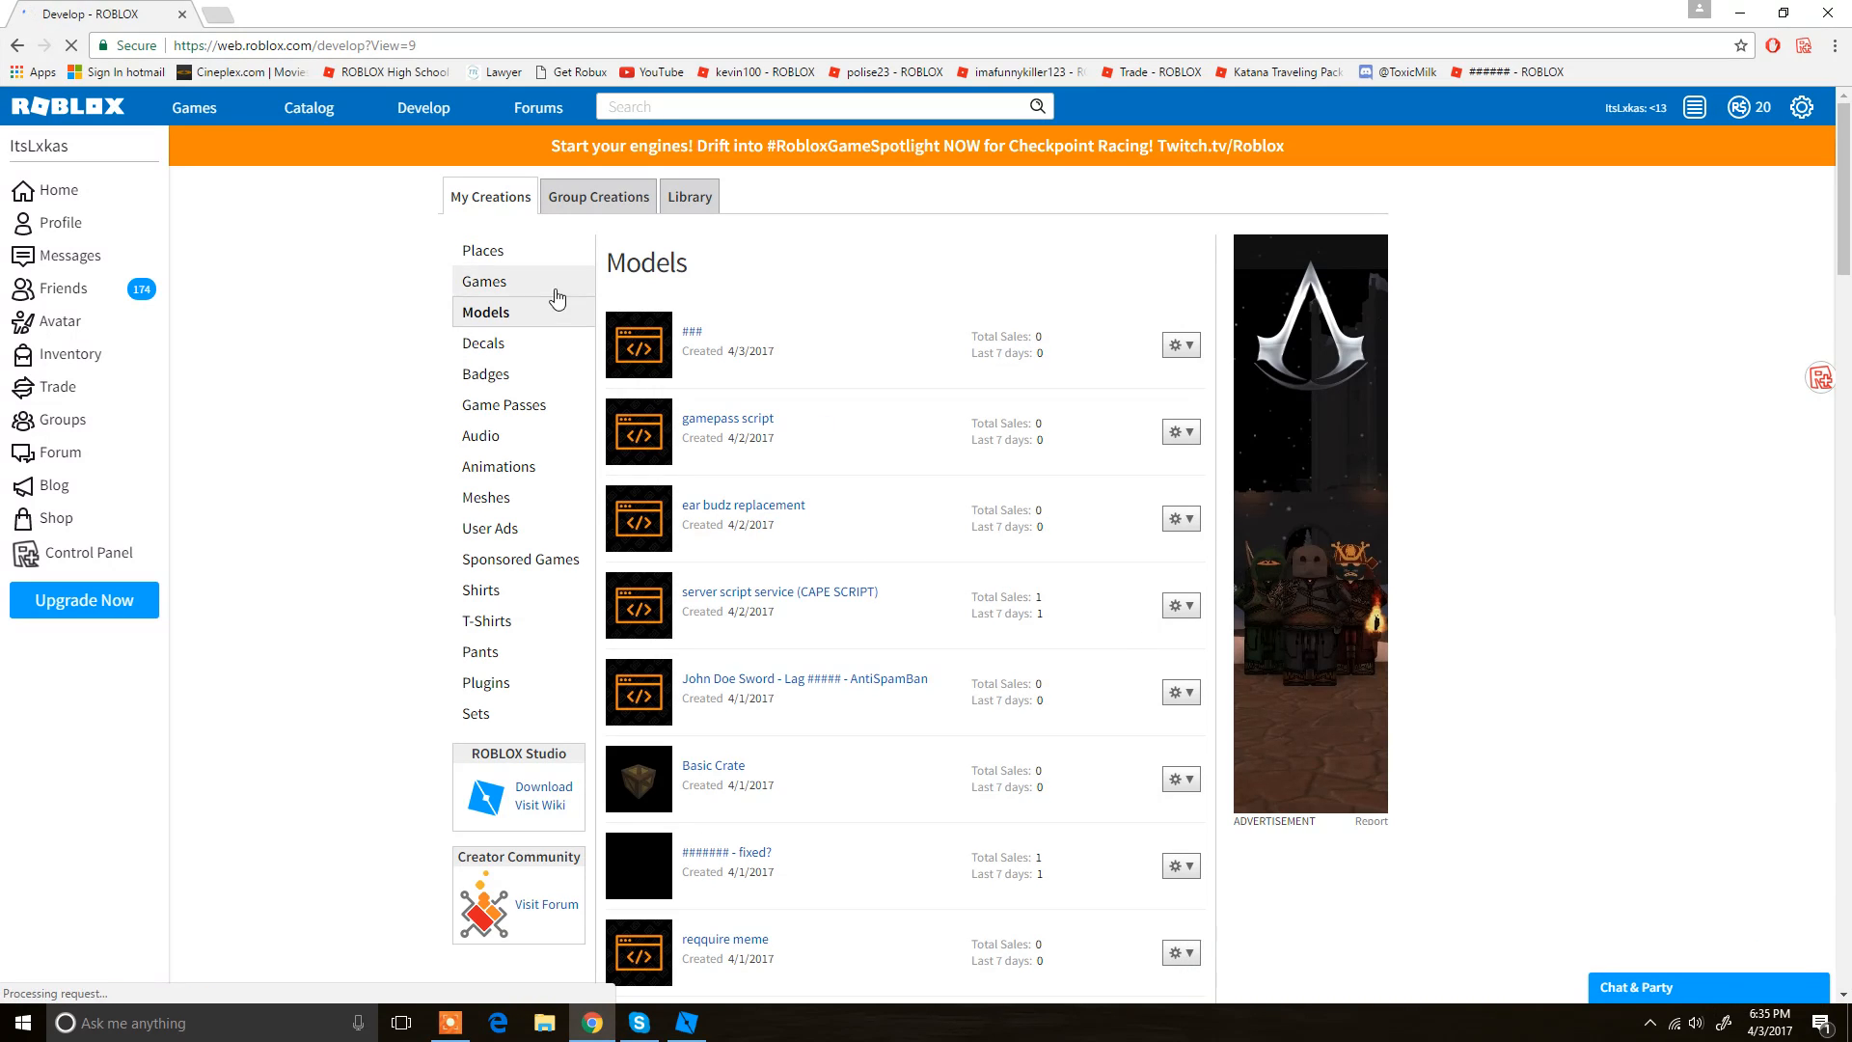
left_click(482, 249)
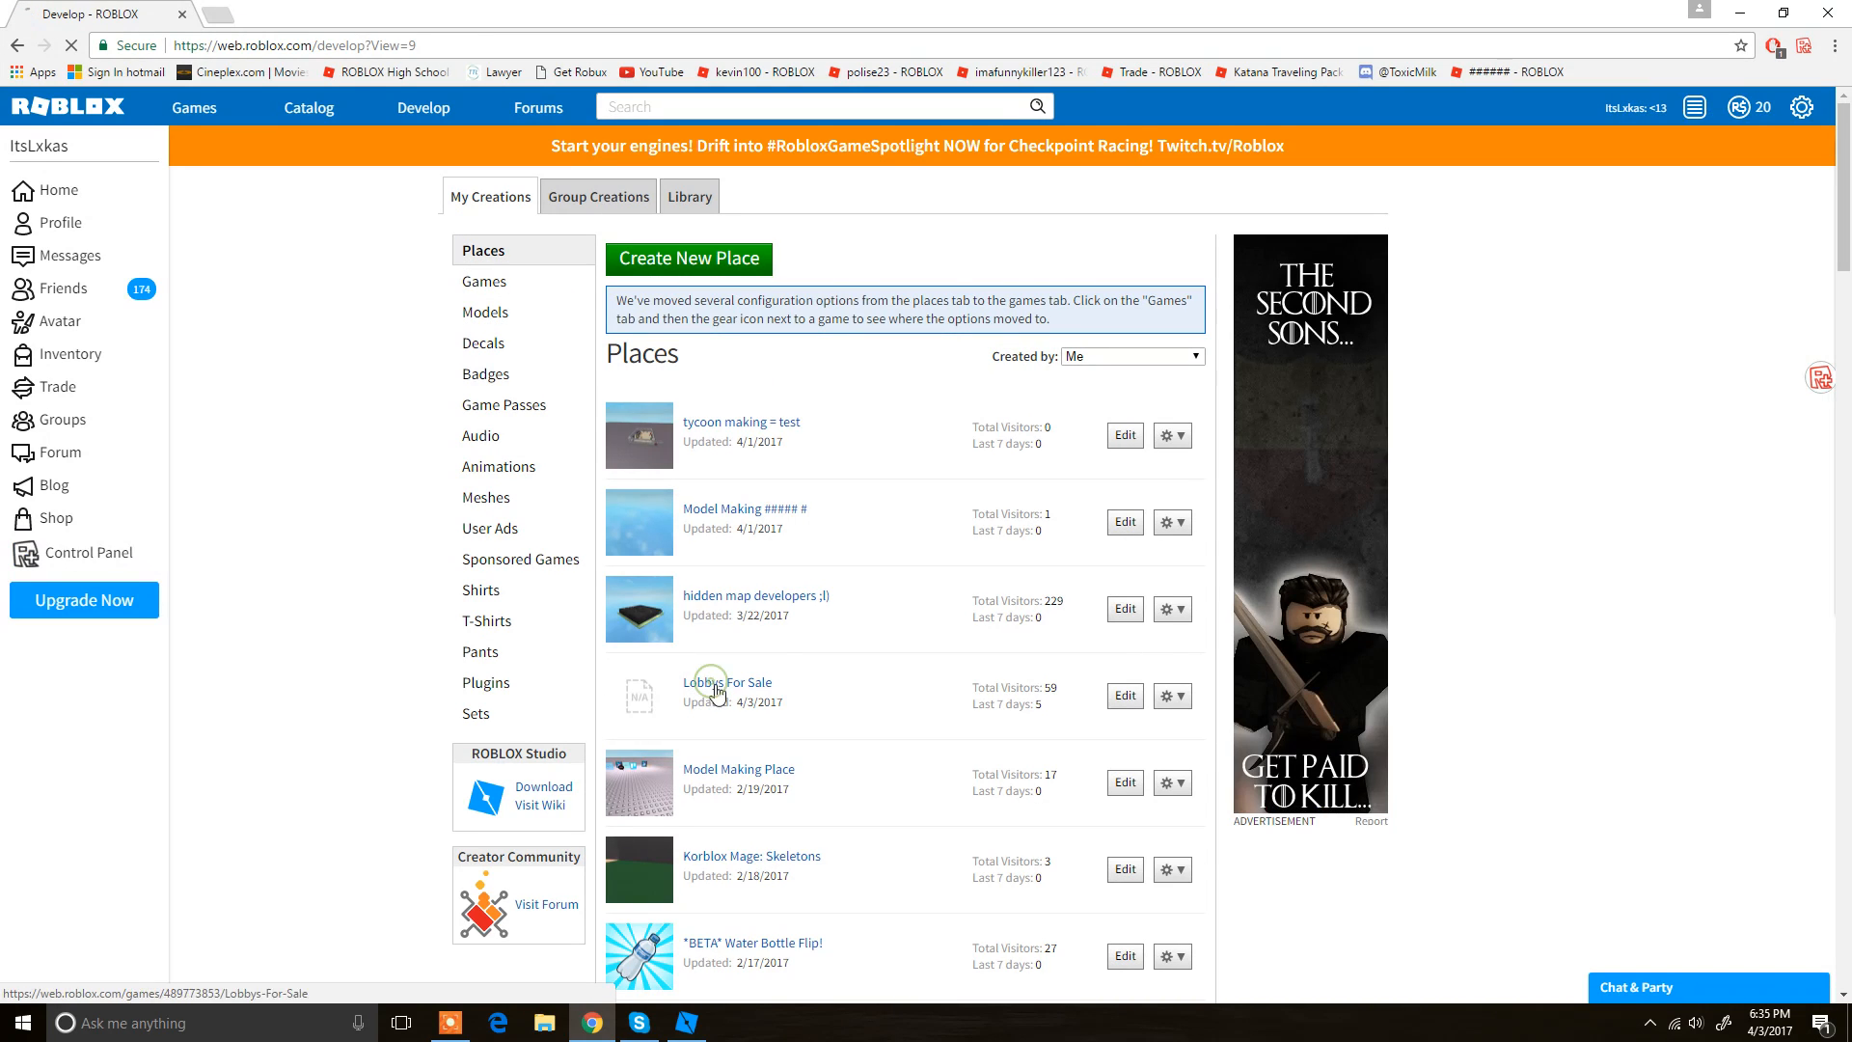
left_click(726, 682)
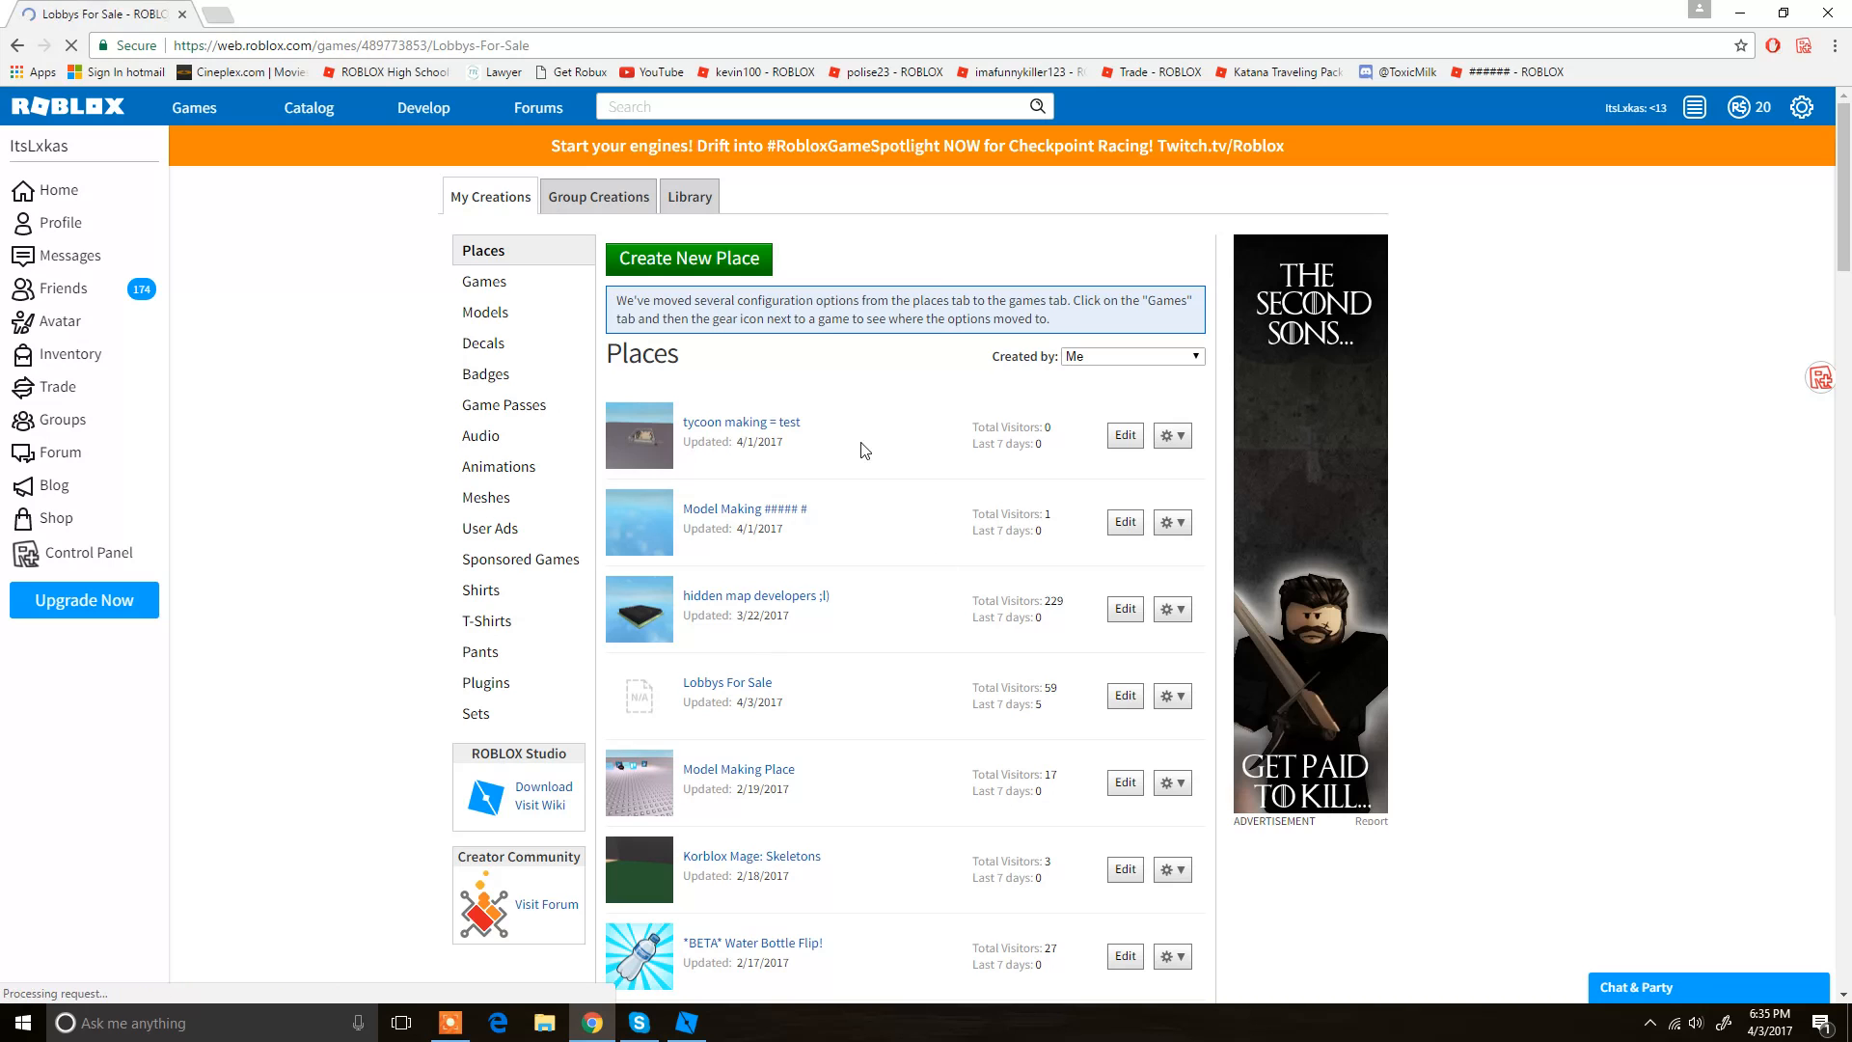
left_click(726, 681)
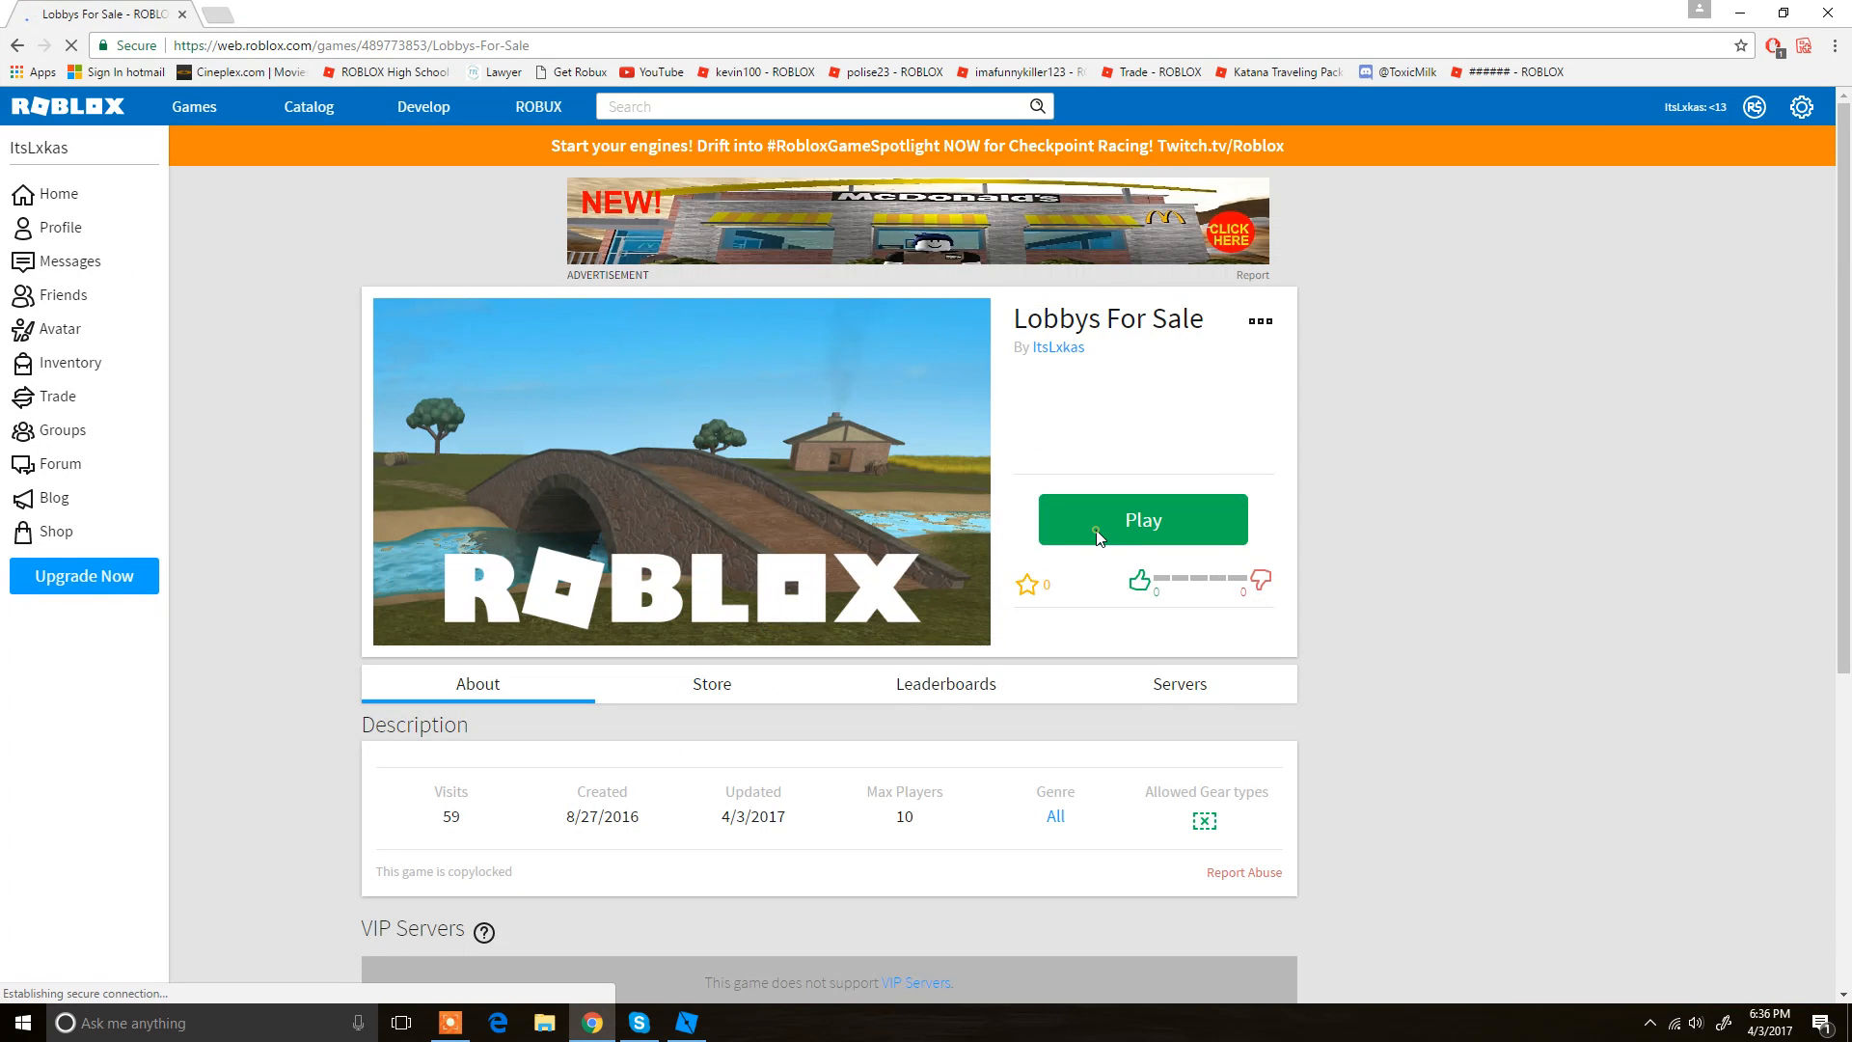
left_click(1141, 520)
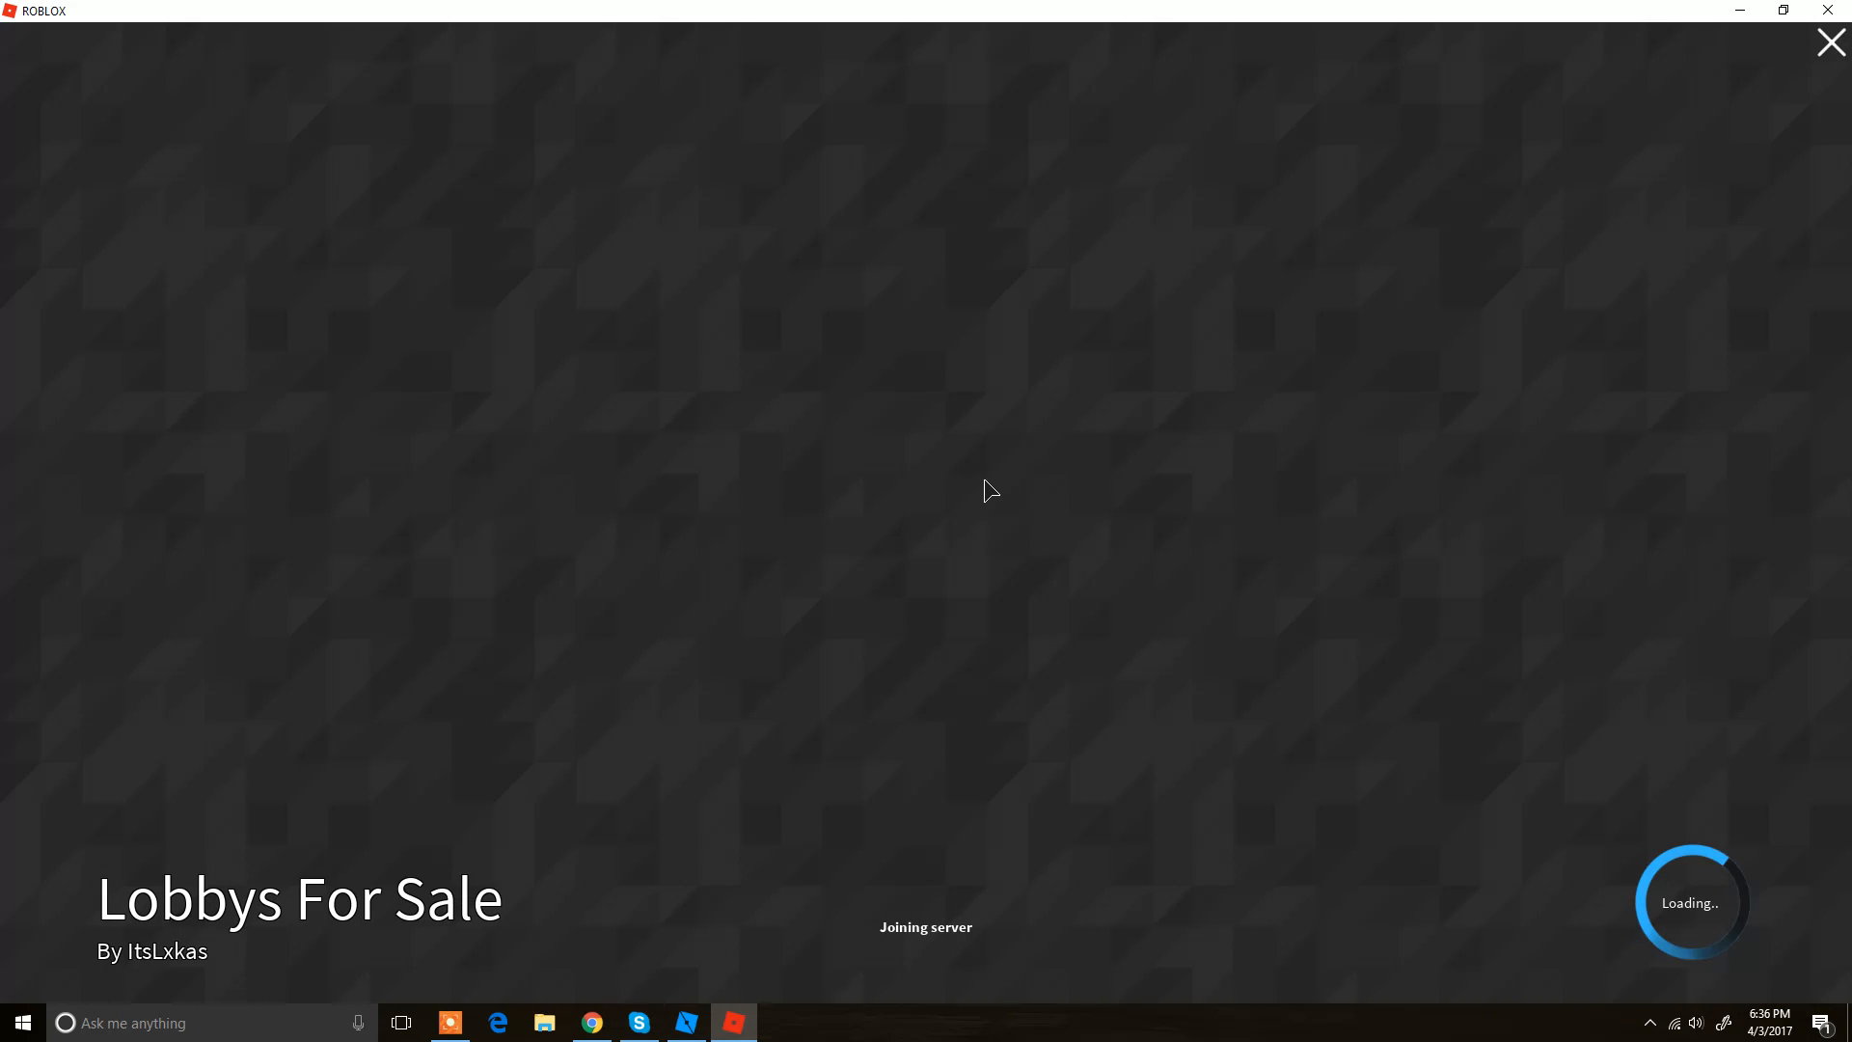
mouse_move(1019, 531)
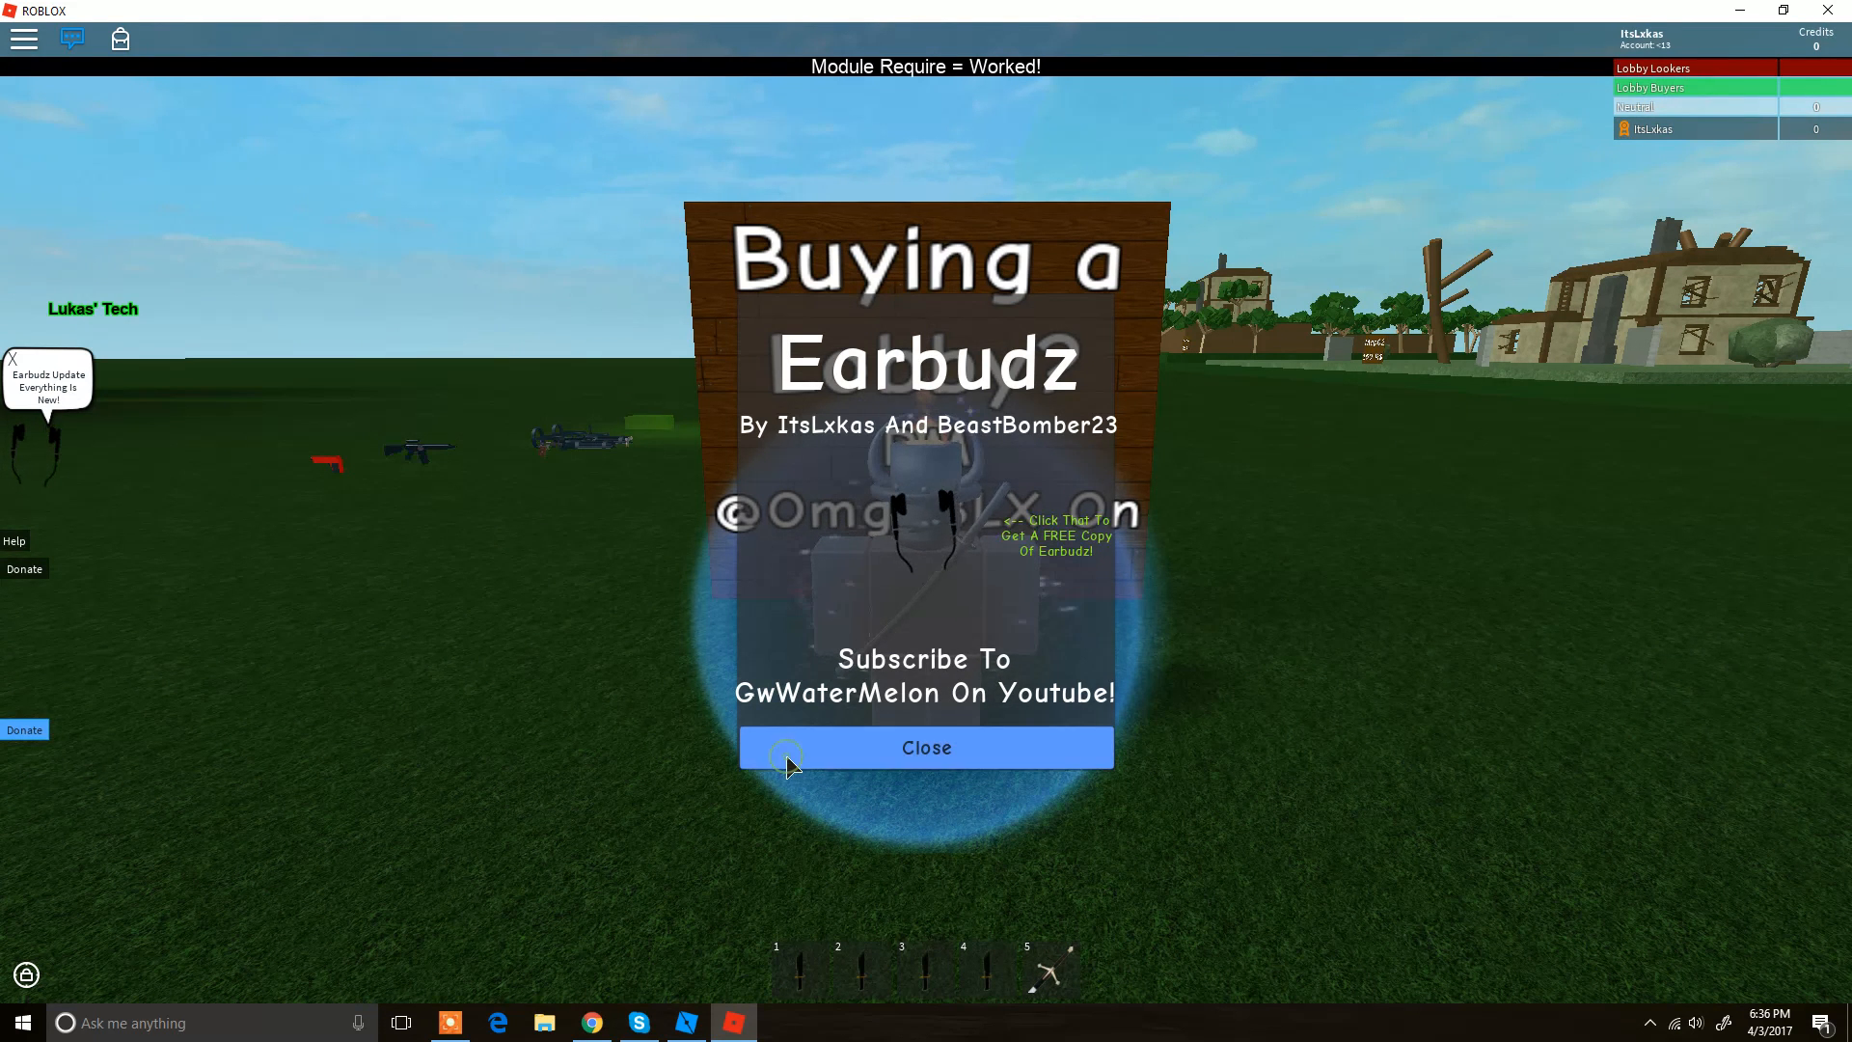
- Close the earbuds popup once the 'Module Require = Worked!' hint shows
left_click(925, 747)
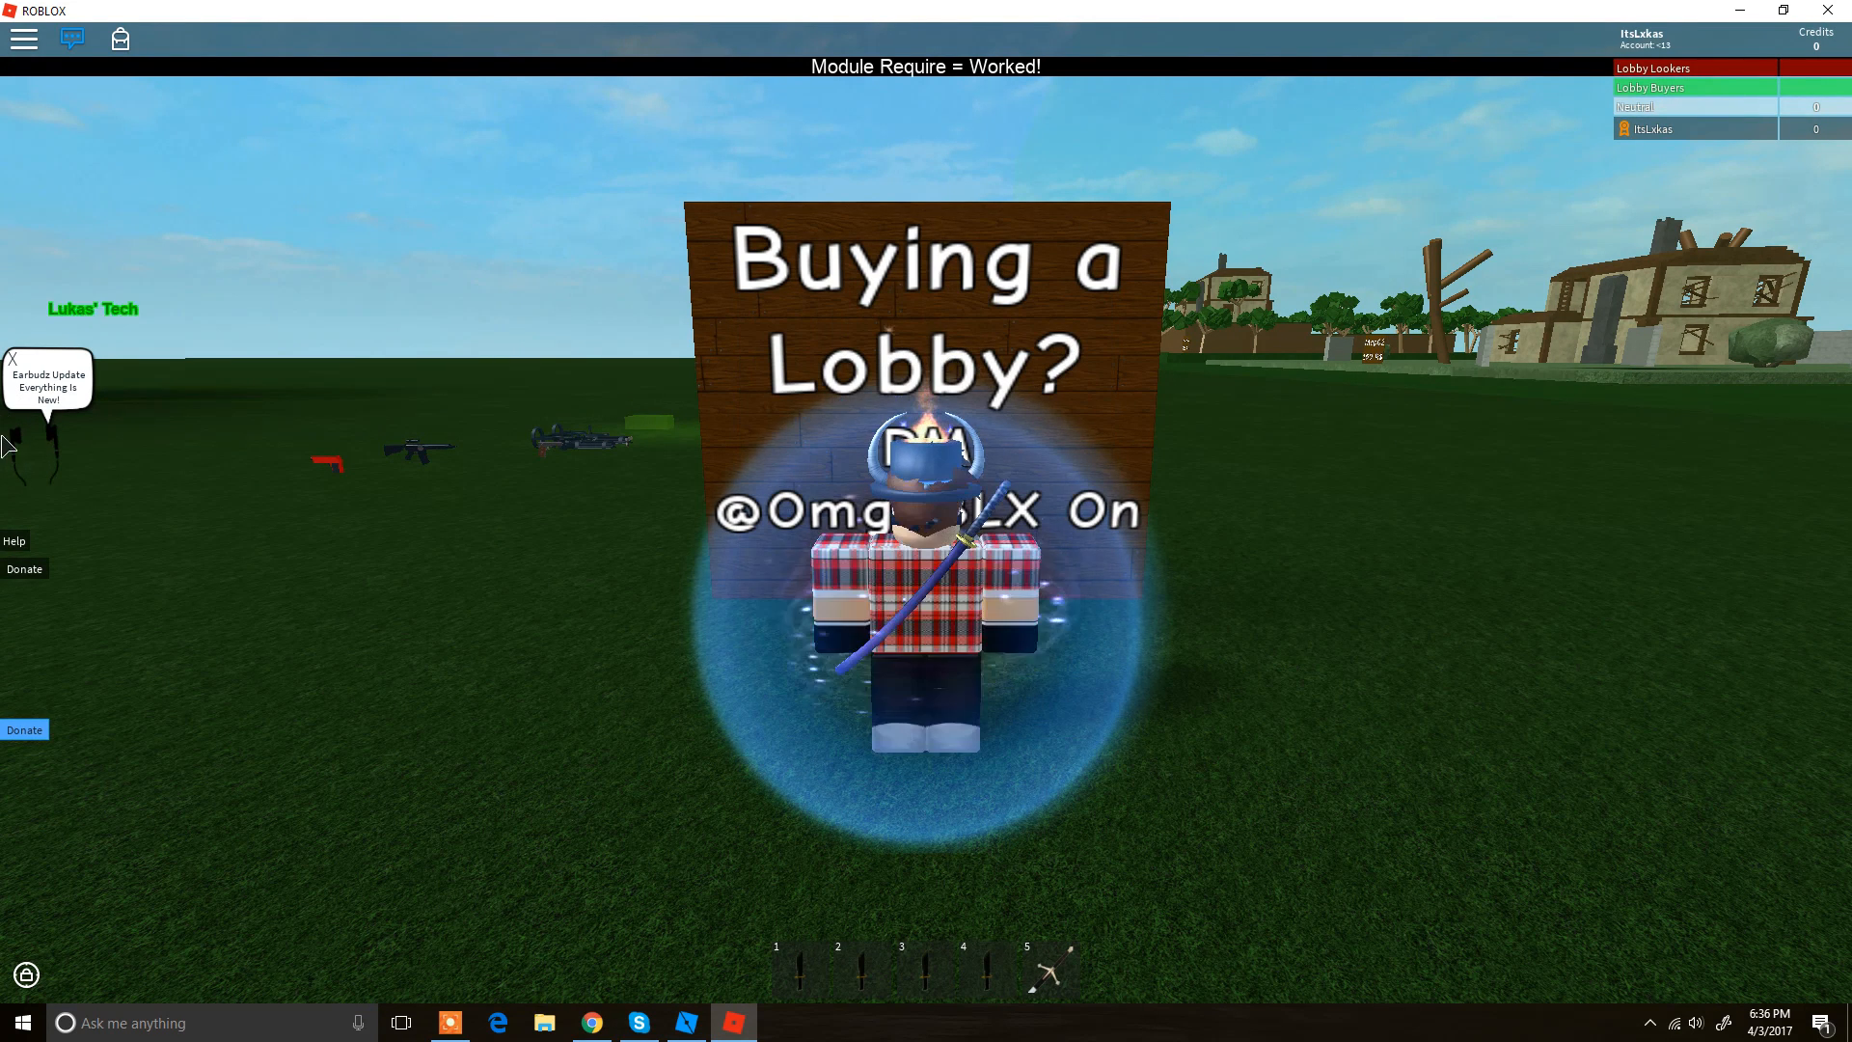